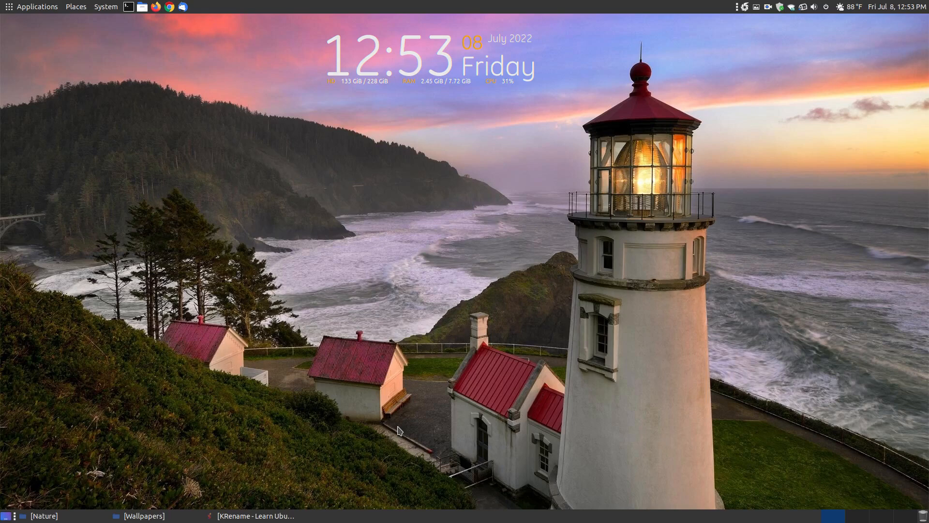
pyautogui.moveTo(425, 311)
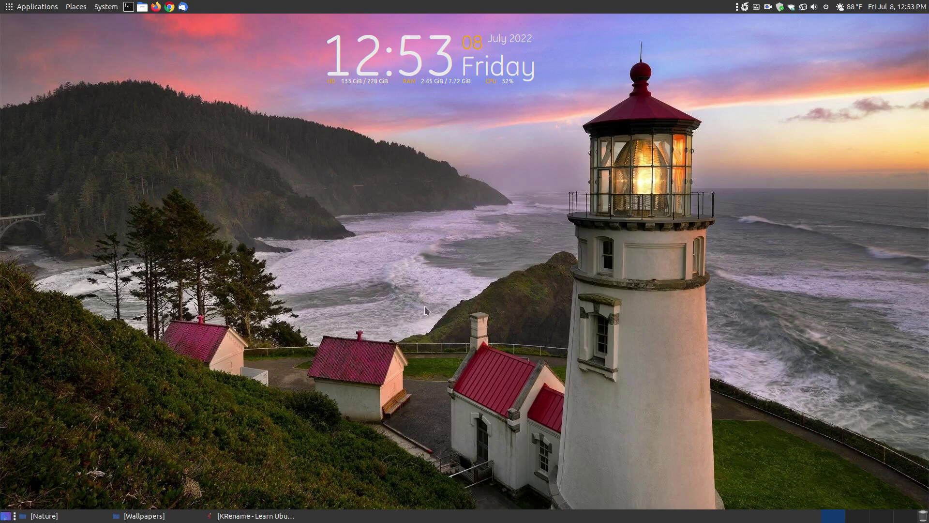
pyautogui.moveTo(426, 304)
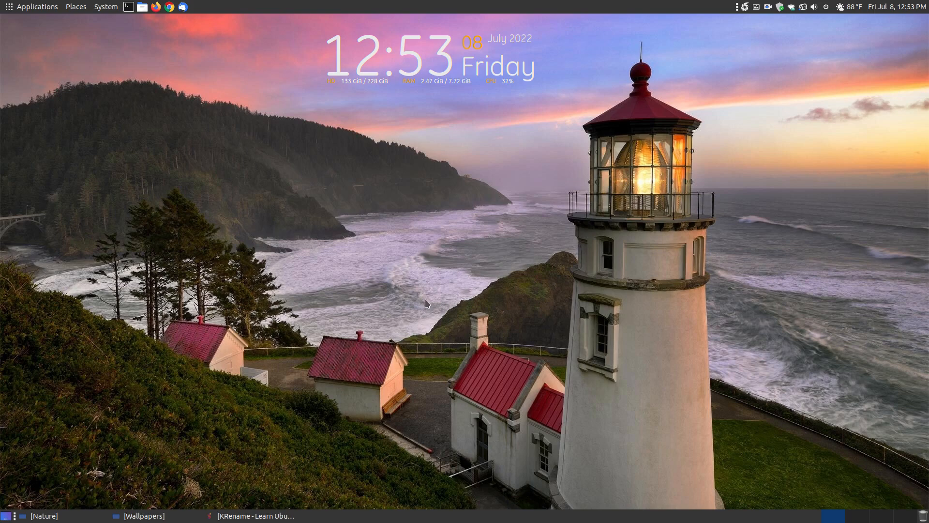
pyautogui.moveTo(279, 516)
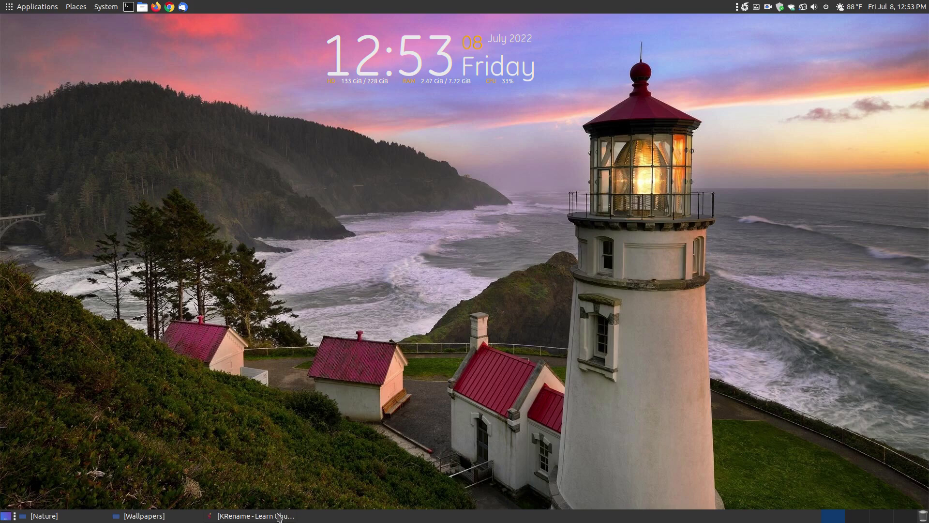
# Bring the KRename guide forward and scroll through its description and feature list to the install steps
pyautogui.click(249, 516)
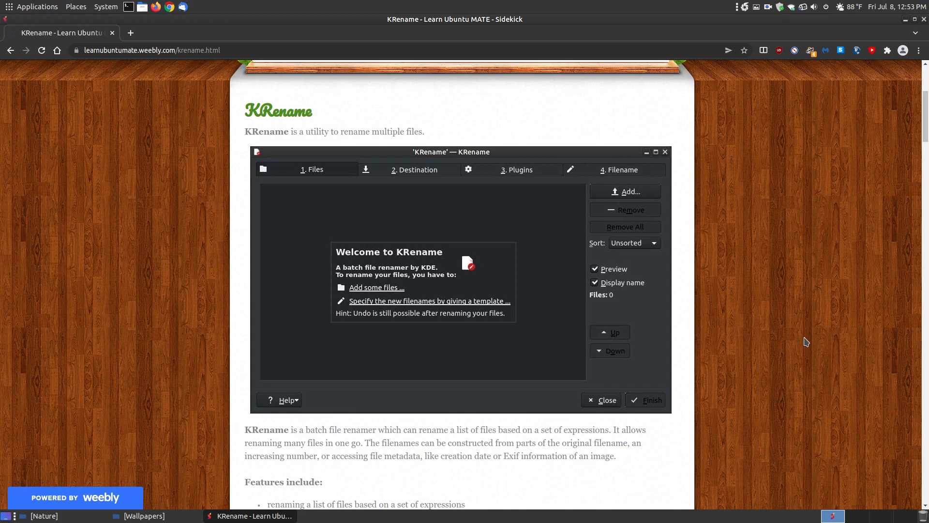
pyautogui.scroll(3)
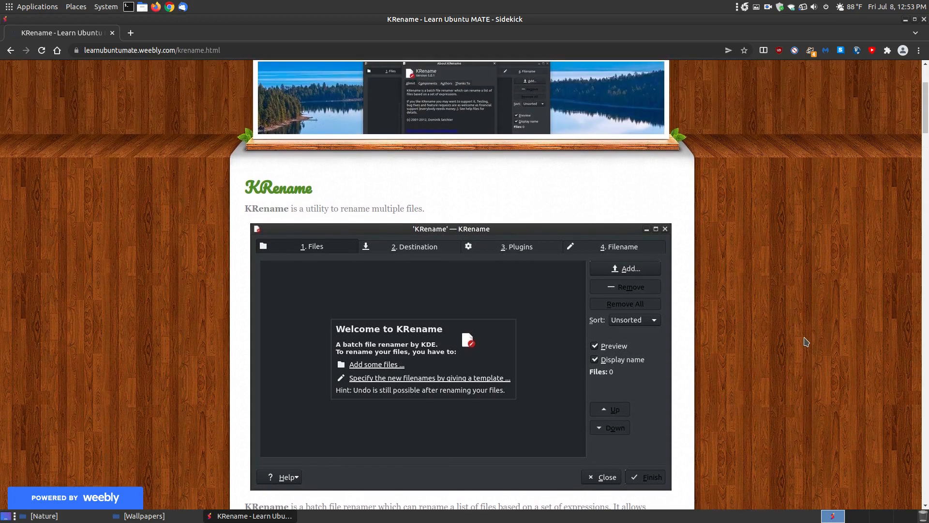
pyautogui.scroll(-3)
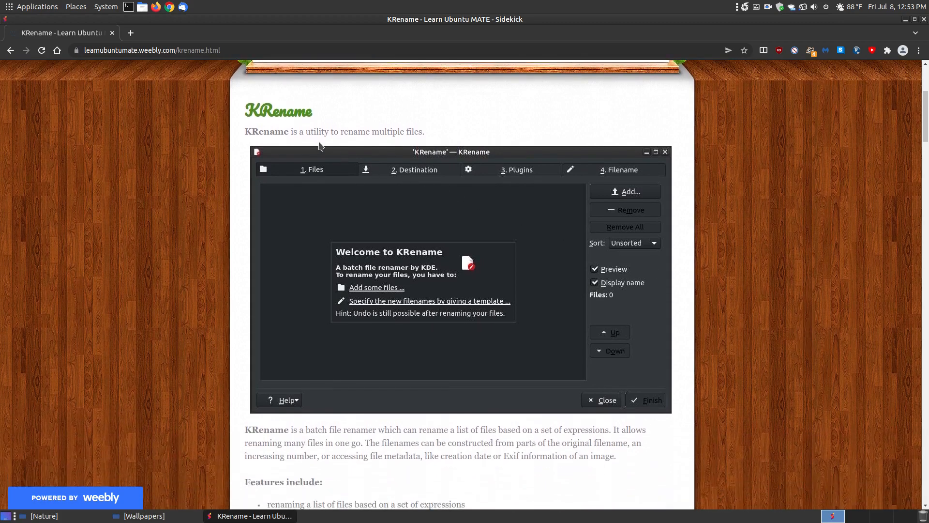
pyautogui.moveTo(381, 145)
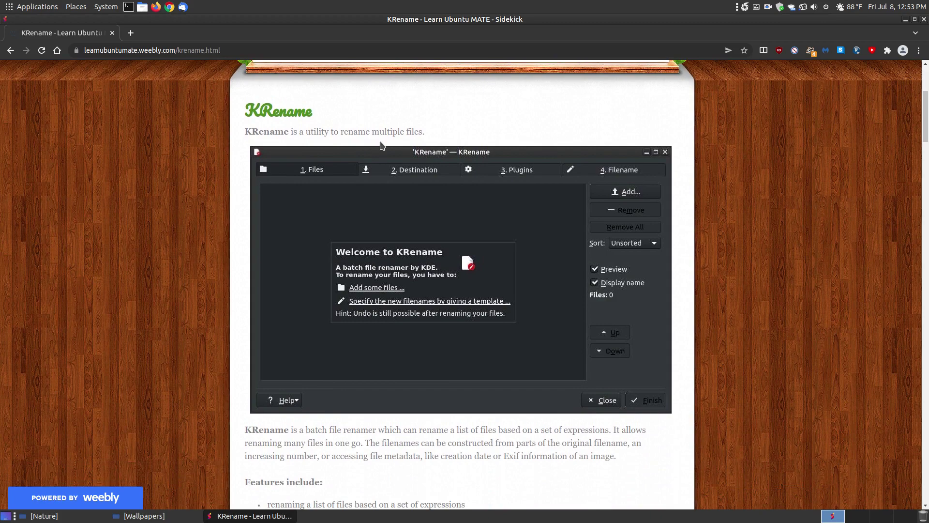
pyautogui.moveTo(631, 196)
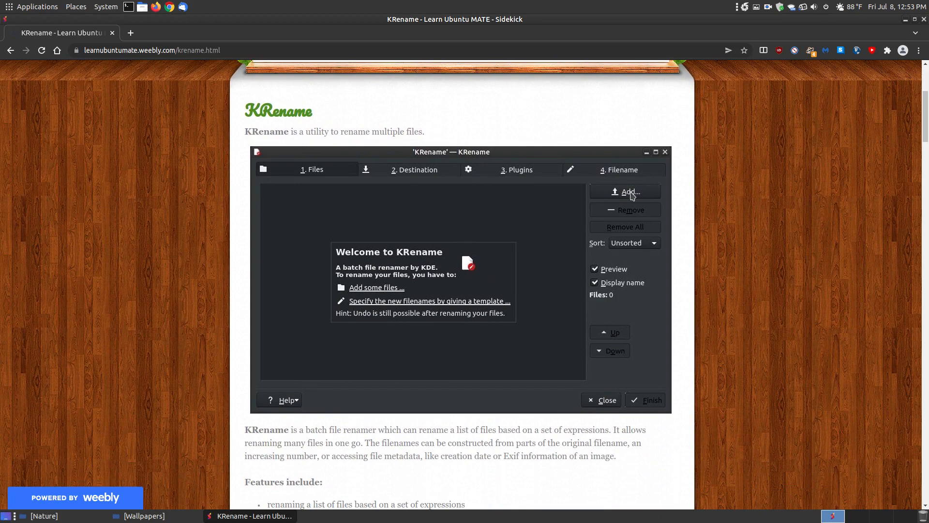
pyautogui.moveTo(660, 272)
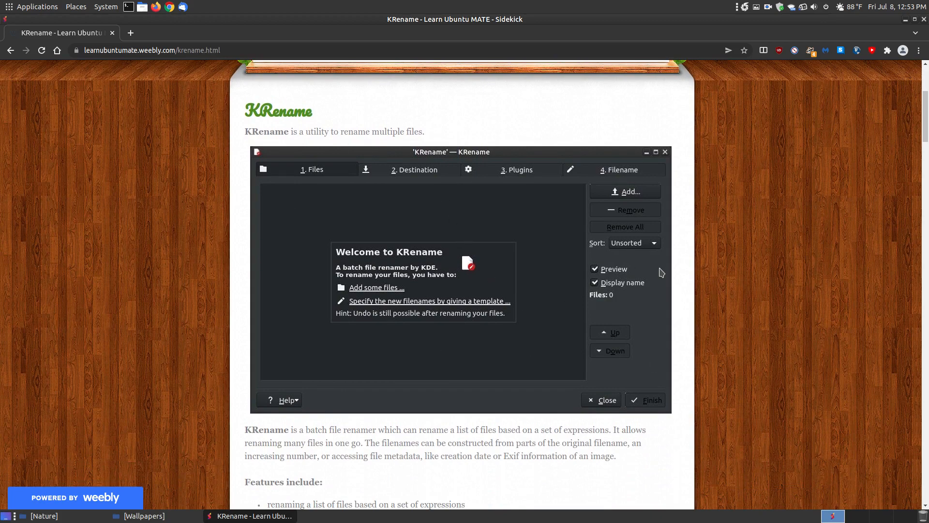
pyautogui.scroll(-3)
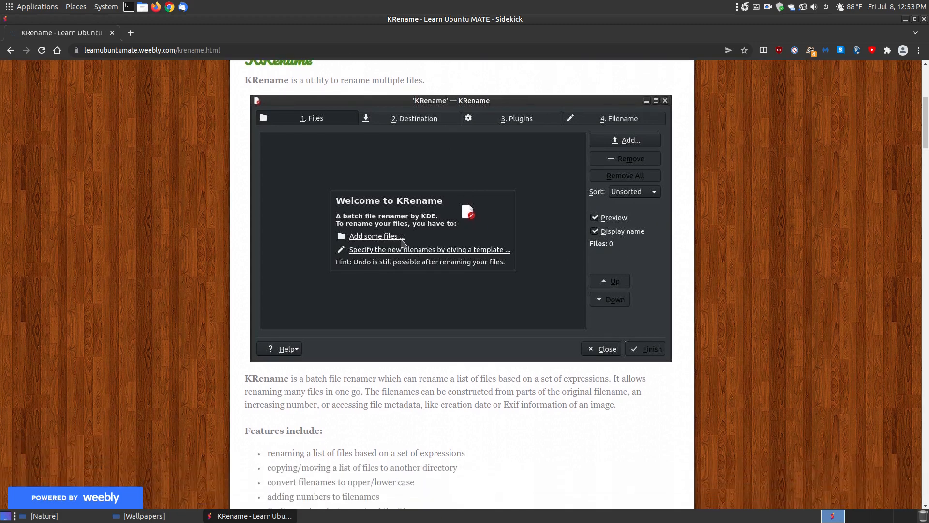
pyautogui.moveTo(633, 145)
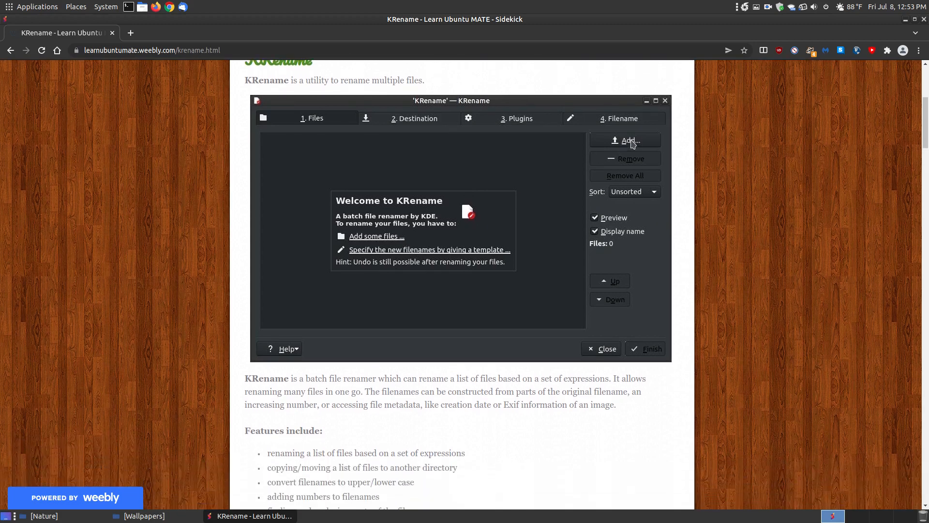
pyautogui.moveTo(626, 127)
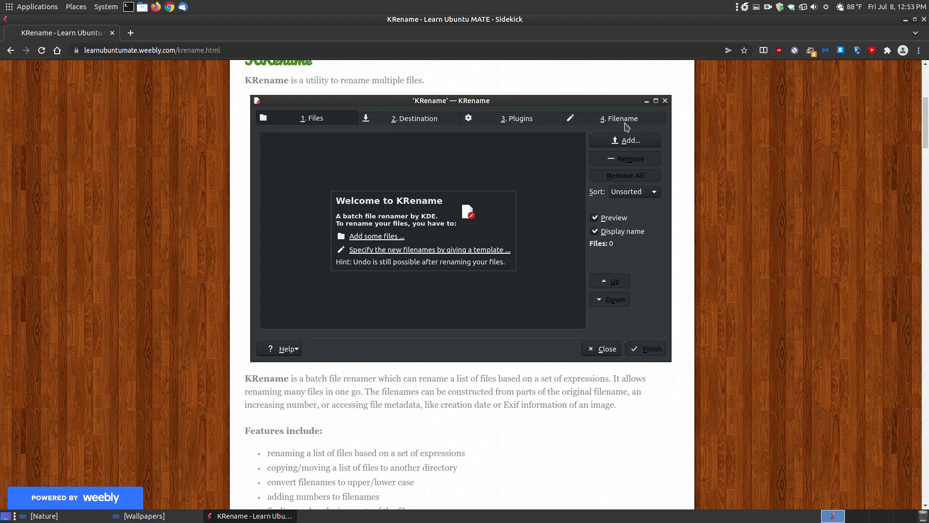
pyautogui.scroll(-3)
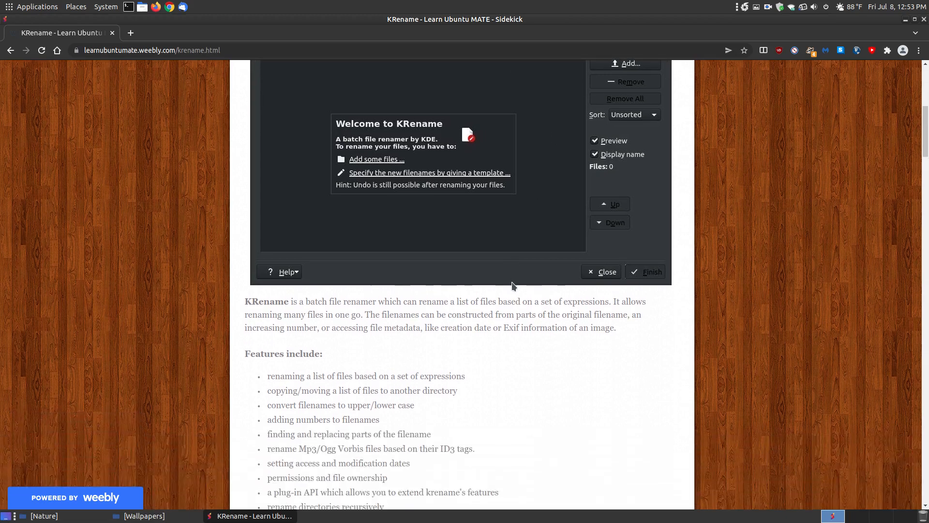
pyautogui.scroll(-3)
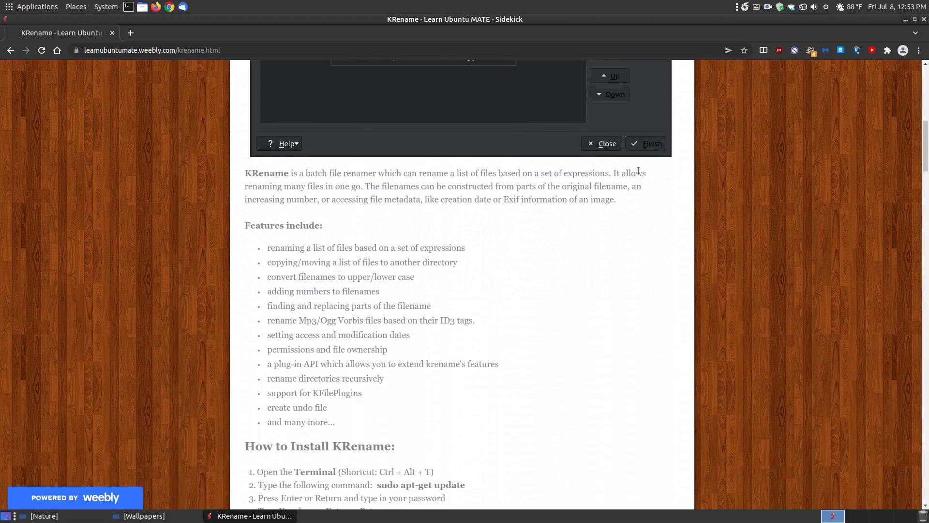
pyautogui.moveTo(343, 426)
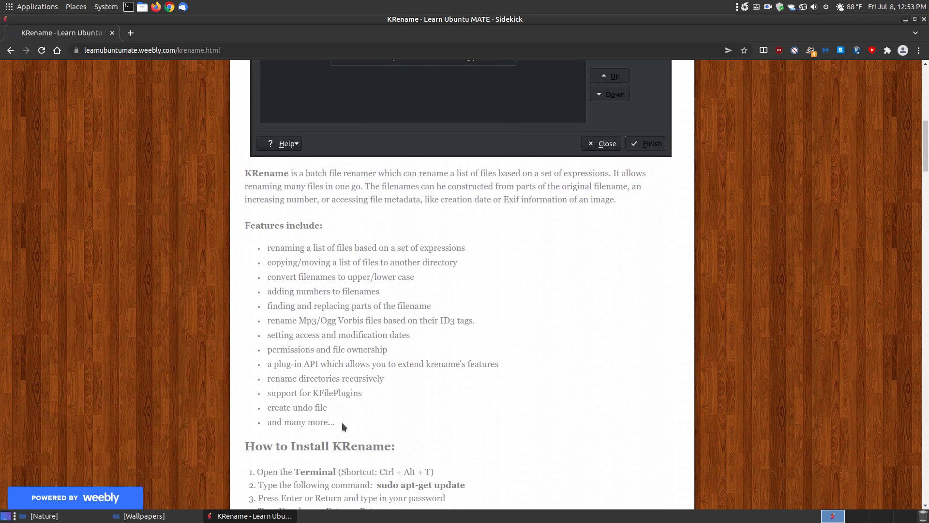
pyautogui.scroll(-3)
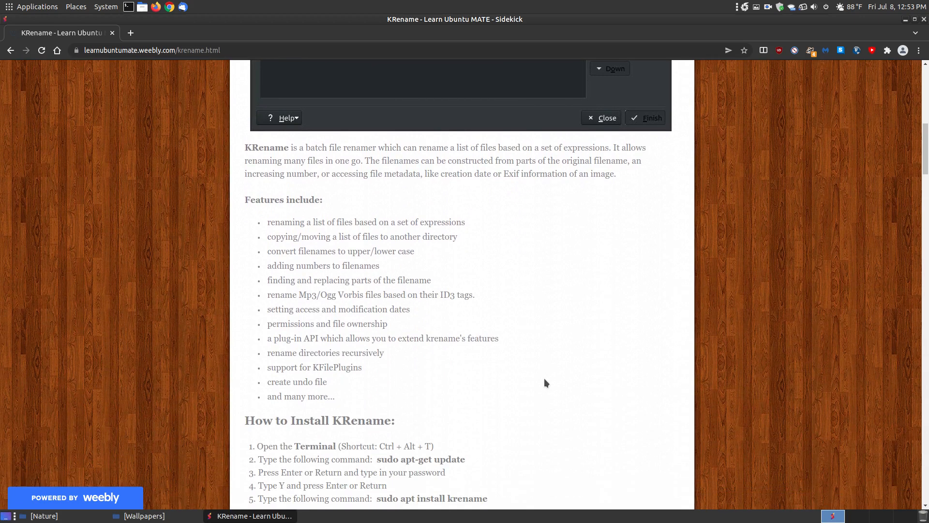
pyautogui.scroll(-3)
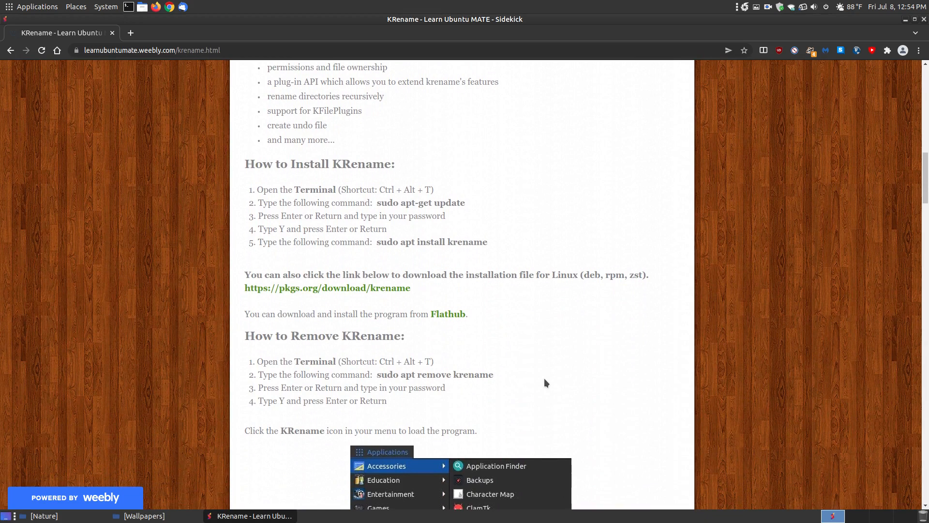
pyautogui.scroll(-3)
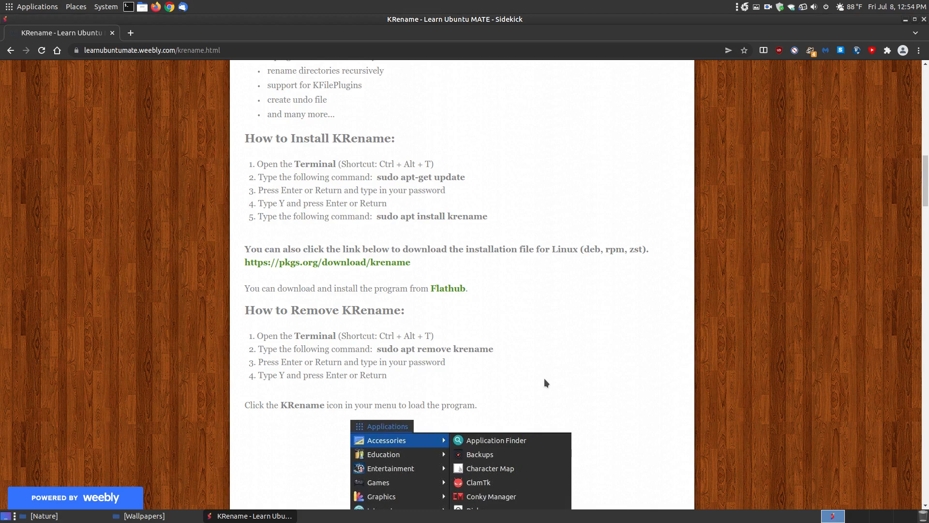
pyautogui.scroll(-3)
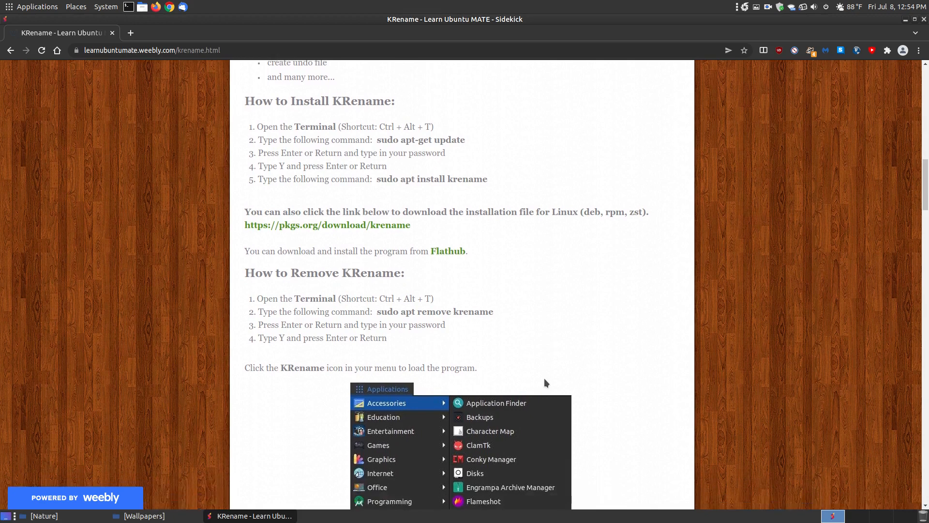
pyautogui.scroll(-3)
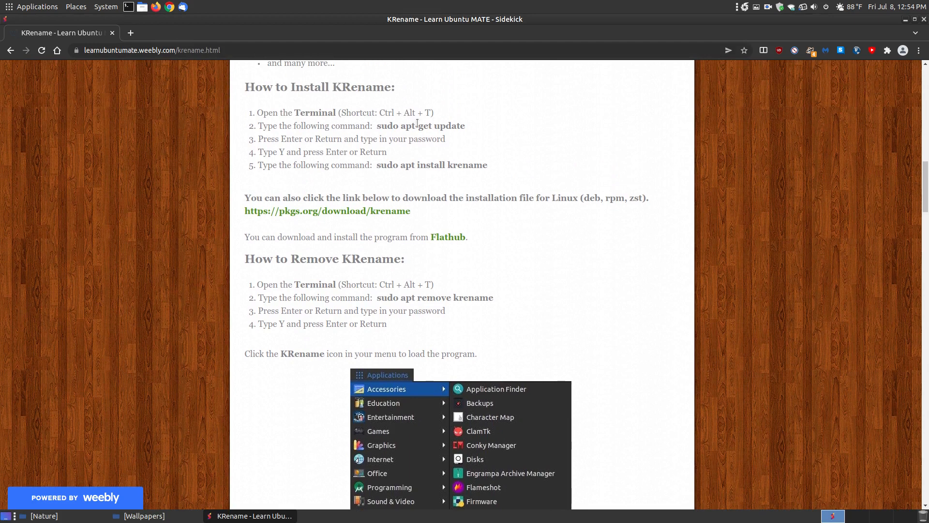
pyautogui.doubleClick(420, 125)
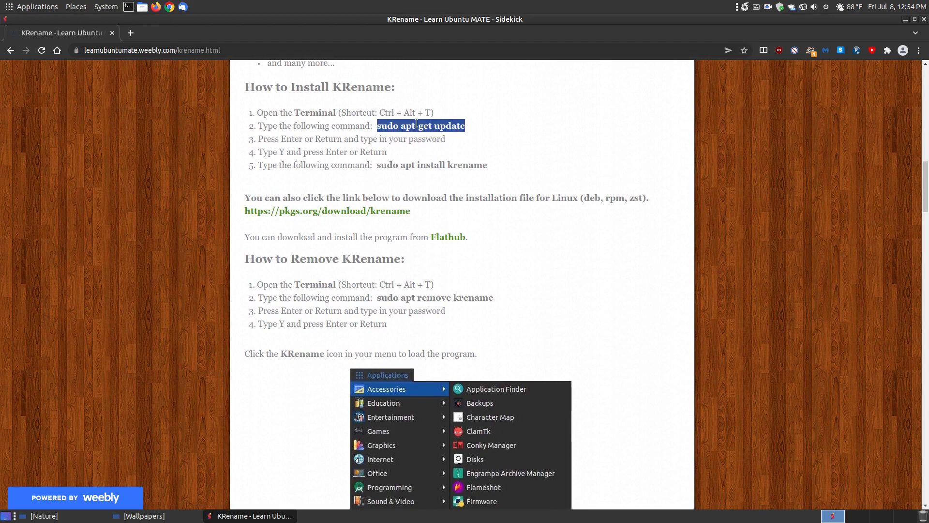
pyautogui.rightClick(421, 126)
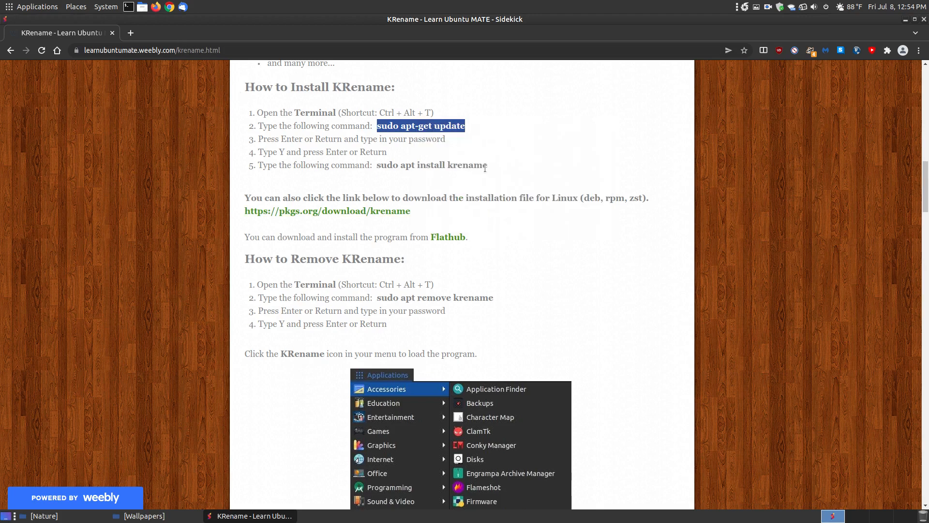
pyautogui.doubleClick(431, 164)
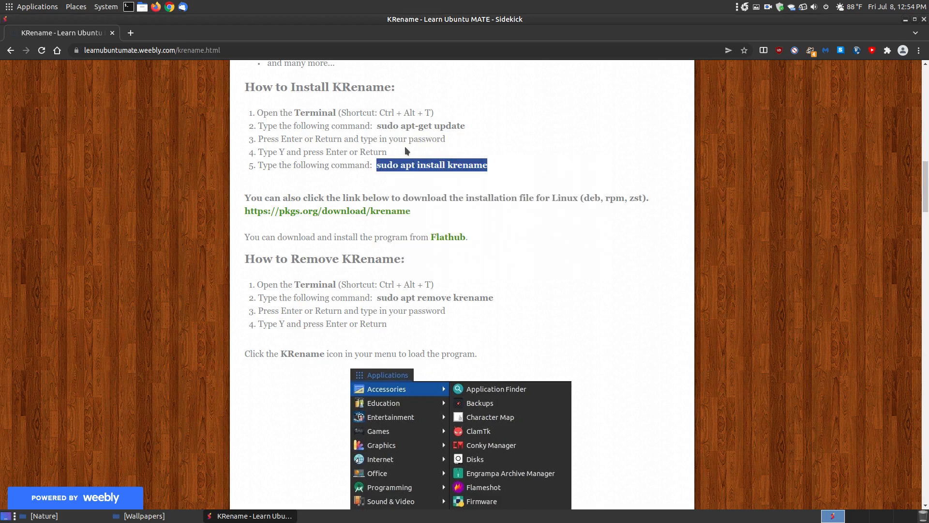
pyautogui.click(437, 196)
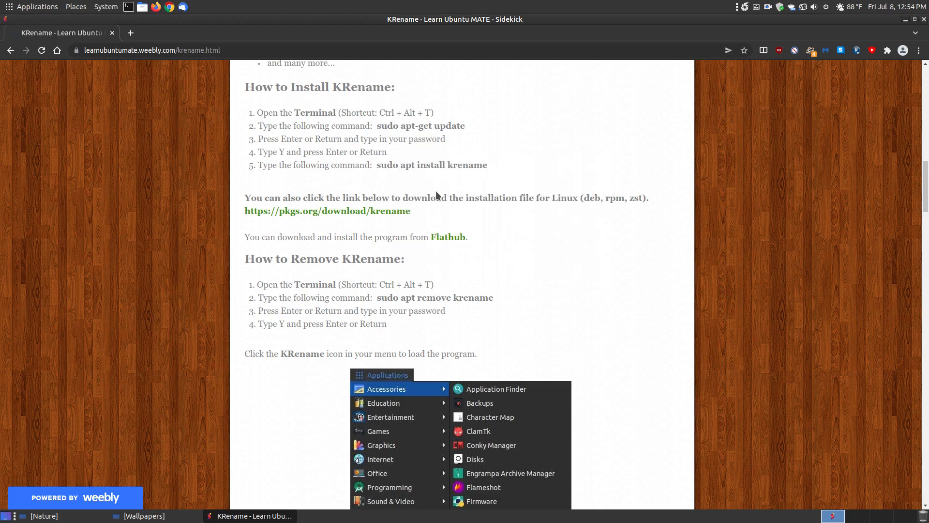
pyautogui.moveTo(465, 177)
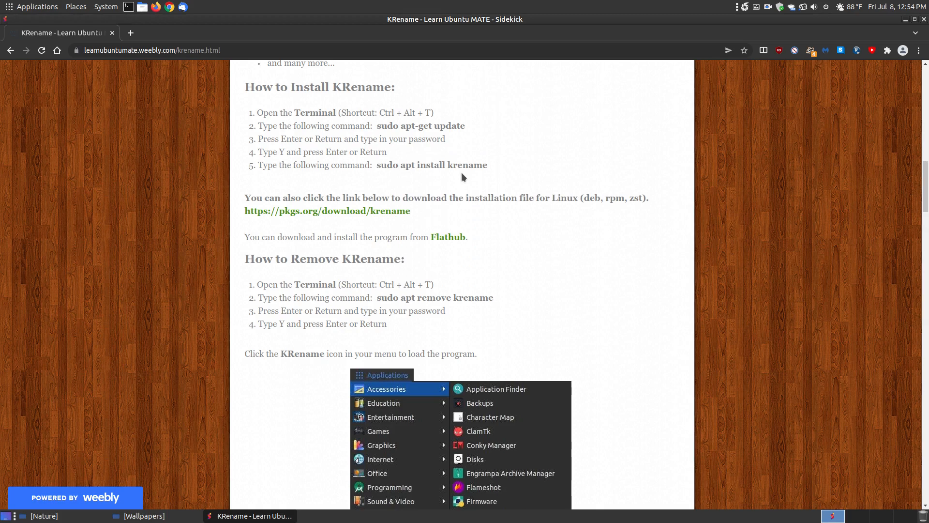
pyautogui.moveTo(356, 215)
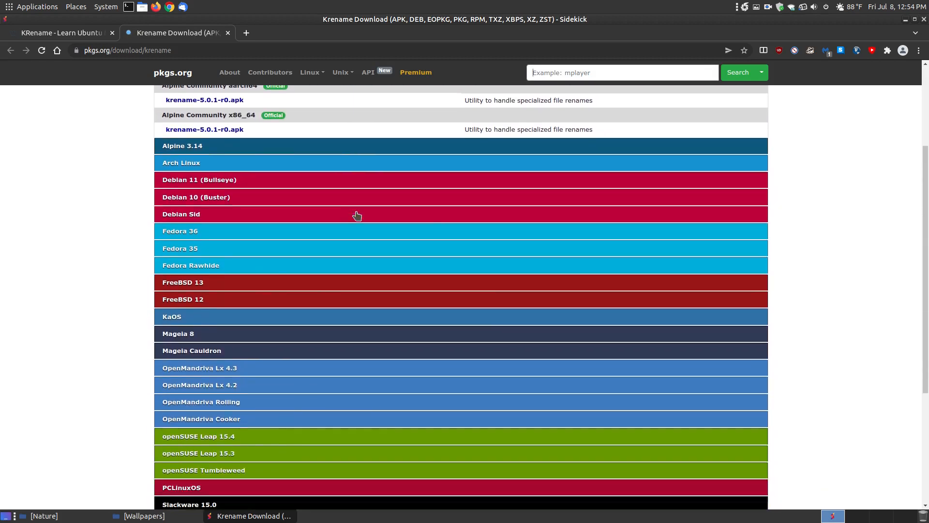
# Scroll through the pkgs.org distro list, then return to the Learn Ubuntu MATE guide tab
pyautogui.scroll(-3)
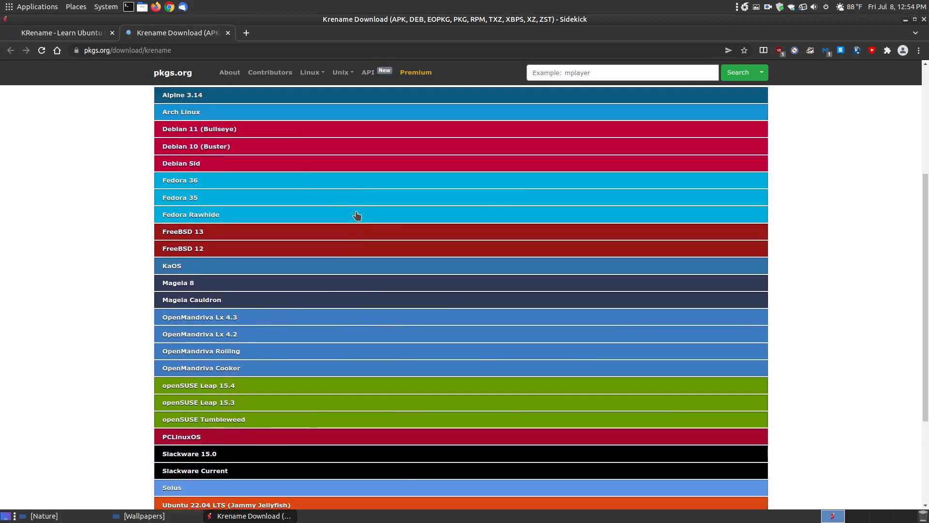
pyautogui.scroll(3)
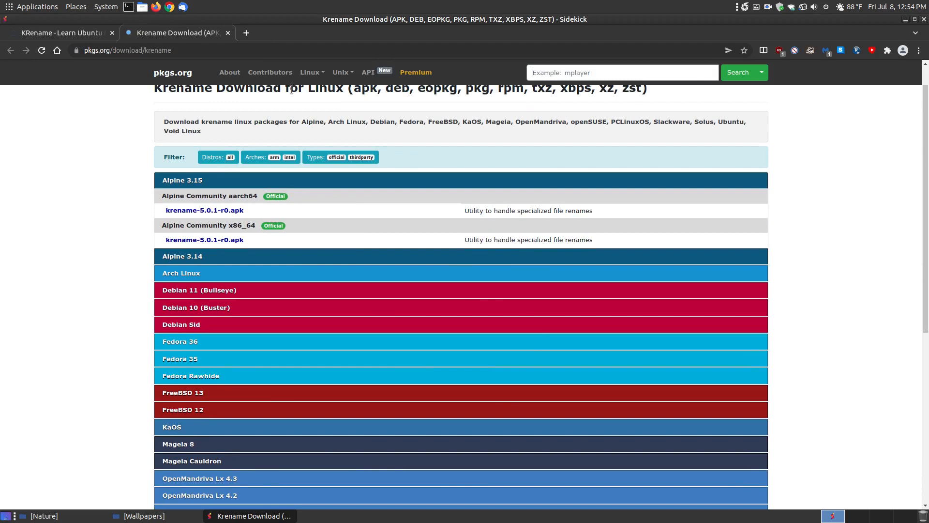
pyautogui.scroll(3)
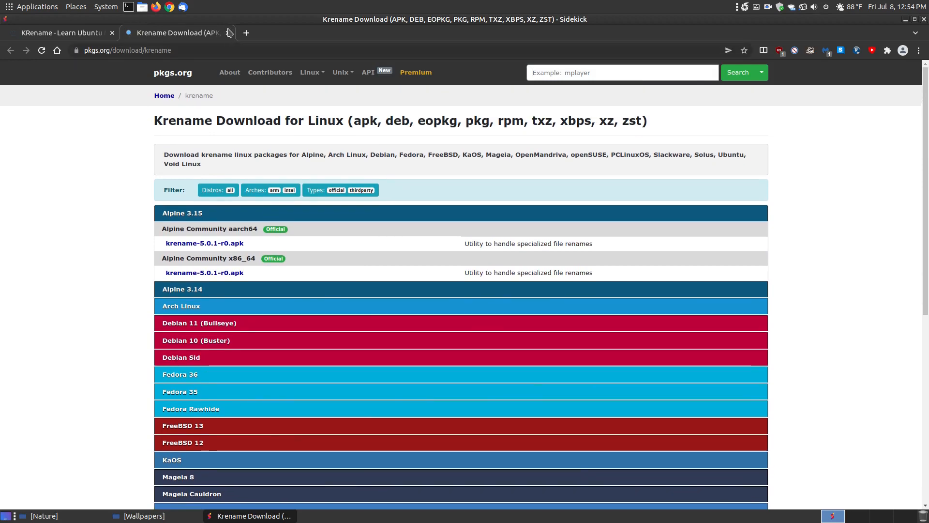
pyautogui.click(227, 32)
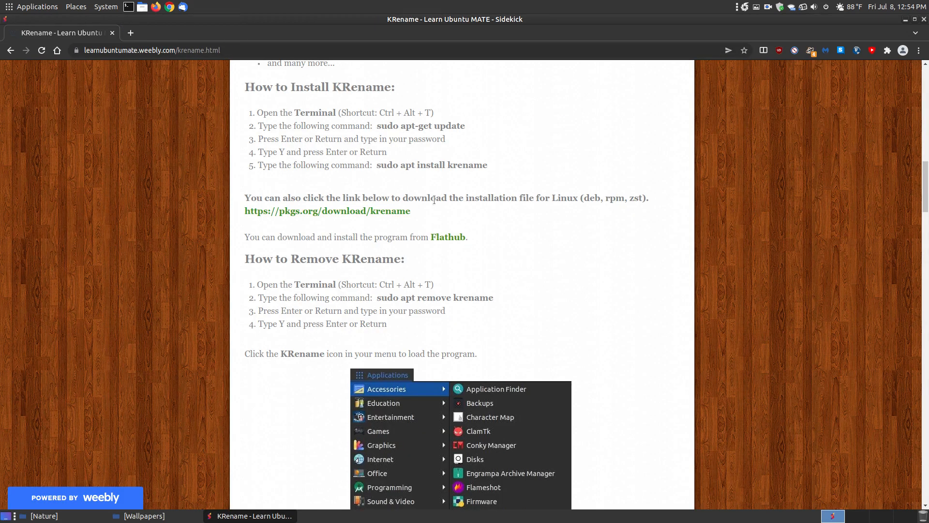
# Follow the Flathub link to the org.kde.krename app details page
pyautogui.click(448, 237)
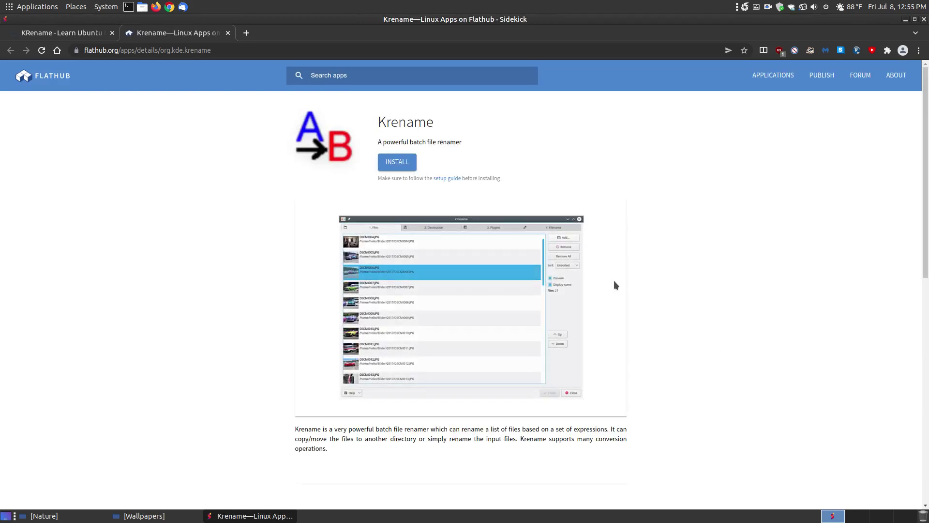
pyautogui.moveTo(405, 172)
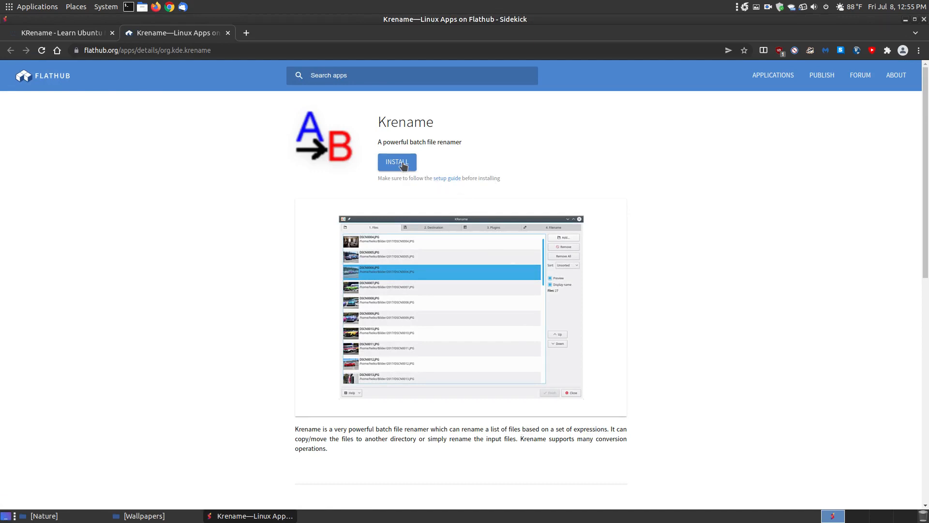
pyautogui.moveTo(261, 54)
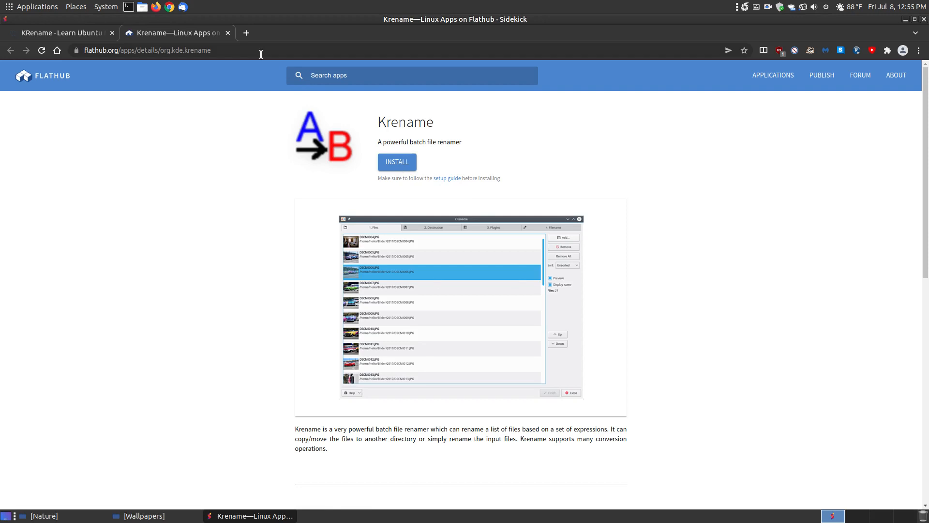
# Close the Flathub tab and scroll the guide down to its Usage section with the twelve wallpapers
pyautogui.click(59, 32)
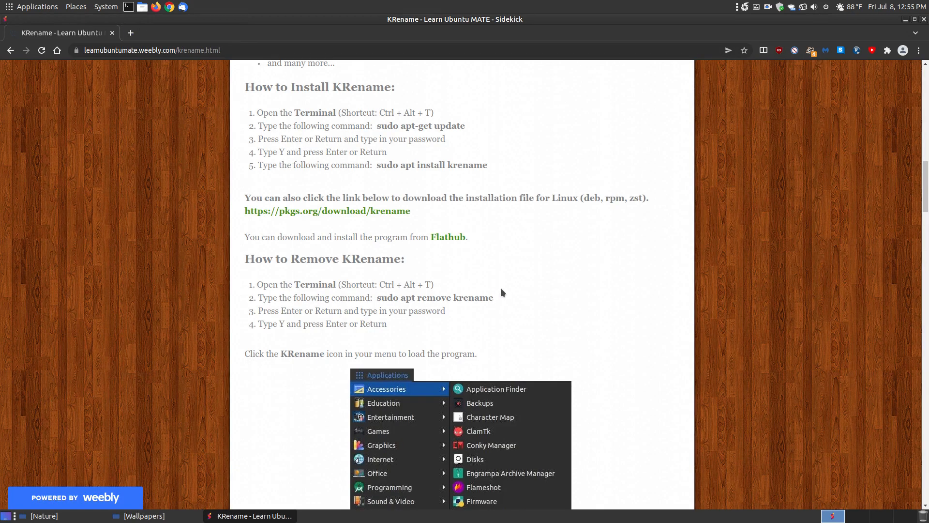
pyautogui.scroll(-3)
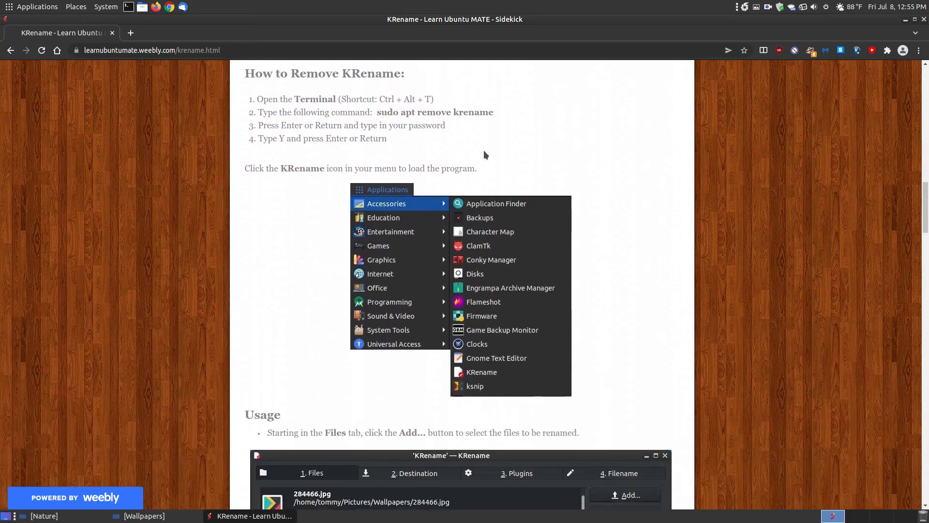
pyautogui.scroll(-3)
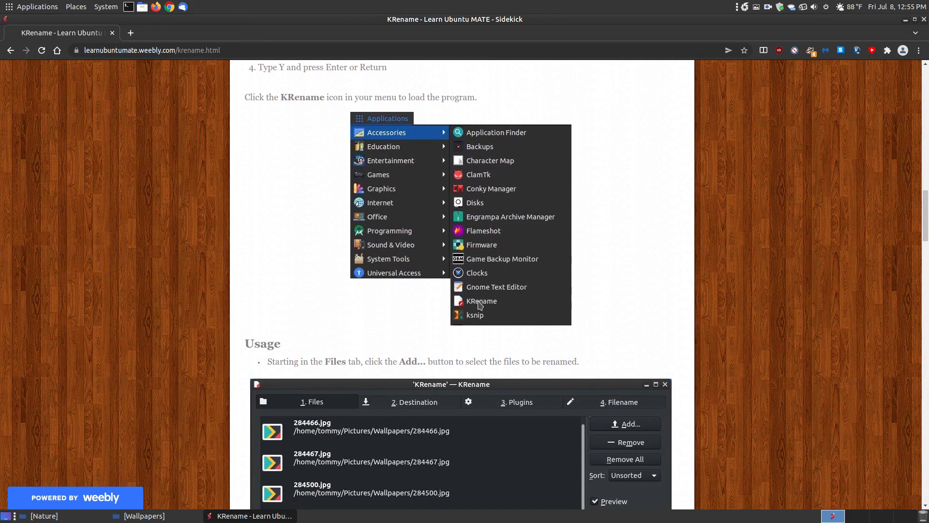
pyautogui.moveTo(479, 304)
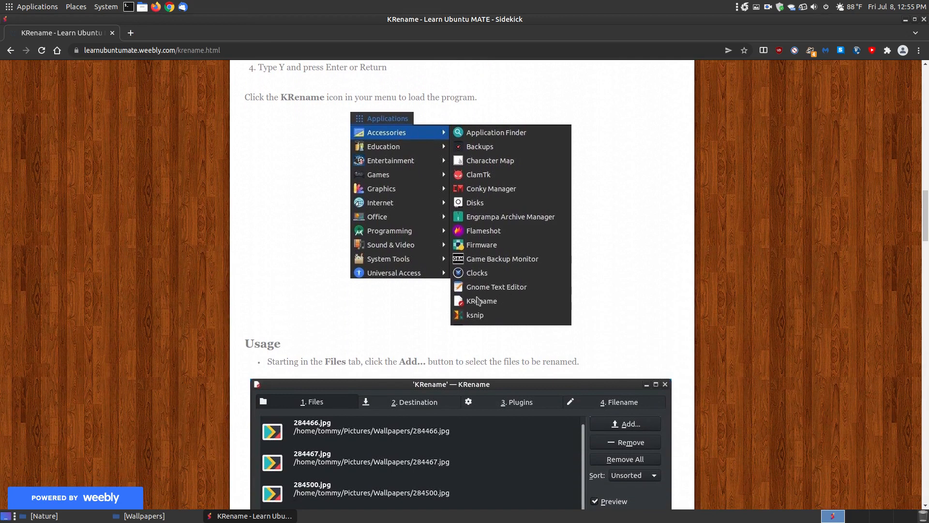
pyautogui.moveTo(470, 298)
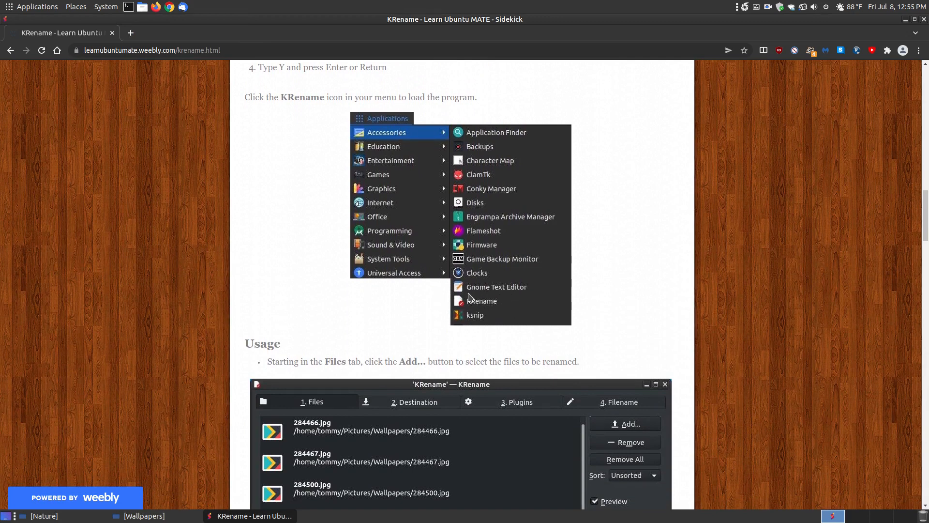
pyautogui.moveTo(575, 346)
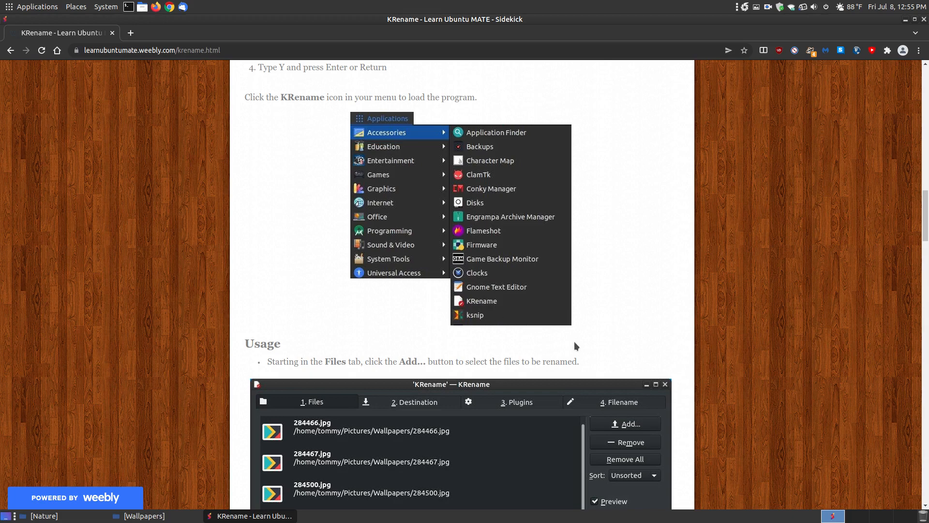
pyautogui.scroll(-3)
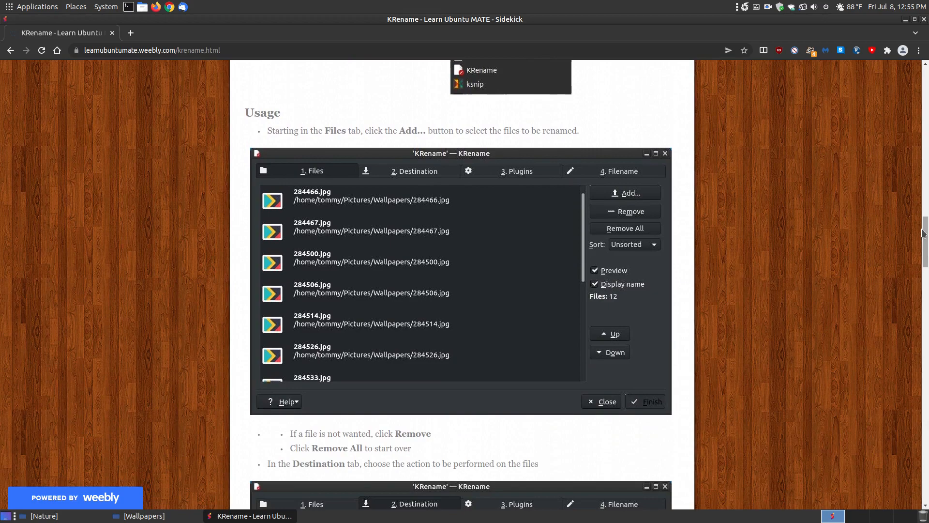
pyautogui.scroll(3)
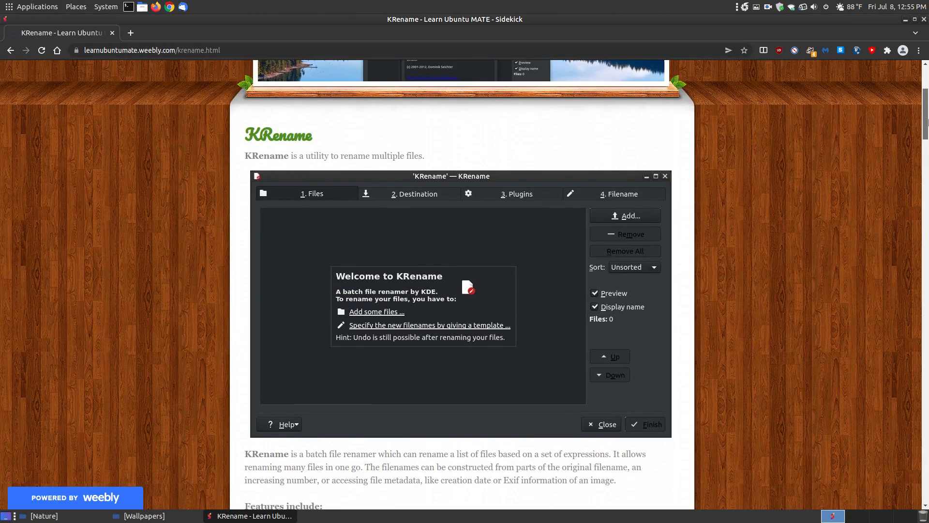
pyautogui.scroll(-3)
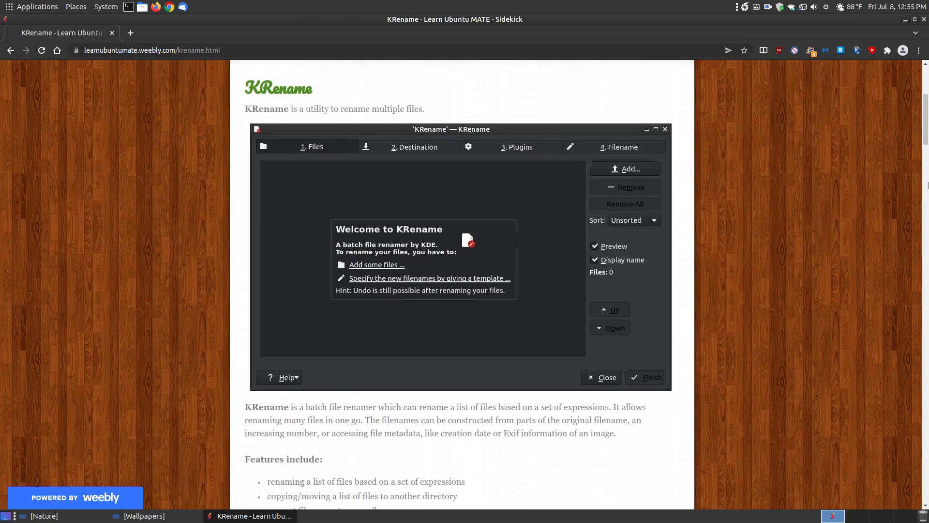
pyautogui.scroll(-3)
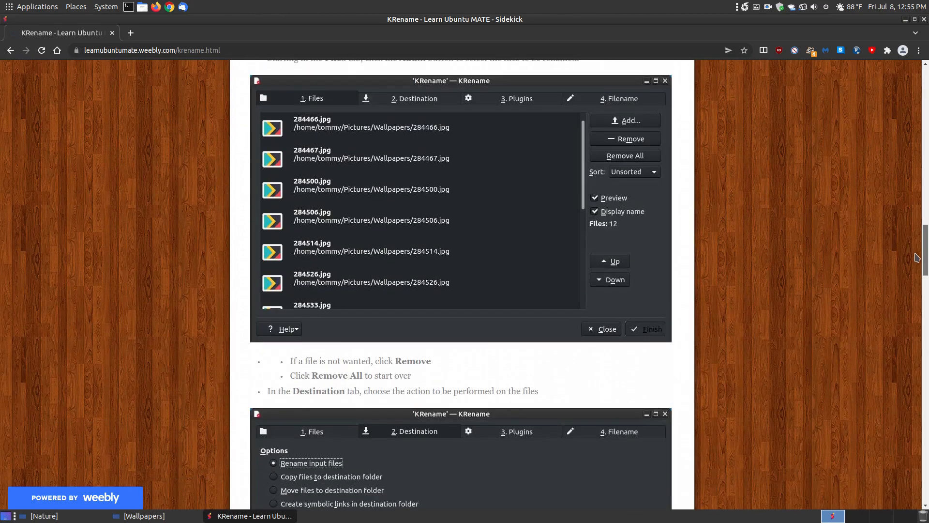
pyautogui.scroll(3)
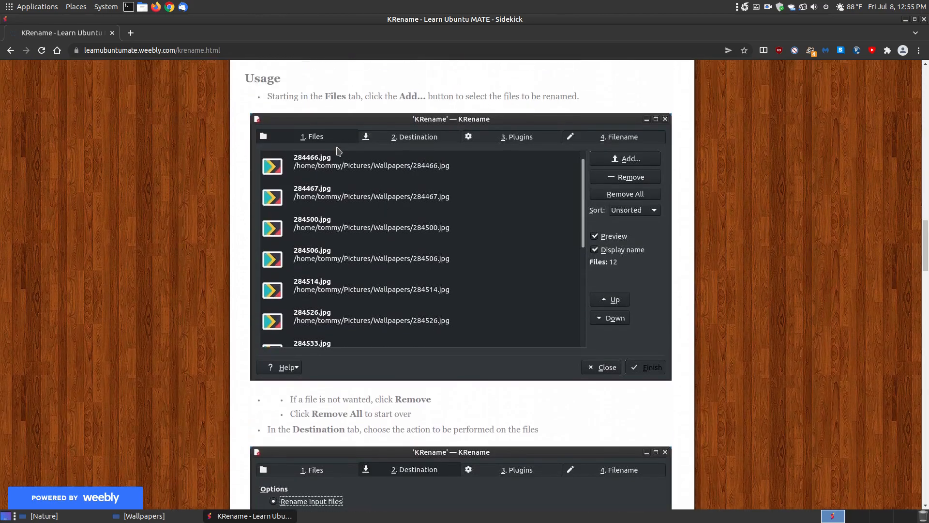
pyautogui.moveTo(228, 324)
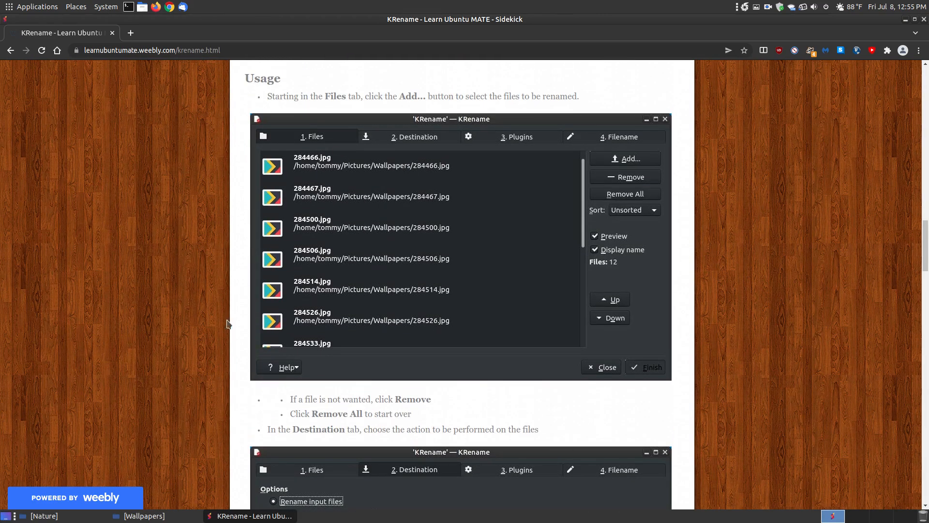
# Check in Caja that the Nature folder's last file is 073, cancel its rename, and return to the tutorial
pyautogui.click(143, 515)
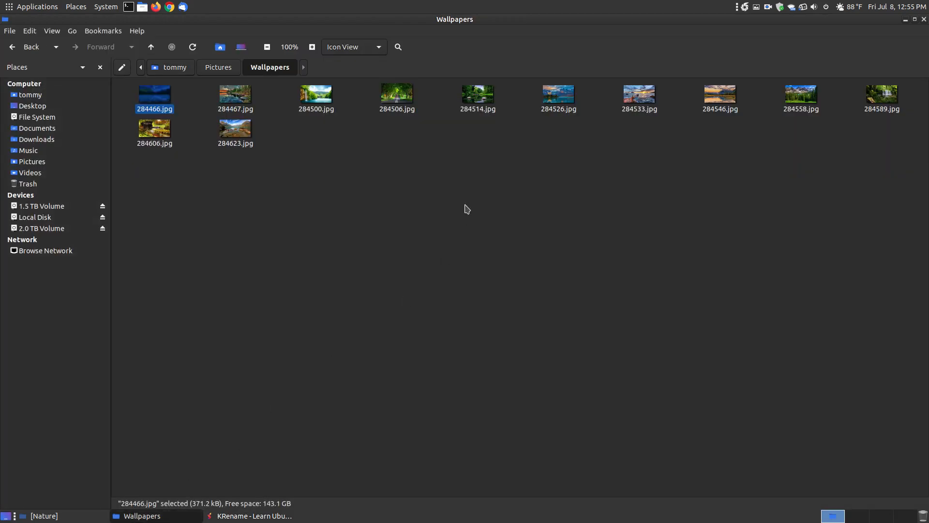
pyautogui.moveTo(420, 174)
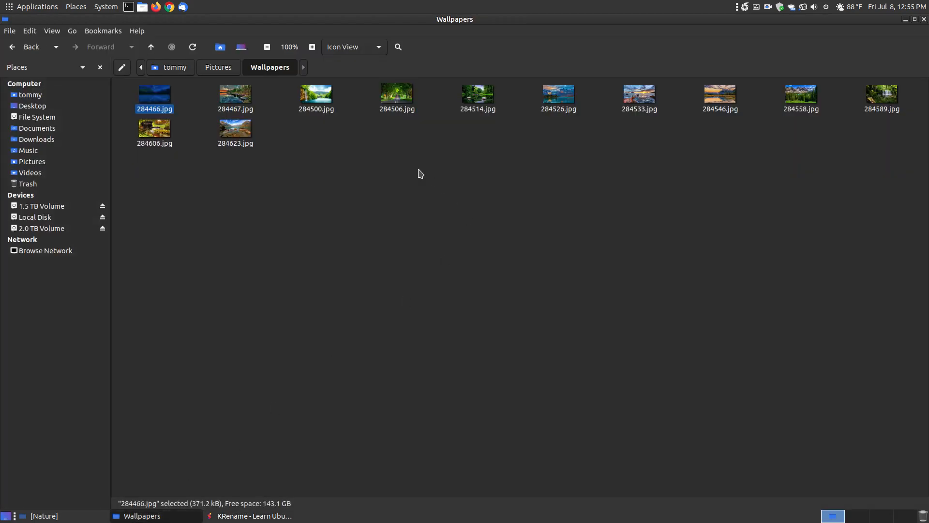
pyautogui.moveTo(258, 76)
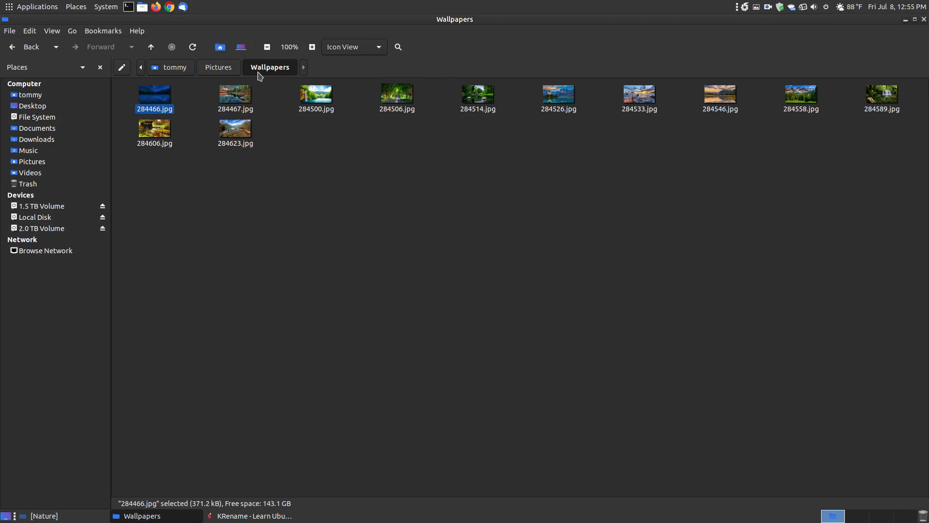
pyautogui.moveTo(557, 220)
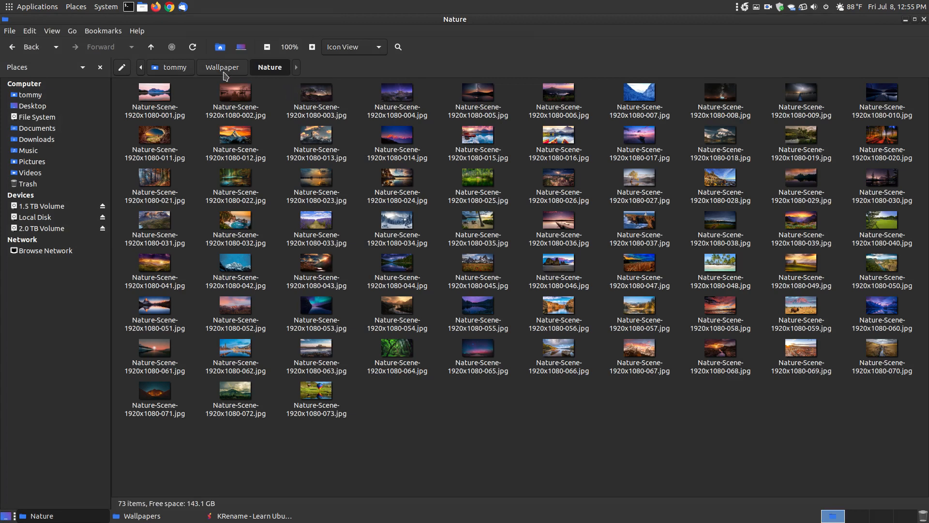
pyautogui.moveTo(265, 76)
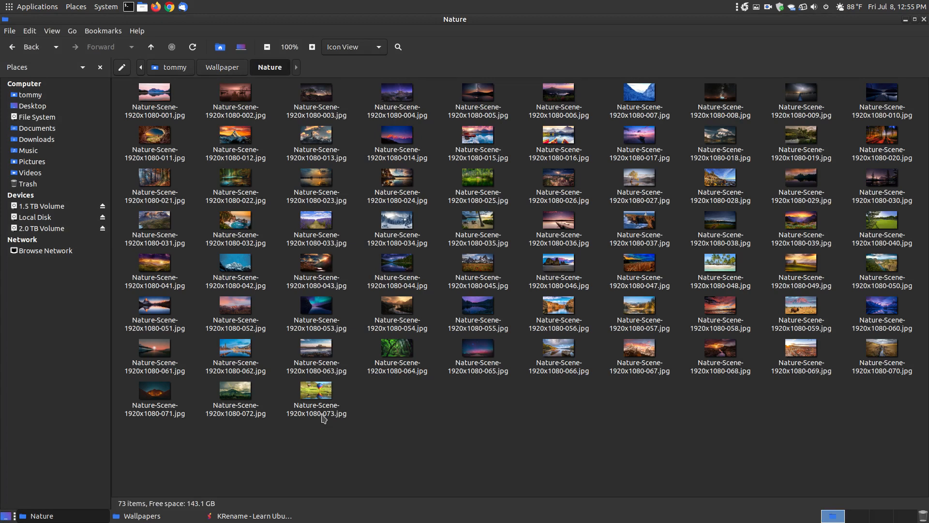
pyautogui.click(315, 391)
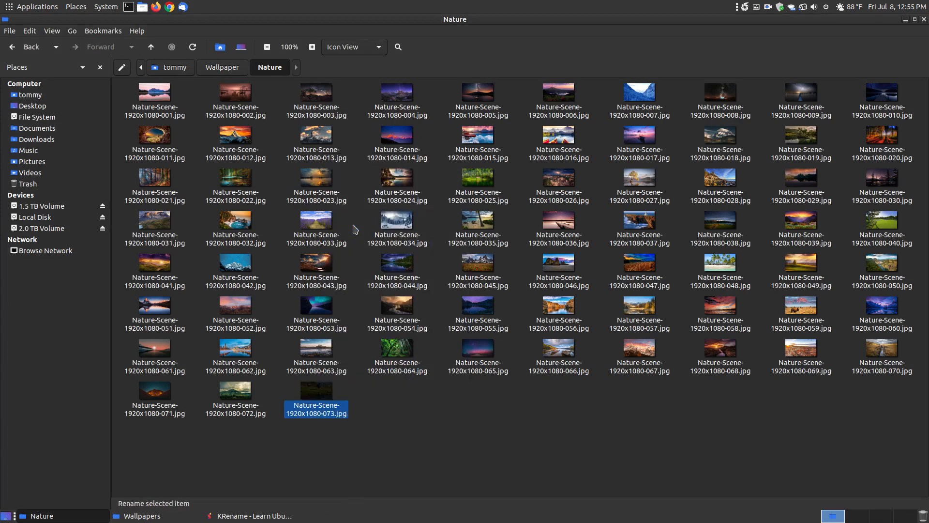
pyautogui.rightClick(315, 413)
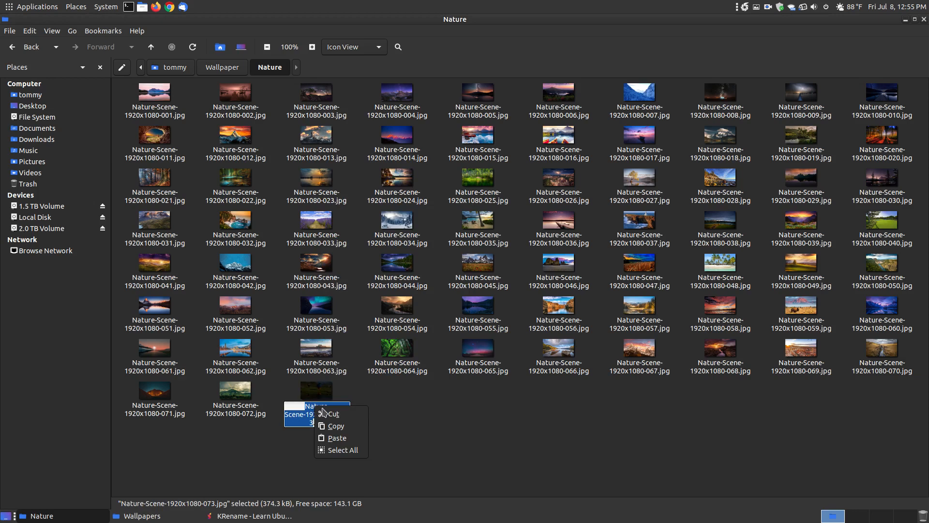
pyautogui.click(332, 424)
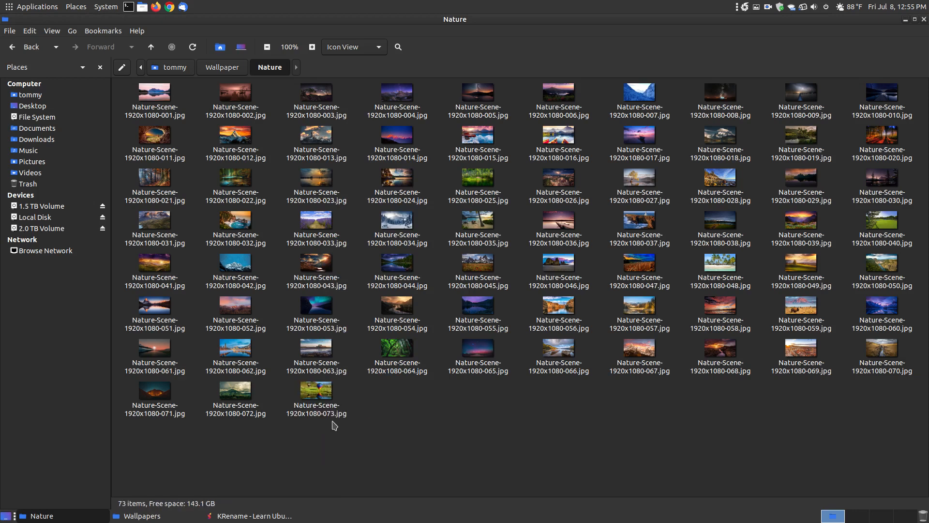
pyautogui.moveTo(490, 435)
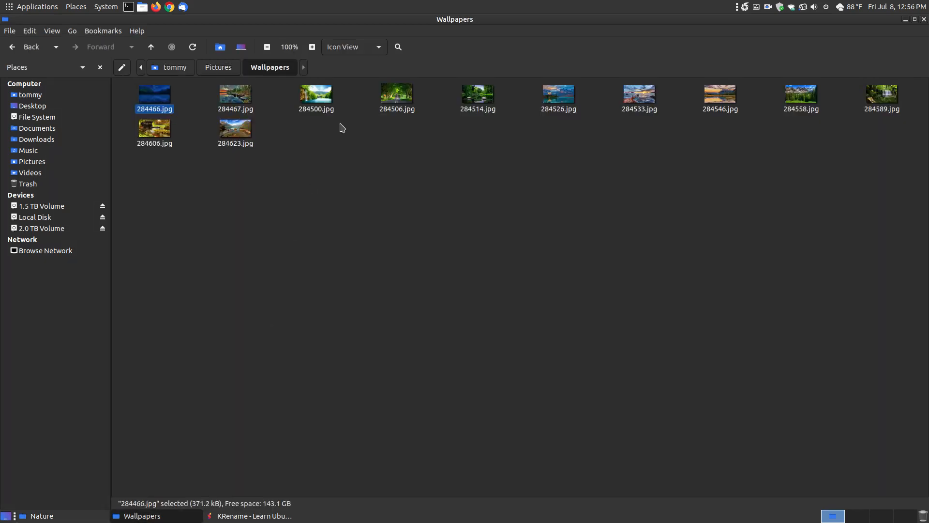
pyautogui.moveTo(910, 82)
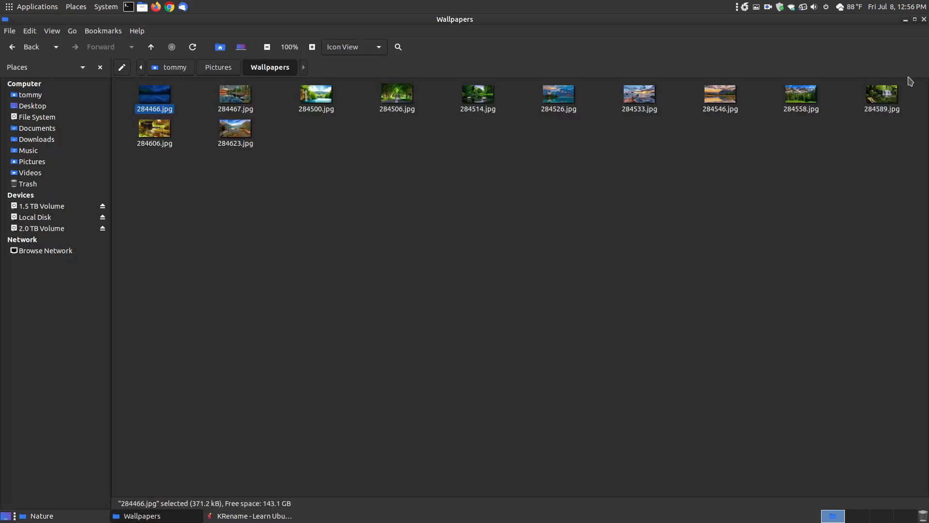
pyautogui.click(248, 515)
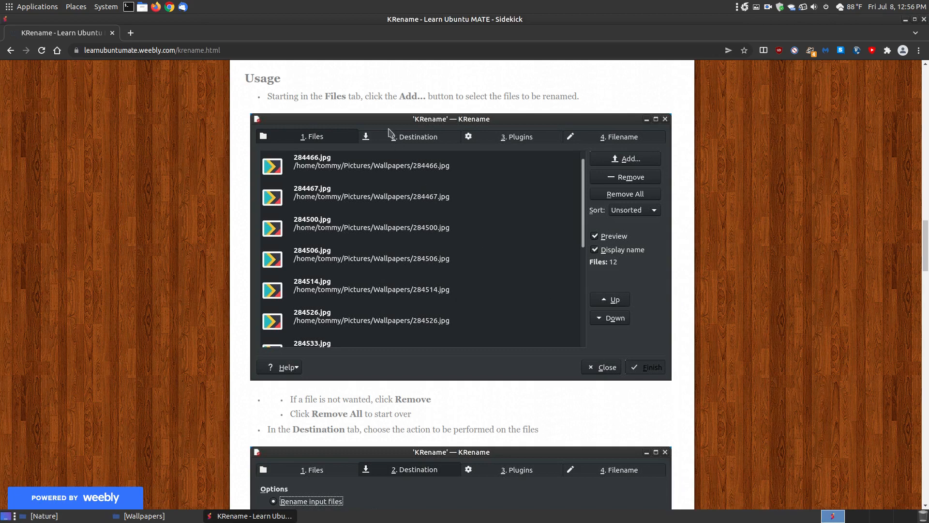
pyautogui.moveTo(408, 214)
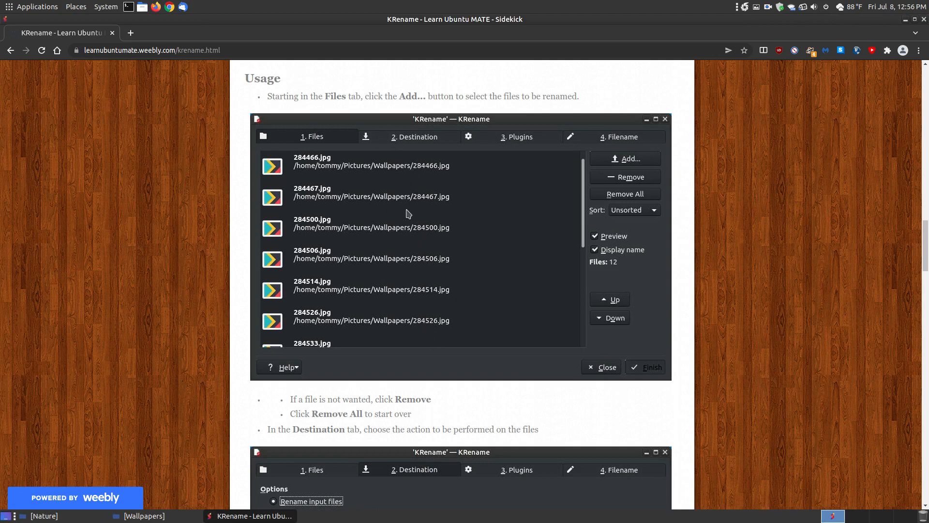
# Skim the rest of the tutorial, then launch KRename from Applications > Accessories
pyautogui.scroll(-3)
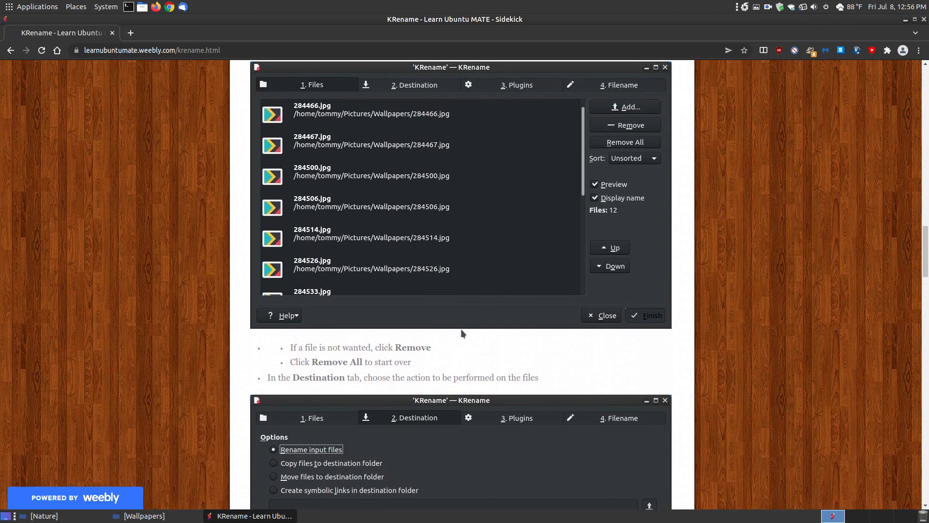
pyautogui.scroll(3)
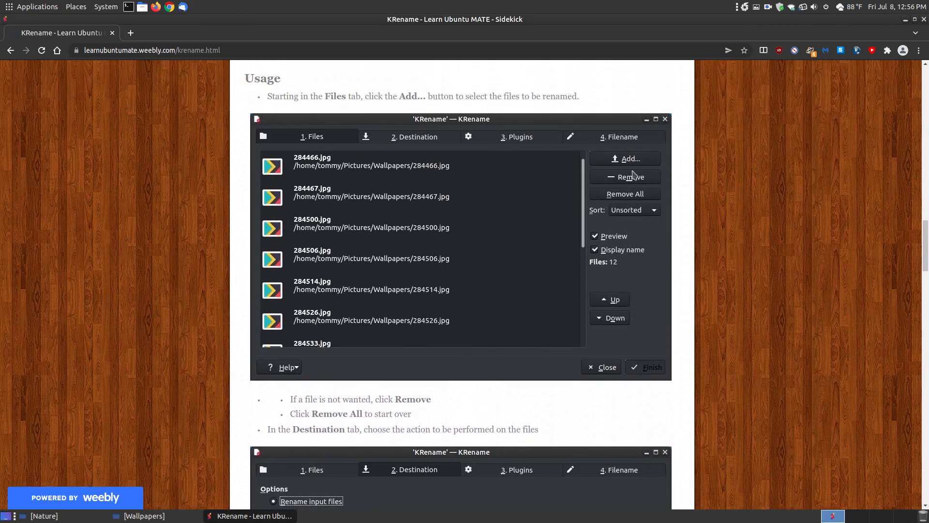
pyautogui.moveTo(515, 384)
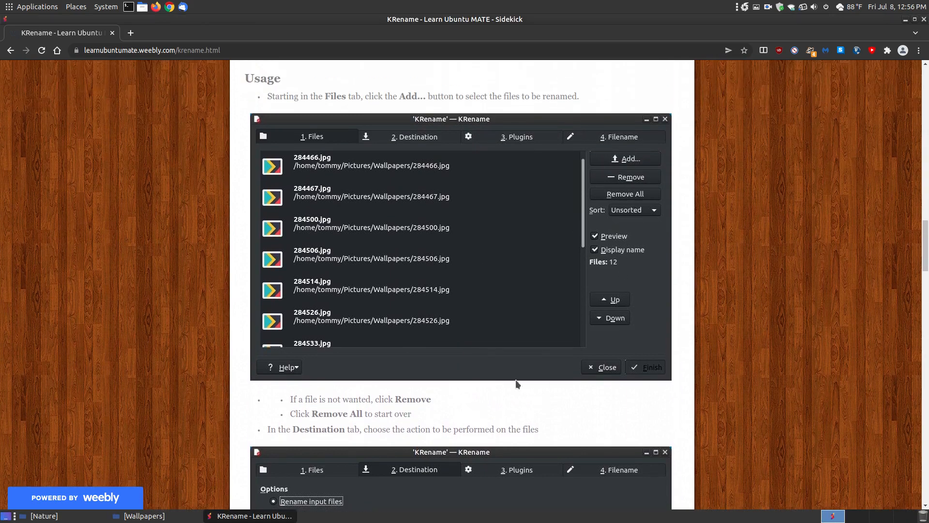
pyautogui.scroll(-3)
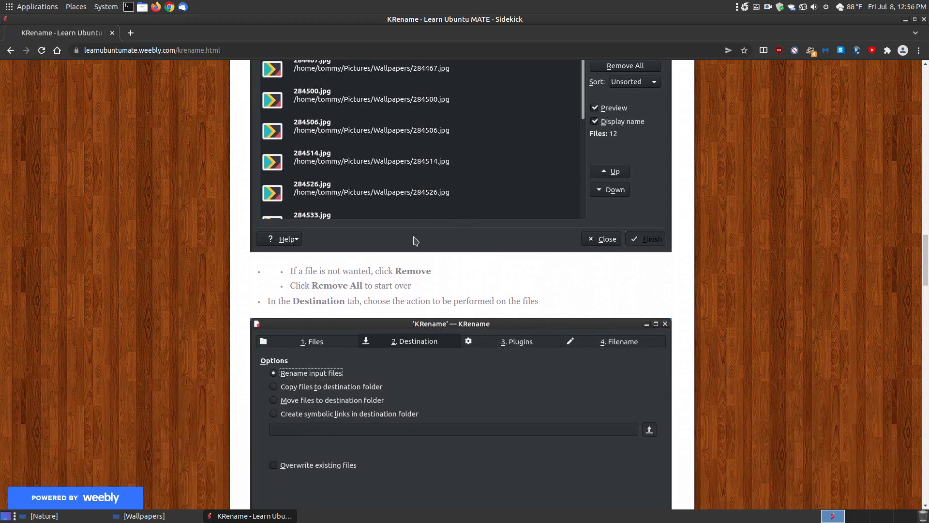
pyautogui.scroll(-3)
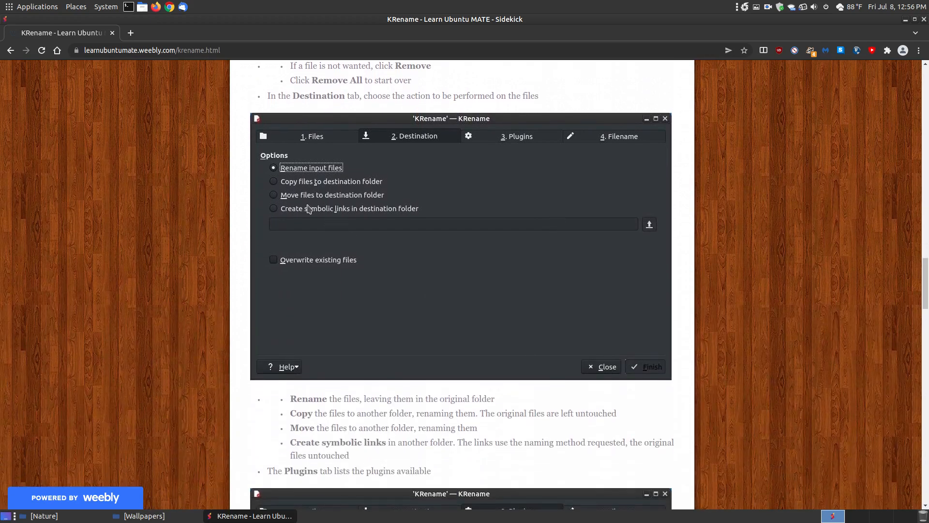
pyautogui.moveTo(331, 176)
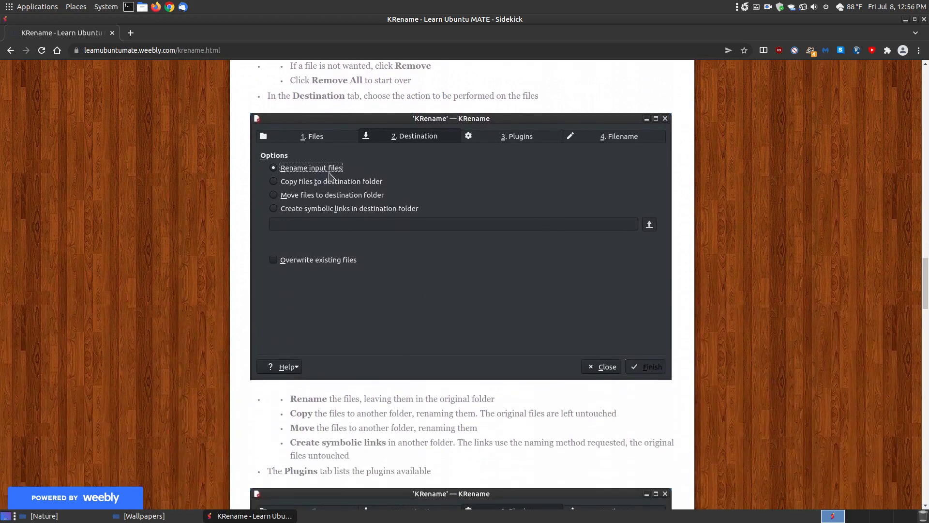
pyautogui.moveTo(412, 188)
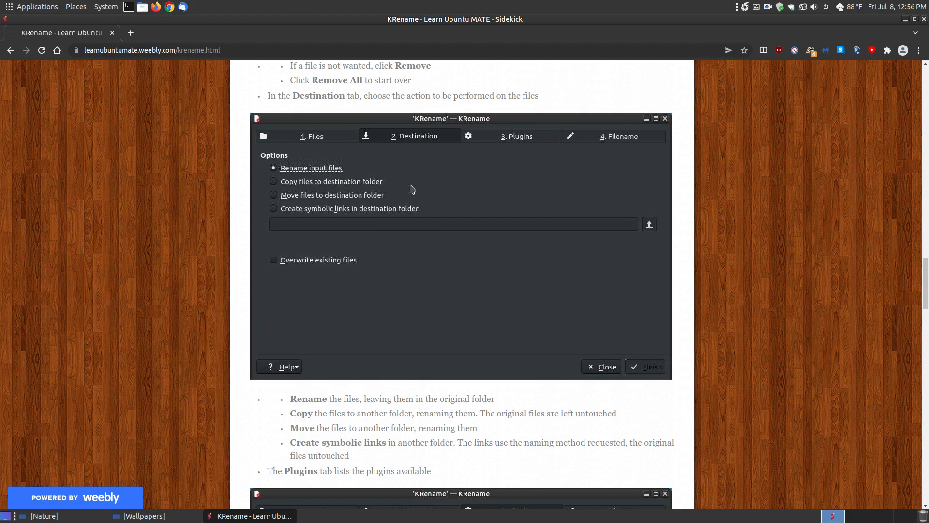
pyautogui.scroll(-3)
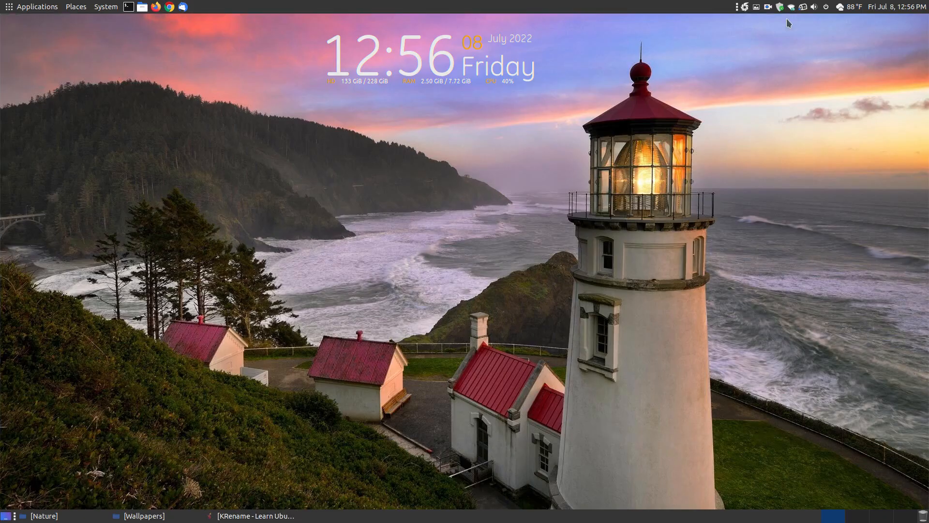
pyautogui.click(37, 7)
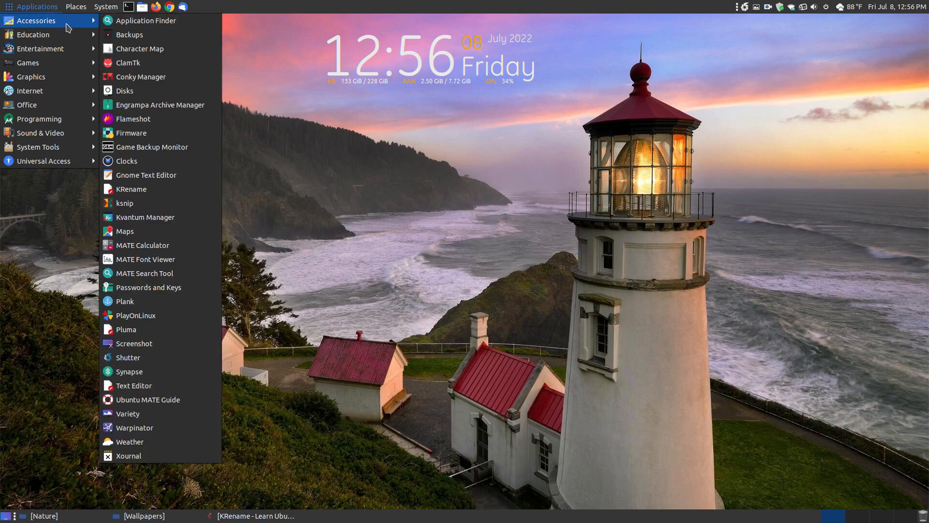
pyautogui.moveTo(148, 189)
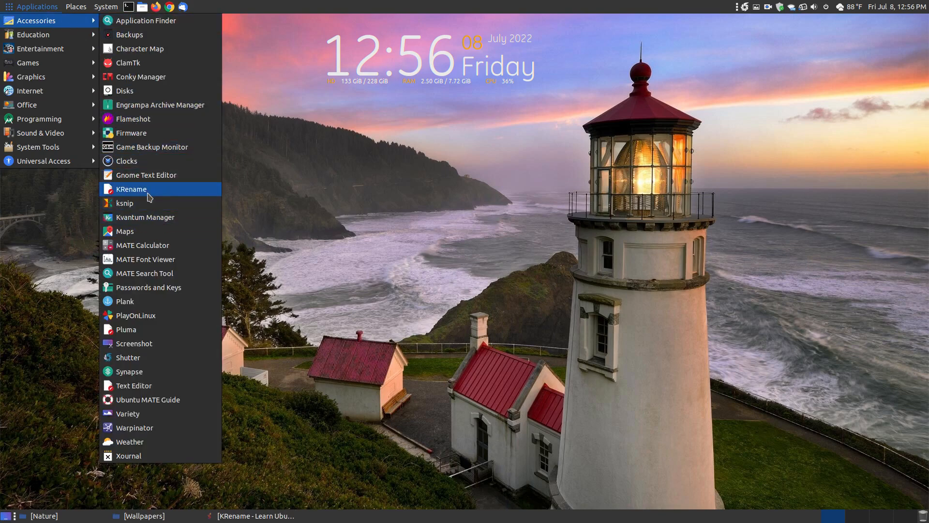
pyautogui.click(131, 189)
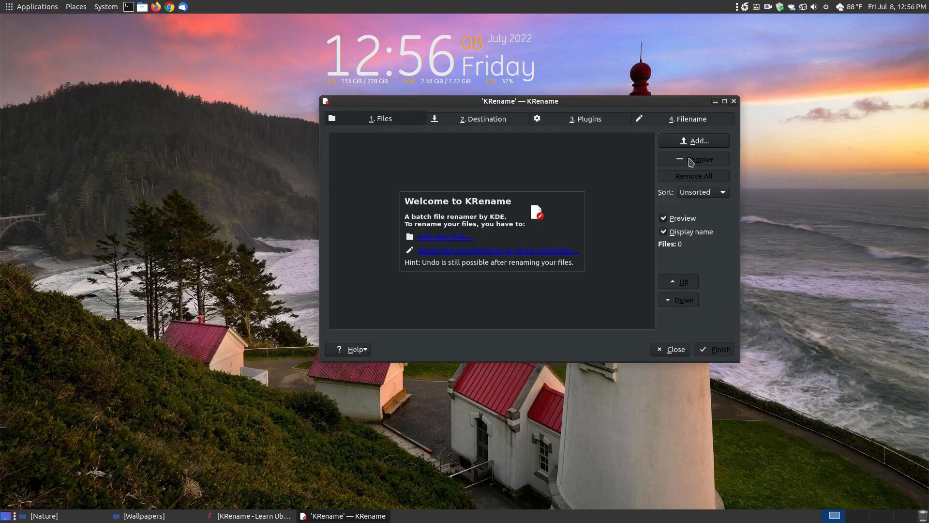
# Add all twelve JPGs from Pictures/Wallpapers to KRename's Files list
pyautogui.click(692, 140)
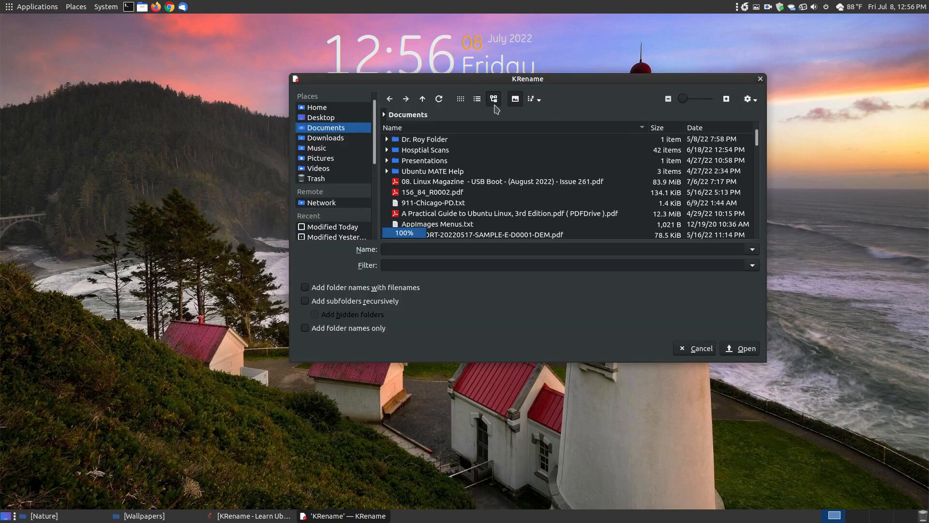
pyautogui.click(320, 157)
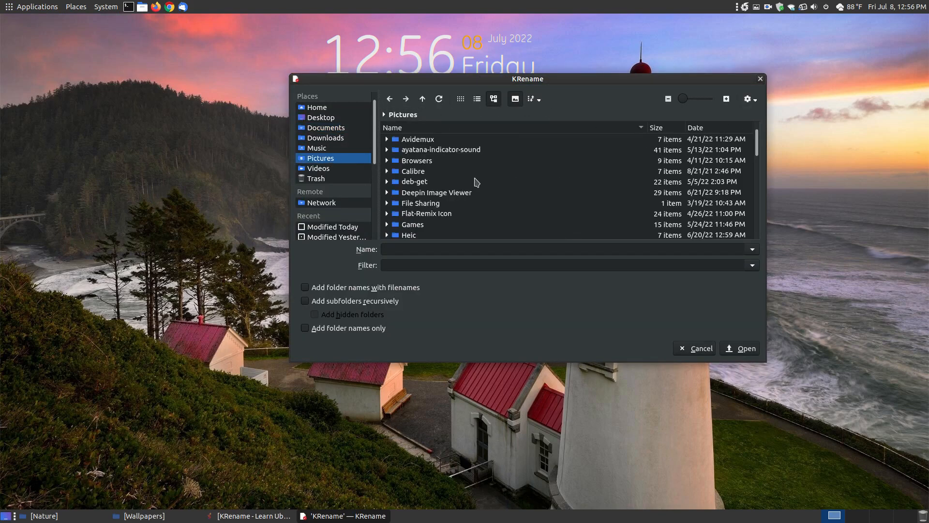
pyautogui.click(419, 223)
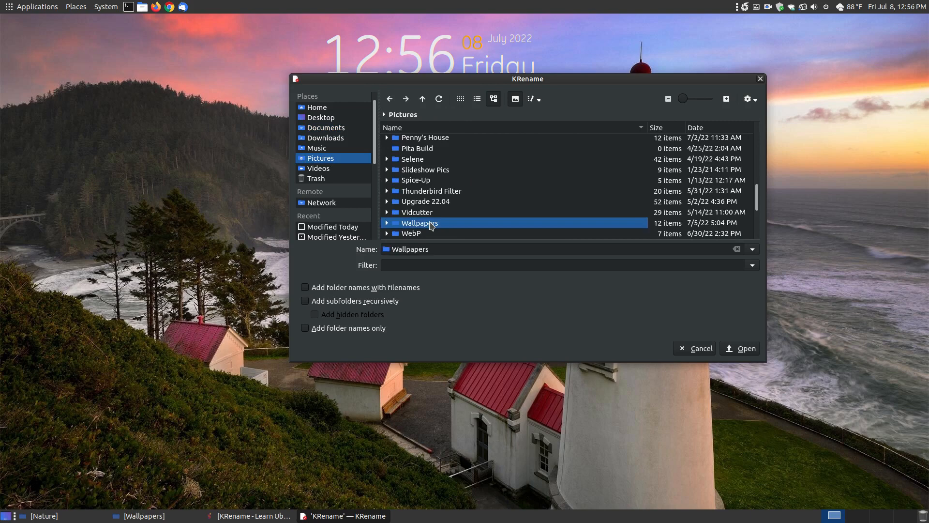
pyautogui.doubleClick(419, 222)
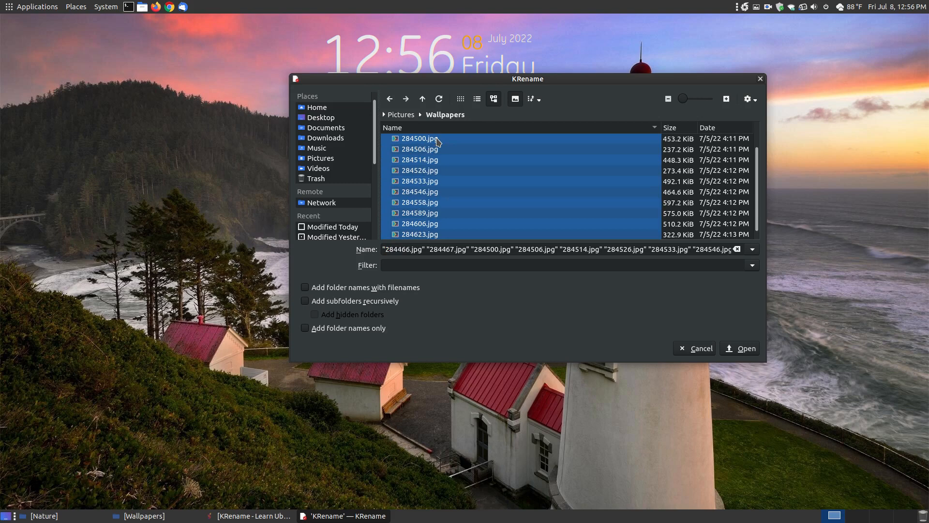
pyautogui.moveTo(804, 333)
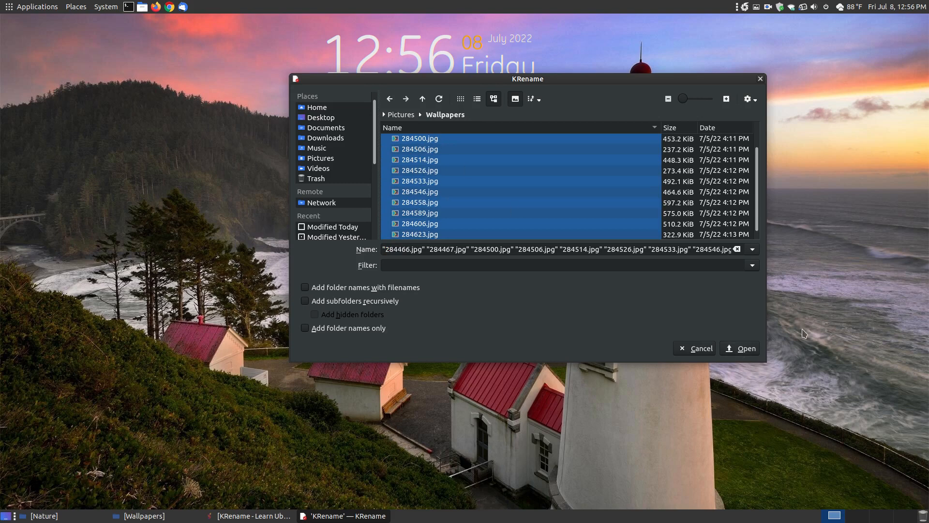
pyautogui.click(739, 348)
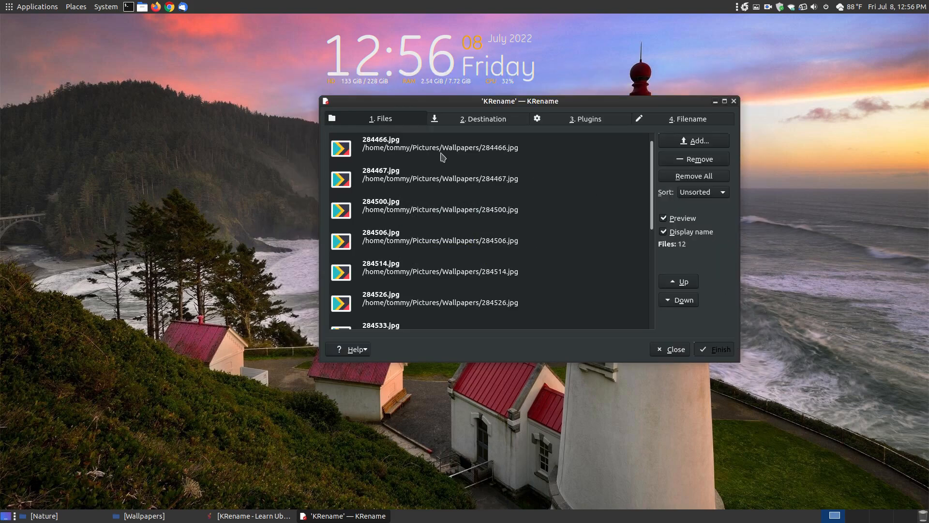
pyautogui.moveTo(678, 280)
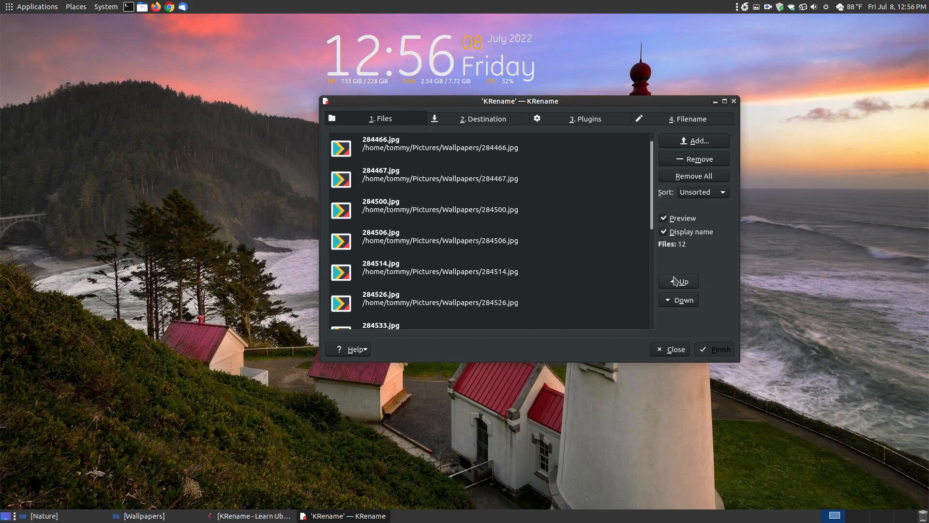
pyautogui.moveTo(695, 281)
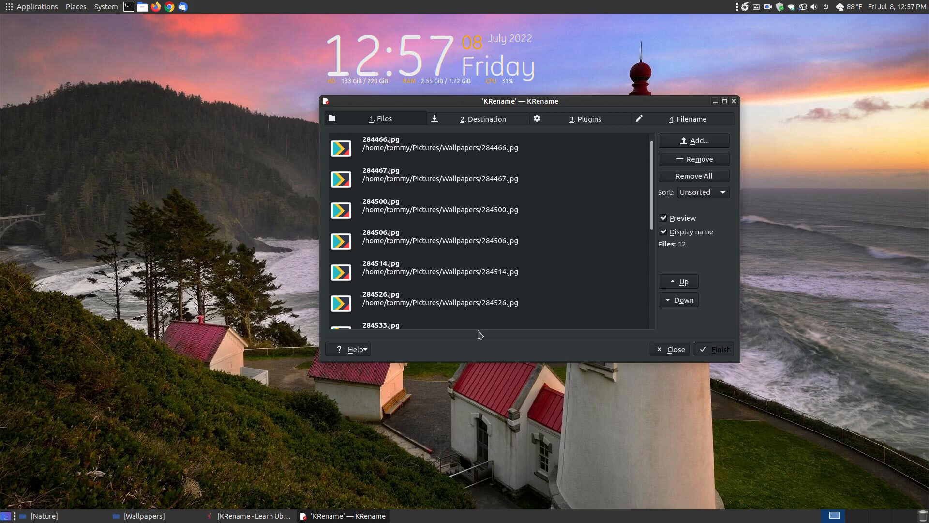
pyautogui.moveTo(472, 229)
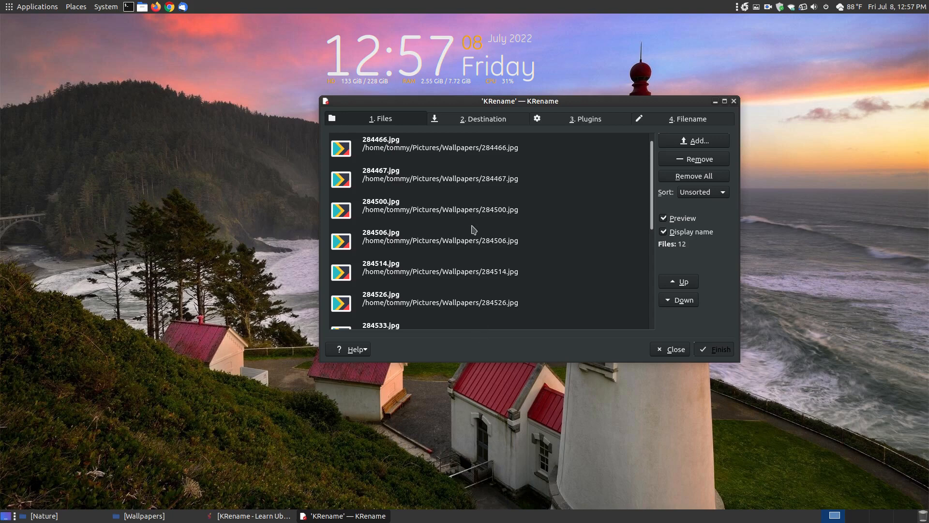
# Switch to the Destination step showing 'Rename input files' chosen
pyautogui.click(483, 119)
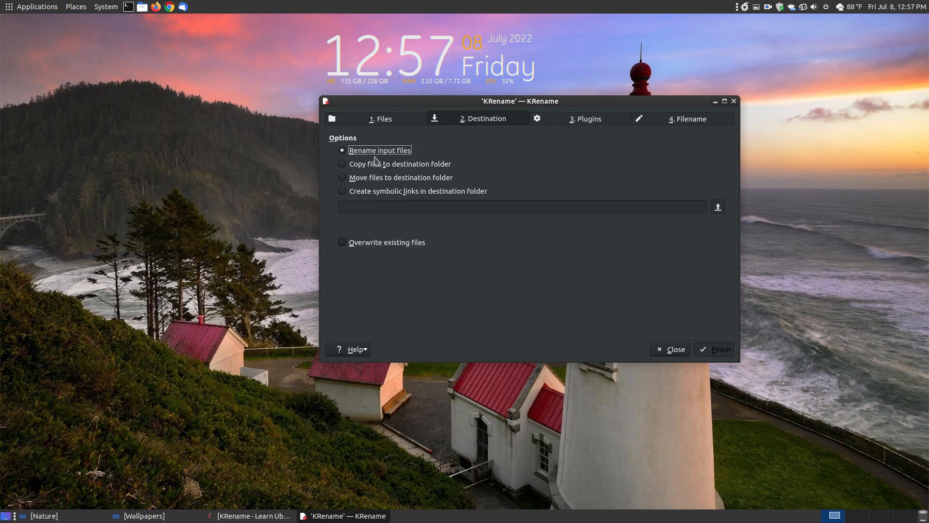
pyautogui.moveTo(404, 158)
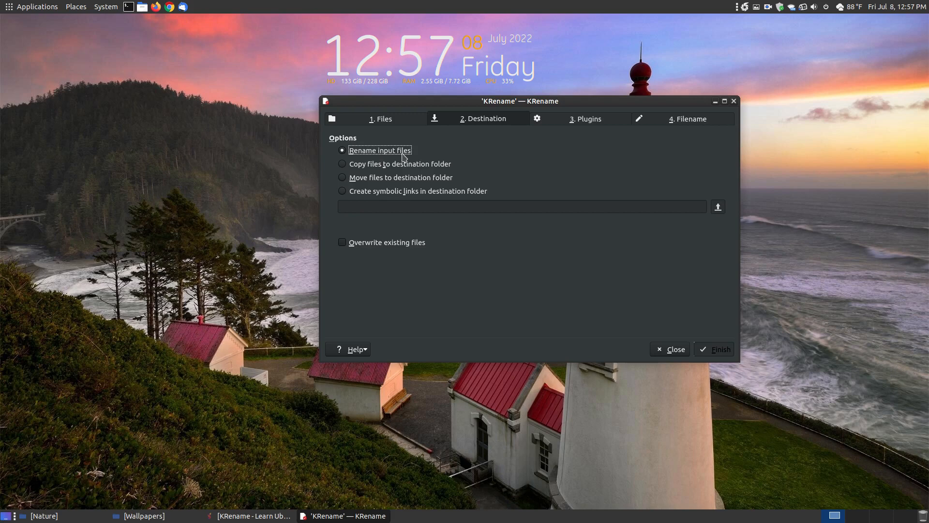
pyautogui.moveTo(394, 176)
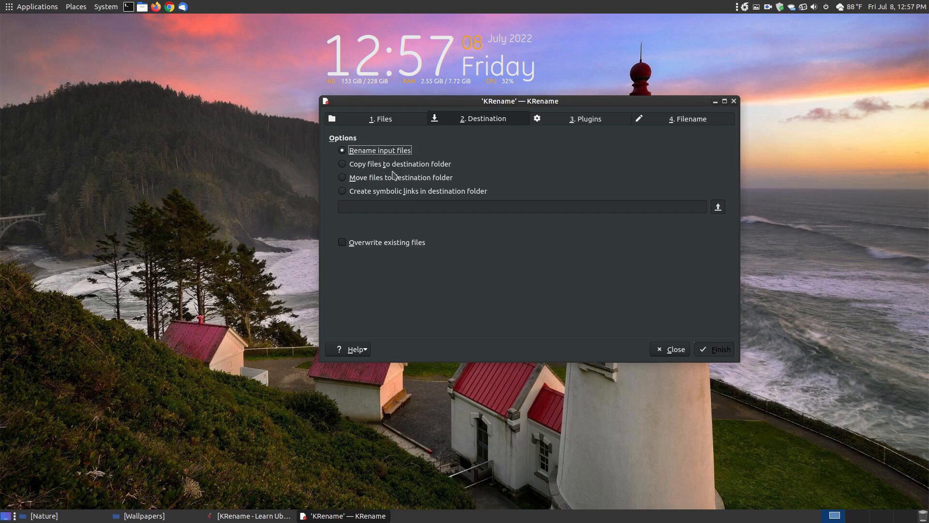
pyautogui.moveTo(446, 171)
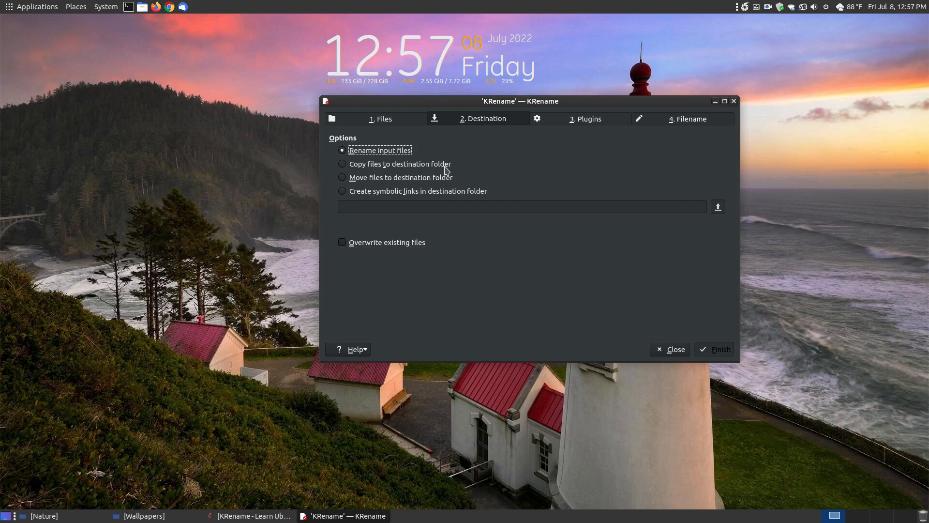
pyautogui.moveTo(367, 185)
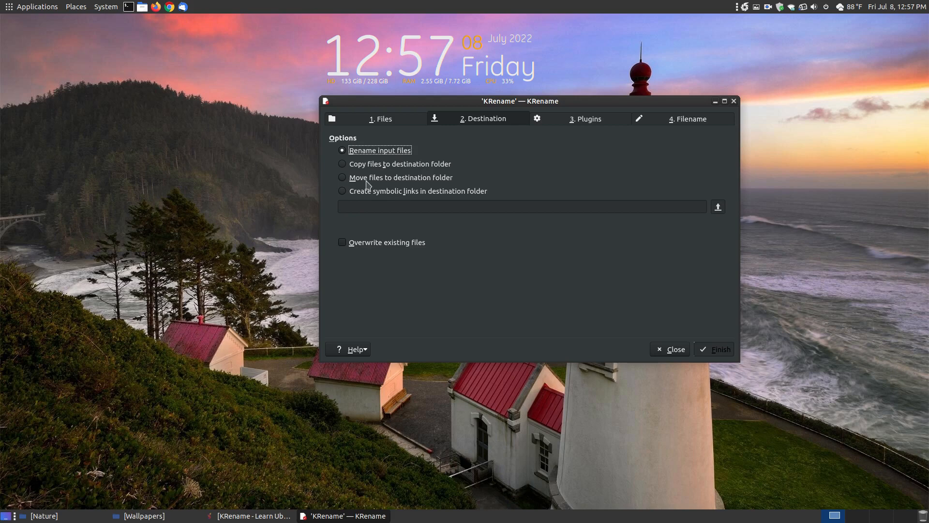
pyautogui.moveTo(357, 197)
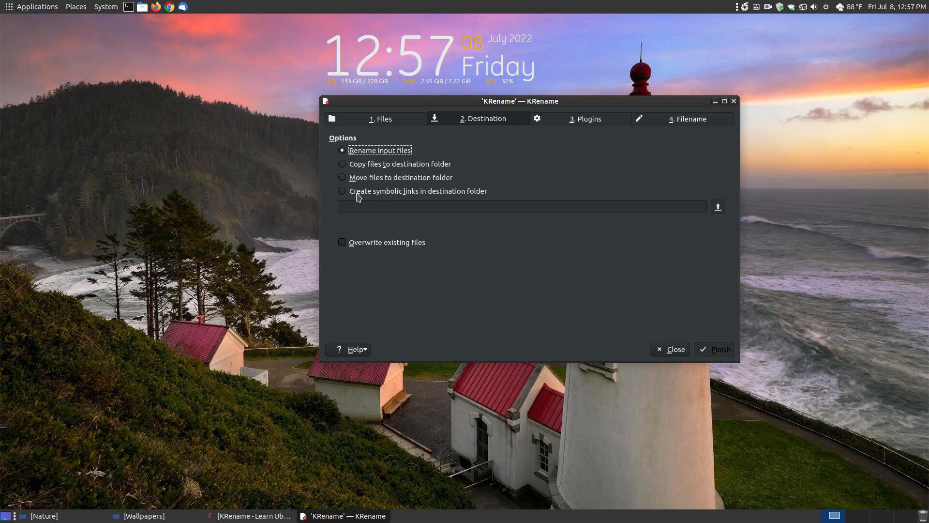
pyautogui.moveTo(485, 201)
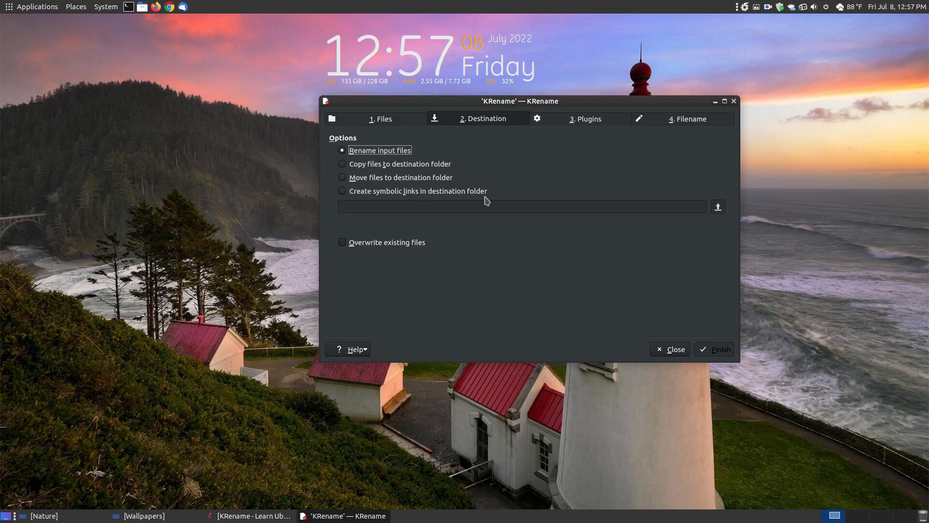
pyautogui.moveTo(348, 259)
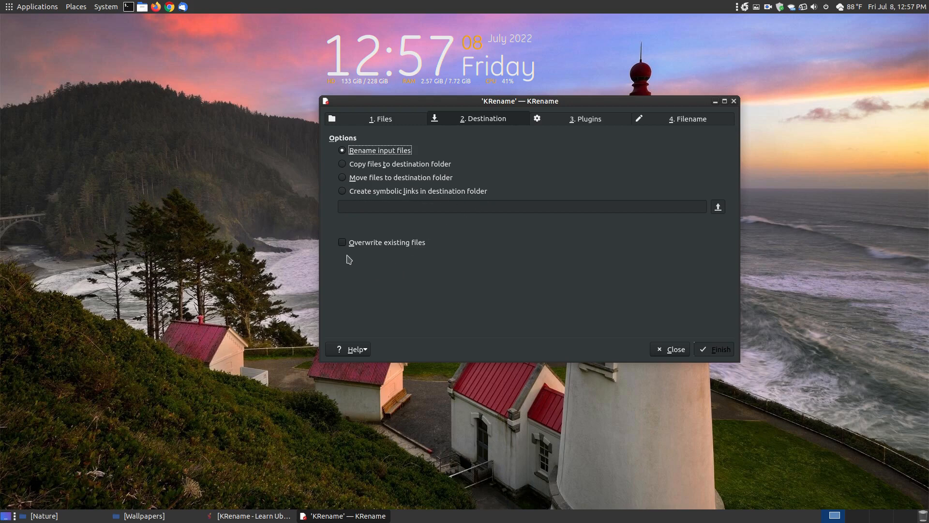
pyautogui.moveTo(652, 205)
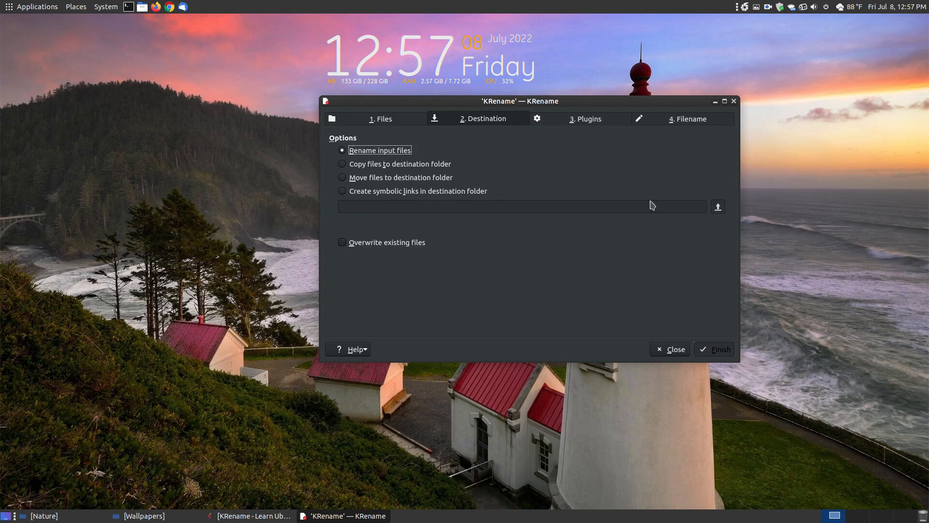
pyautogui.moveTo(652, 215)
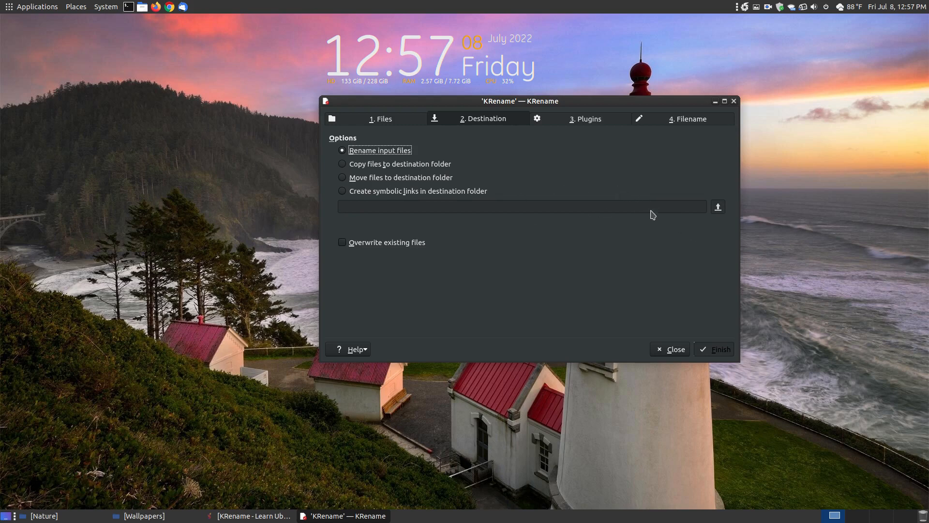
pyautogui.moveTo(351, 151)
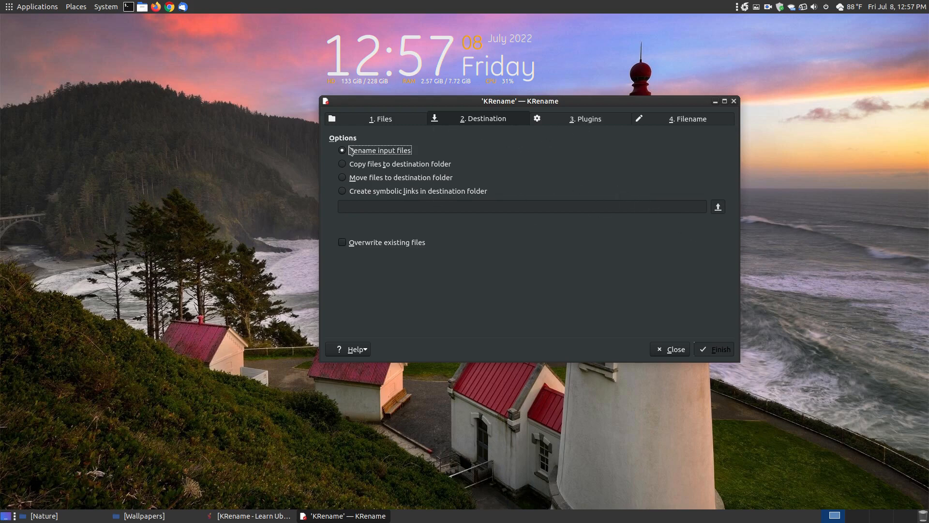
pyautogui.moveTo(596, 132)
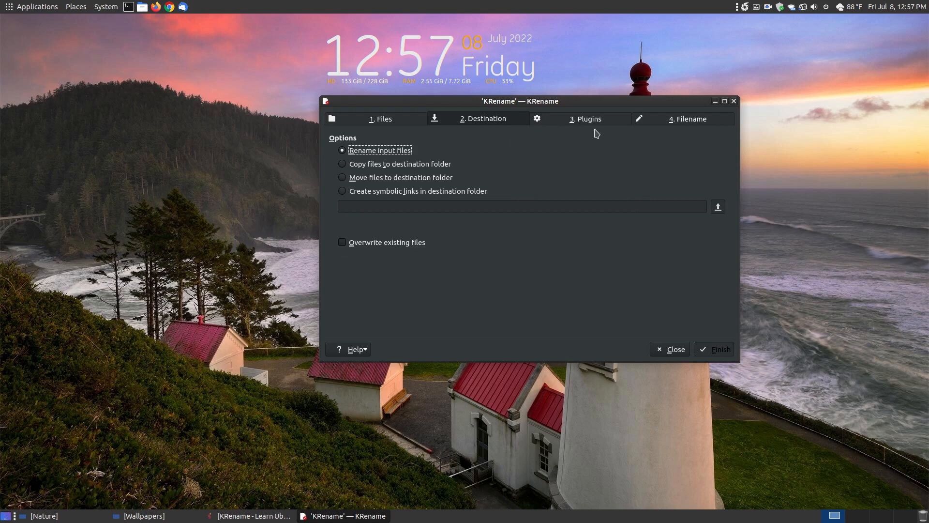
# Review the Plugins step, then move on to the Filename step previewing the twelve JPGs
pyautogui.click(585, 119)
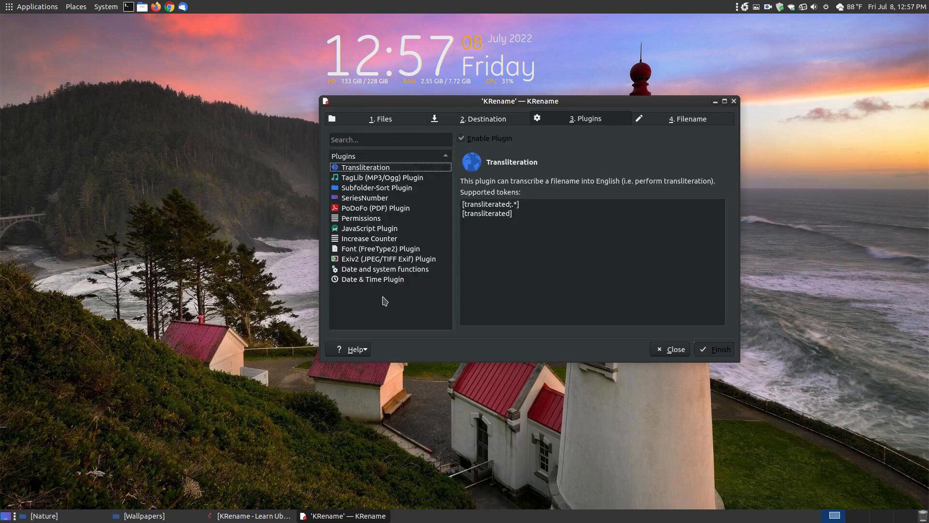
pyautogui.moveTo(390, 320)
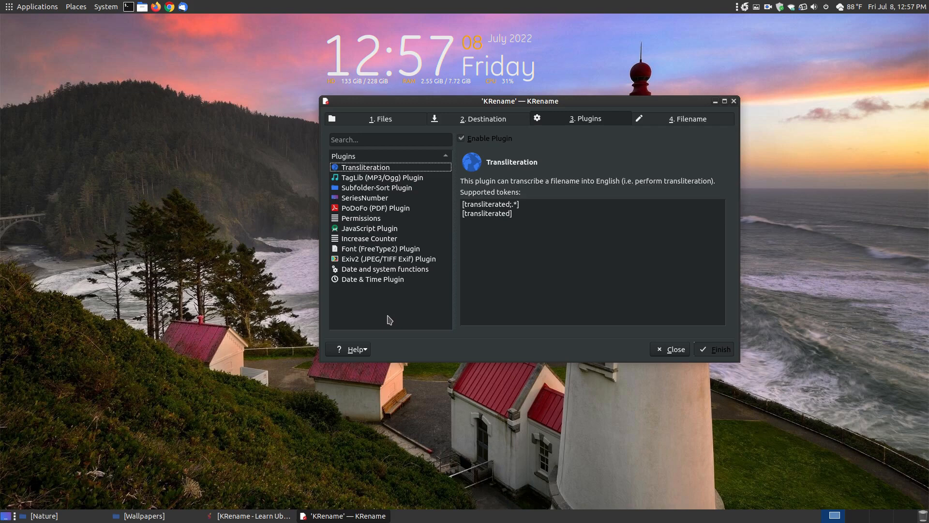
pyautogui.moveTo(502, 231)
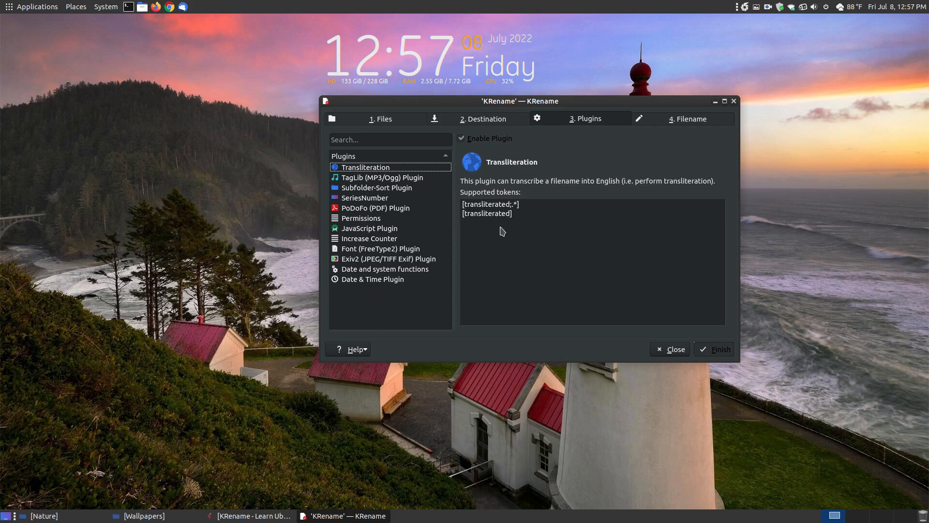
pyautogui.click(687, 118)
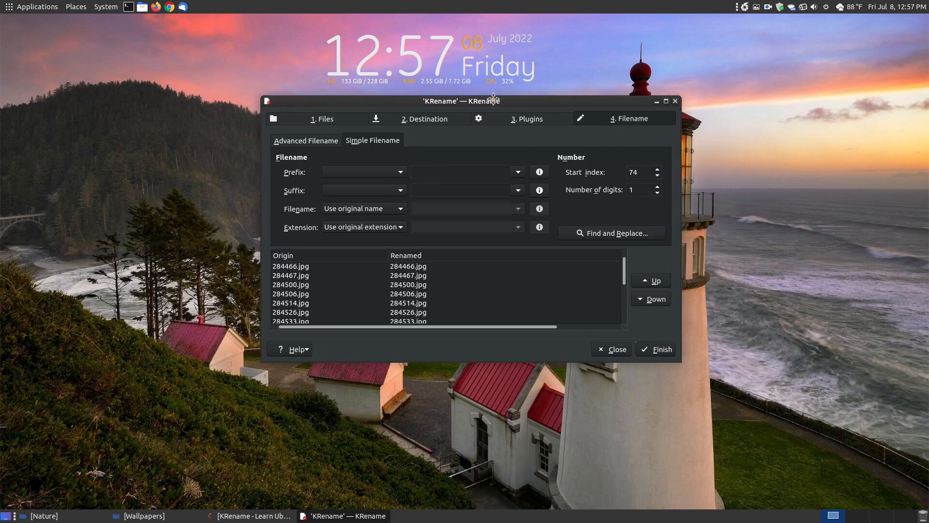
pyautogui.moveTo(389, 205)
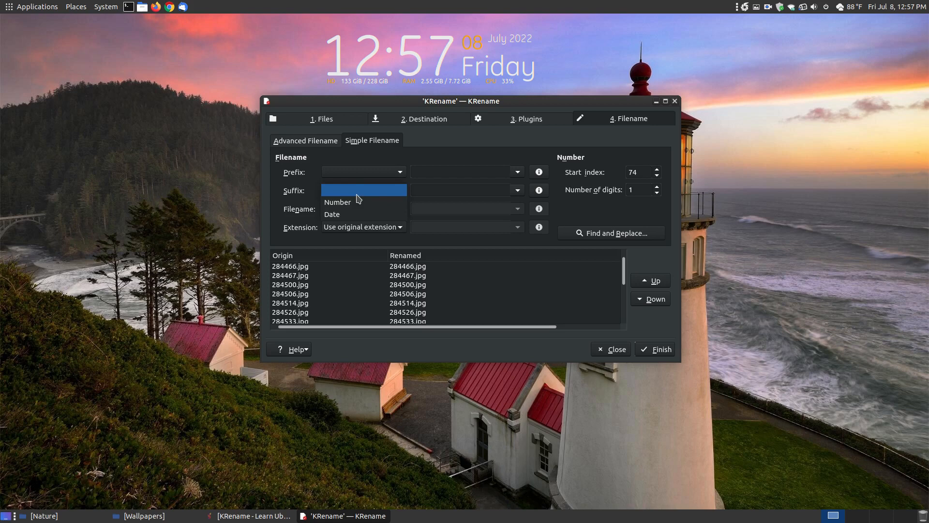
pyautogui.moveTo(350, 214)
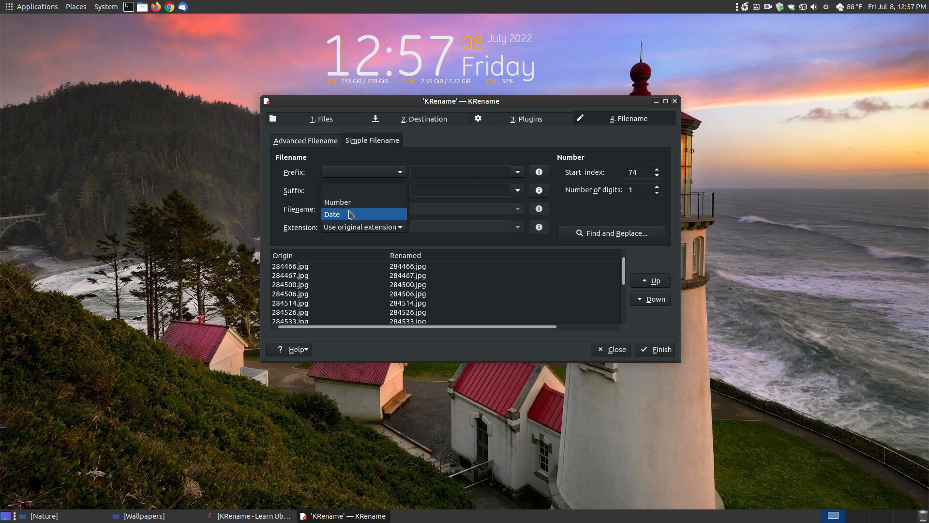
# Set Filename to Custom name and enter Nature-Scene-1920x1080- with the number suffix starting at 74
pyautogui.click(338, 201)
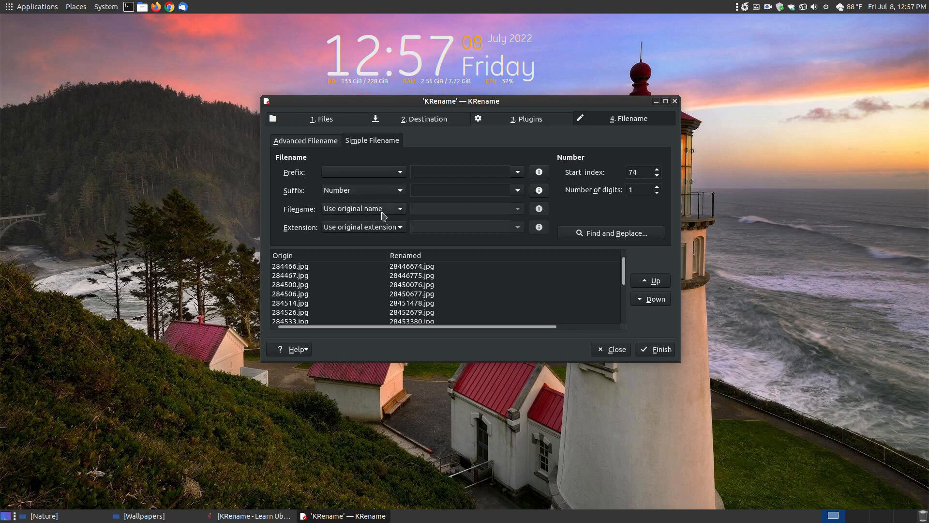
pyautogui.moveTo(409, 224)
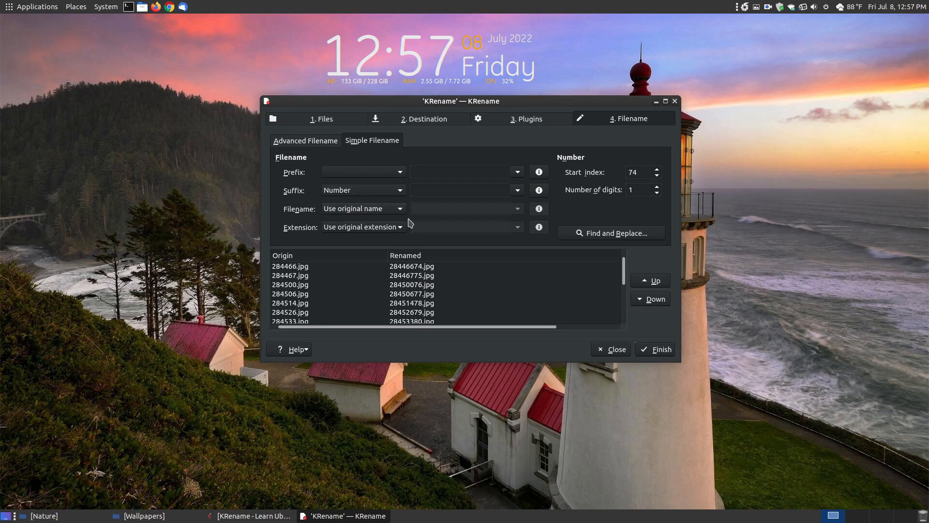
pyautogui.moveTo(407, 217)
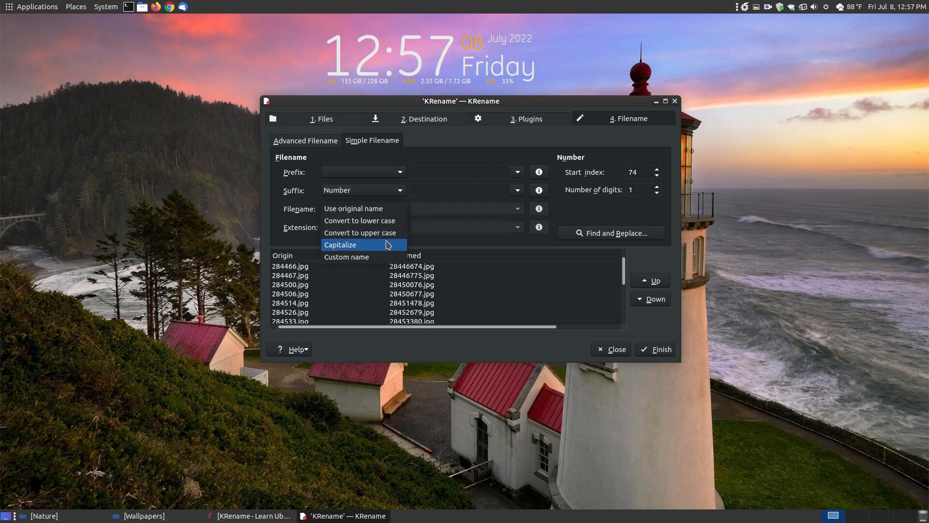
pyautogui.click(346, 256)
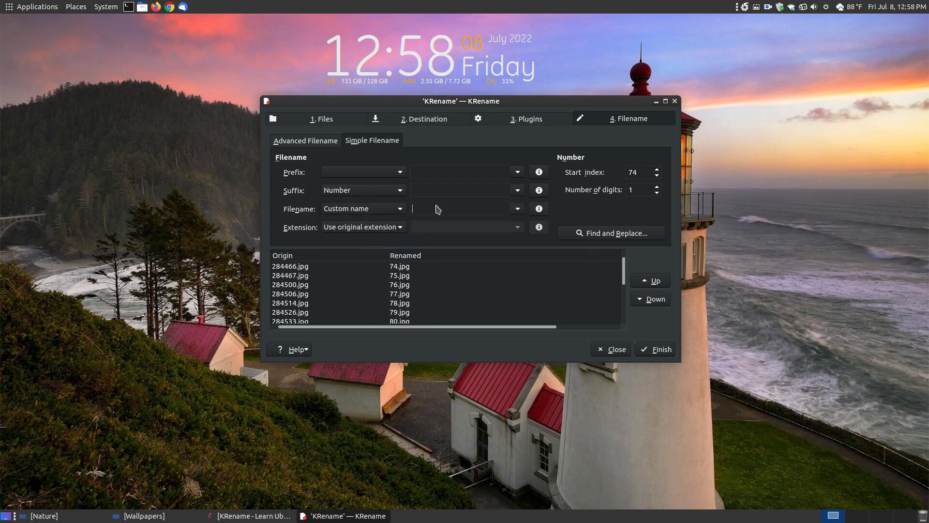
pyautogui.write('Nature-Scene-1920x1080-073')
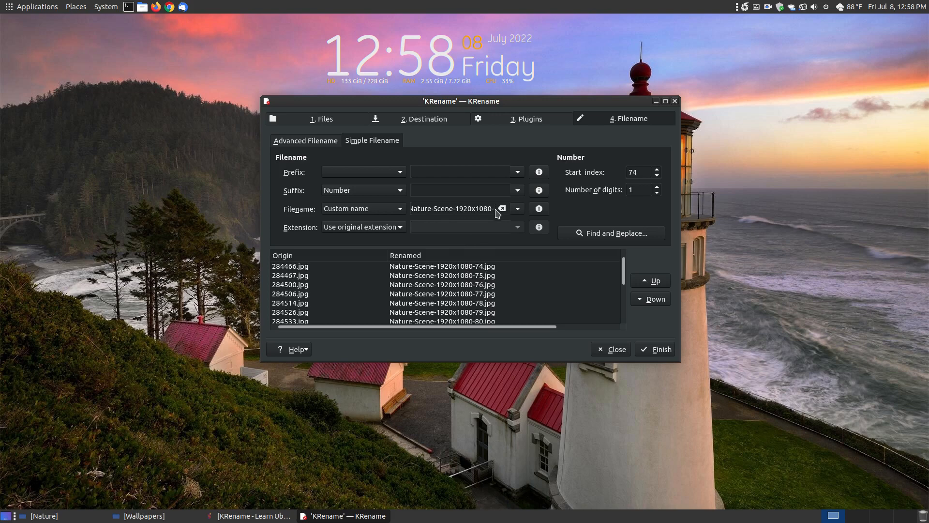
pyautogui.moveTo(105, 520)
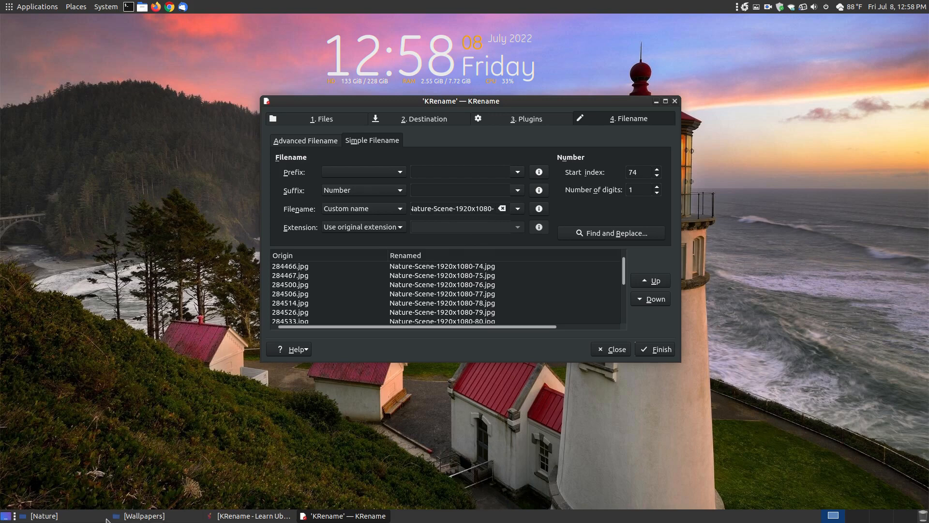
pyautogui.click(39, 515)
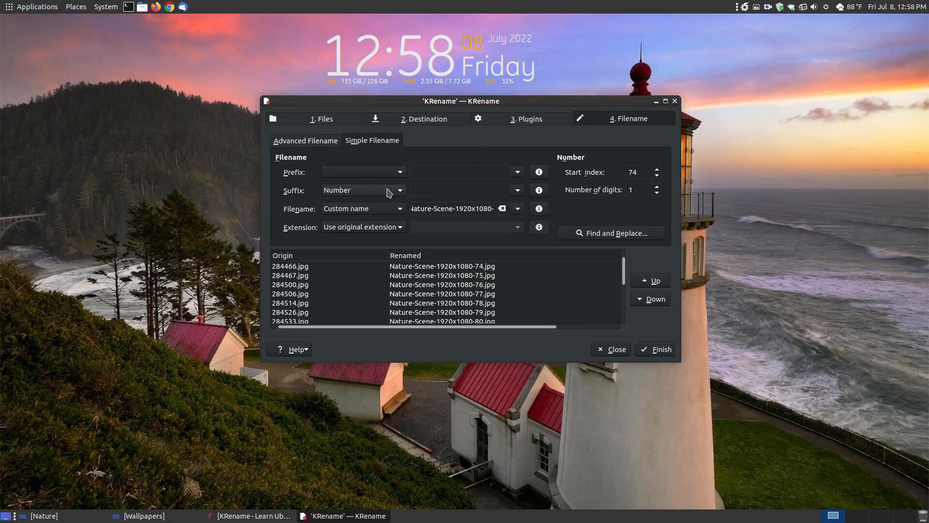
pyautogui.moveTo(533, 206)
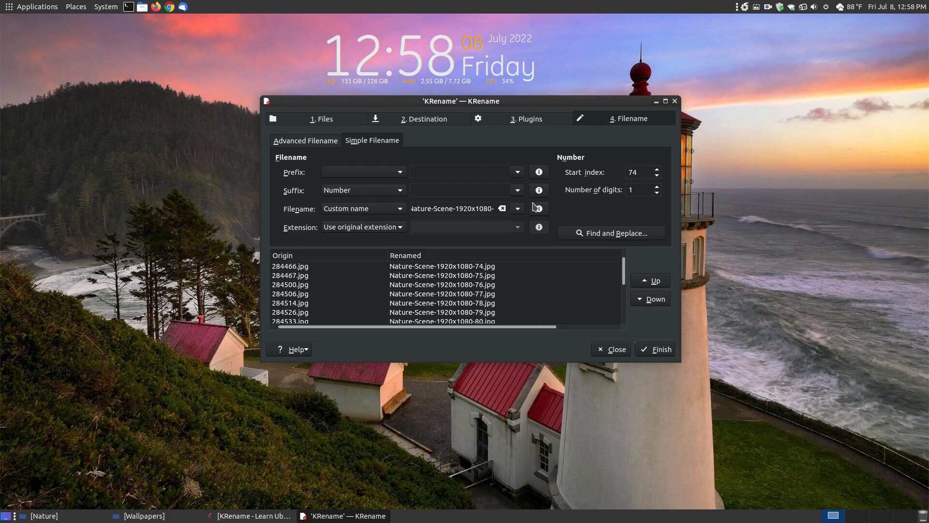
pyautogui.moveTo(531, 207)
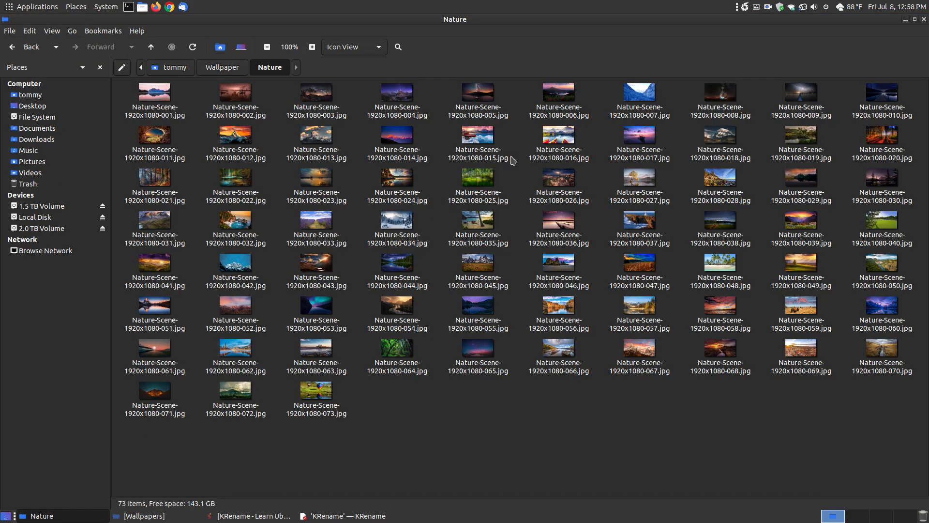
pyautogui.moveTo(855, 100)
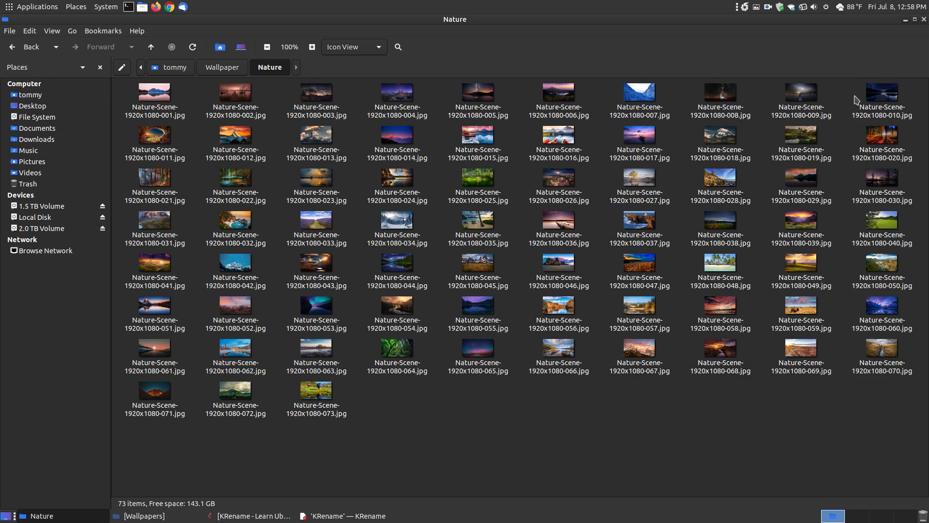
pyautogui.click(342, 516)
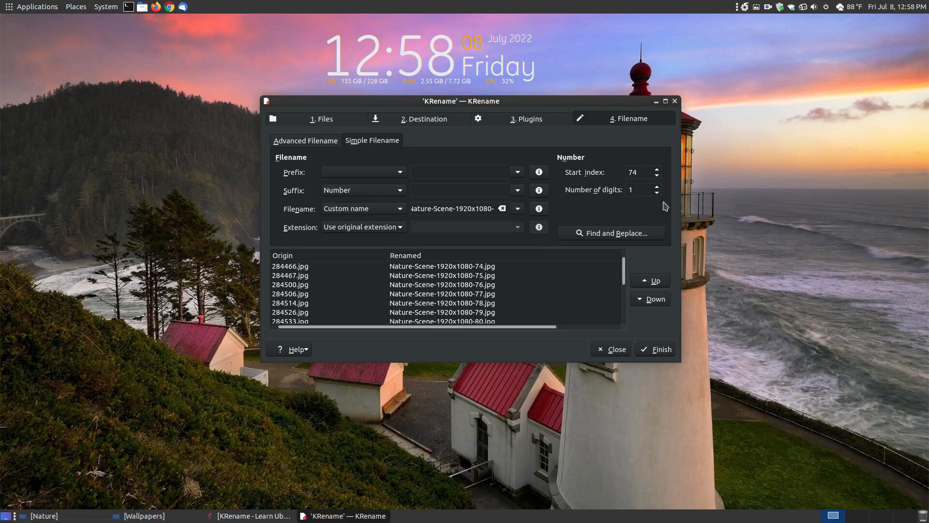
# Set the counter to 3 digits with start index 74, previewing names 074 through 085
pyautogui.click(656, 187)
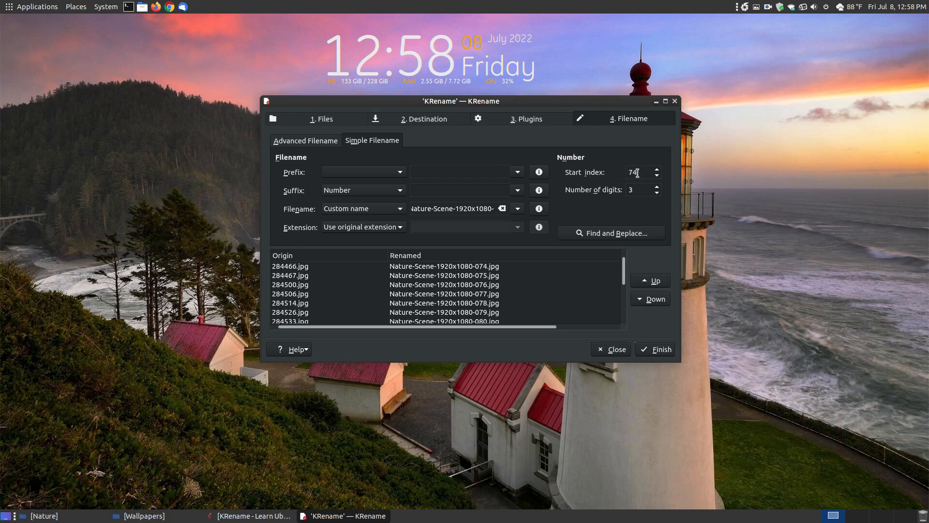
pyautogui.tripleClick(637, 172)
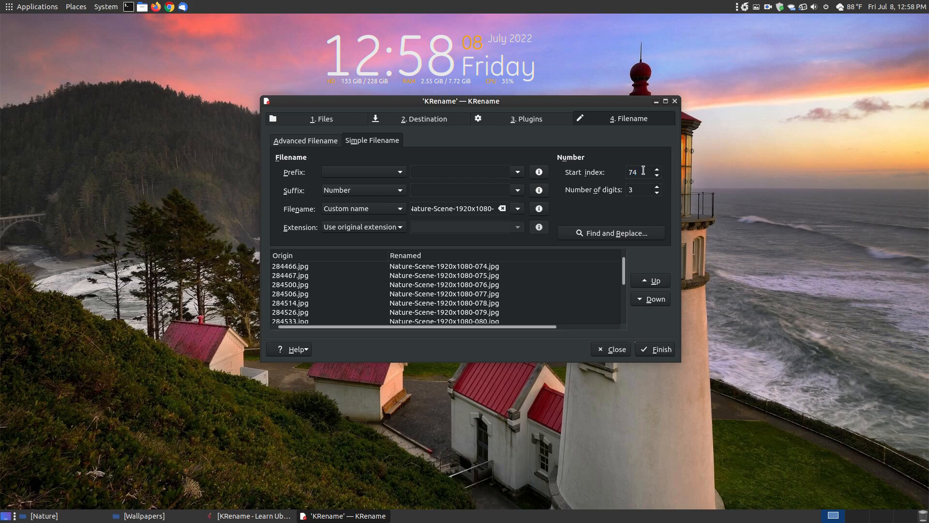
pyautogui.moveTo(592, 200)
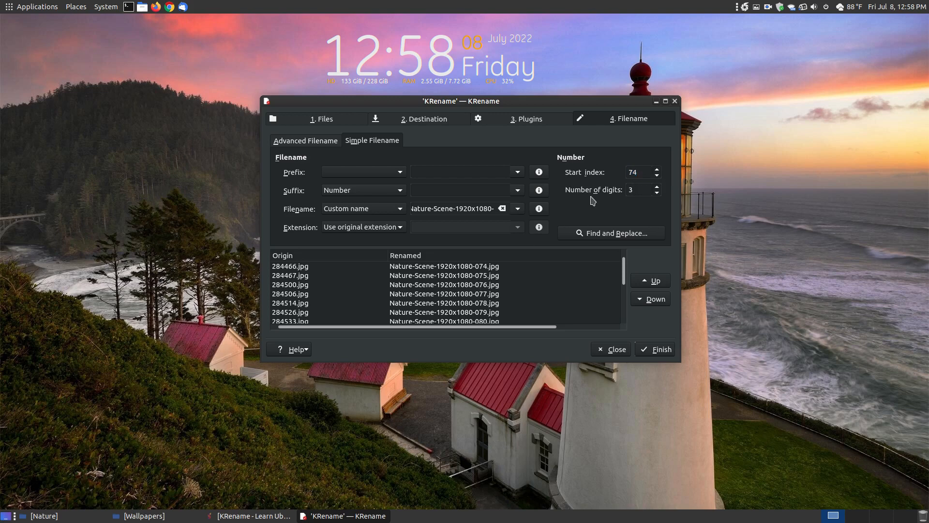
pyautogui.moveTo(304, 273)
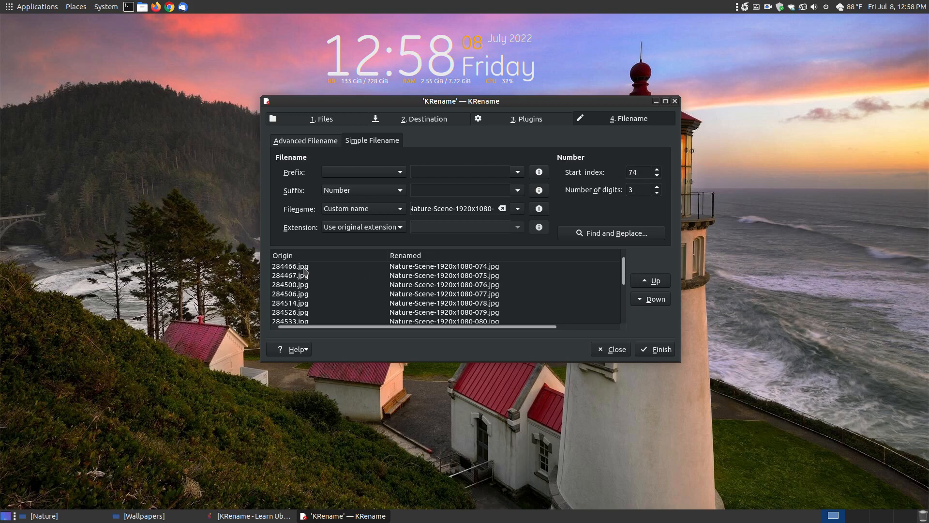
pyautogui.scroll(-3)
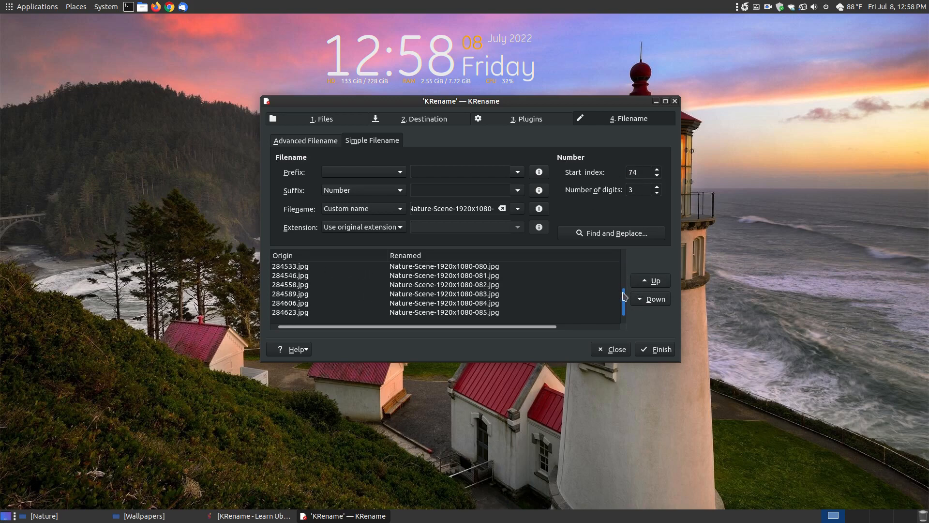
pyautogui.scroll(3)
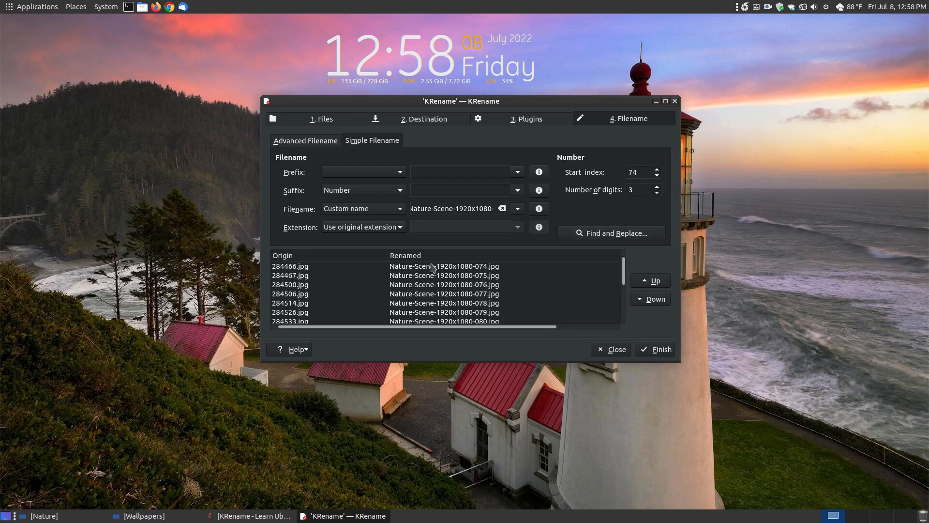
pyautogui.moveTo(483, 285)
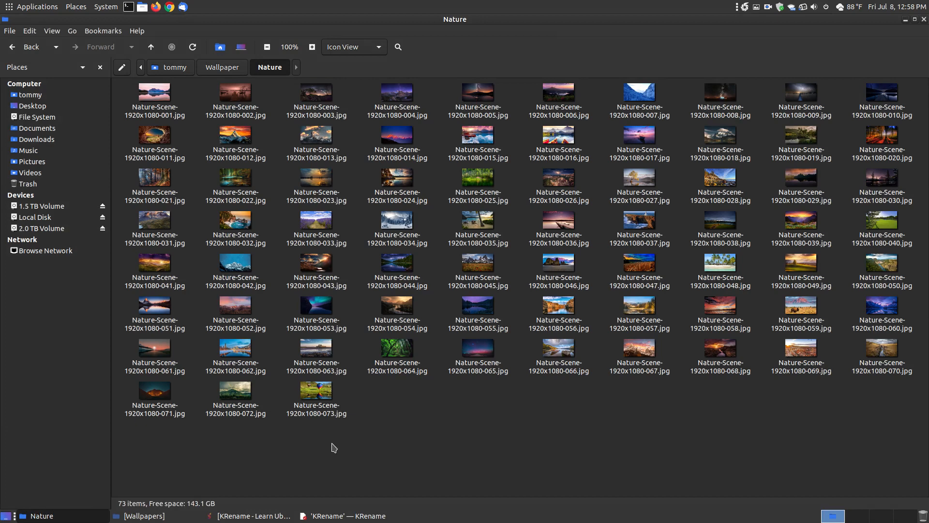
# Show the Wallpapers folder with its twelve original JPGs, then bring KRename back on top
pyautogui.click(324, 515)
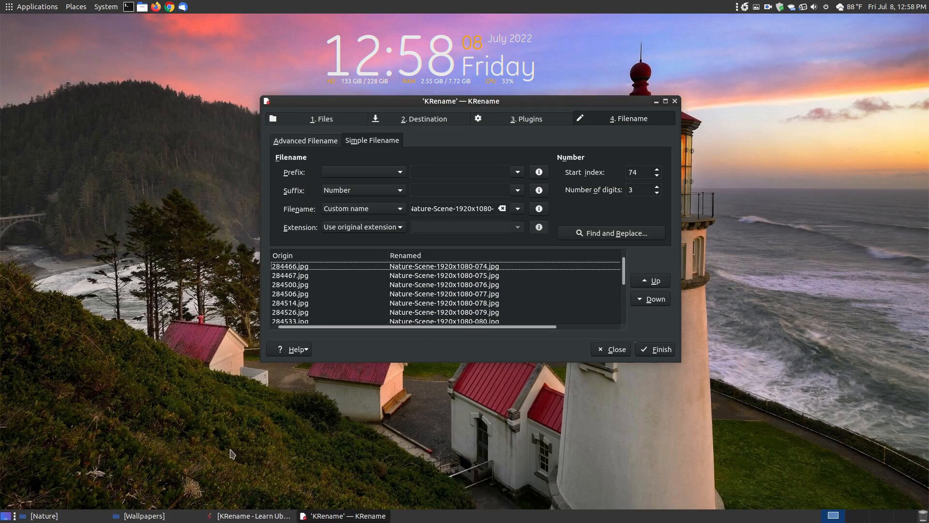
pyautogui.click(142, 515)
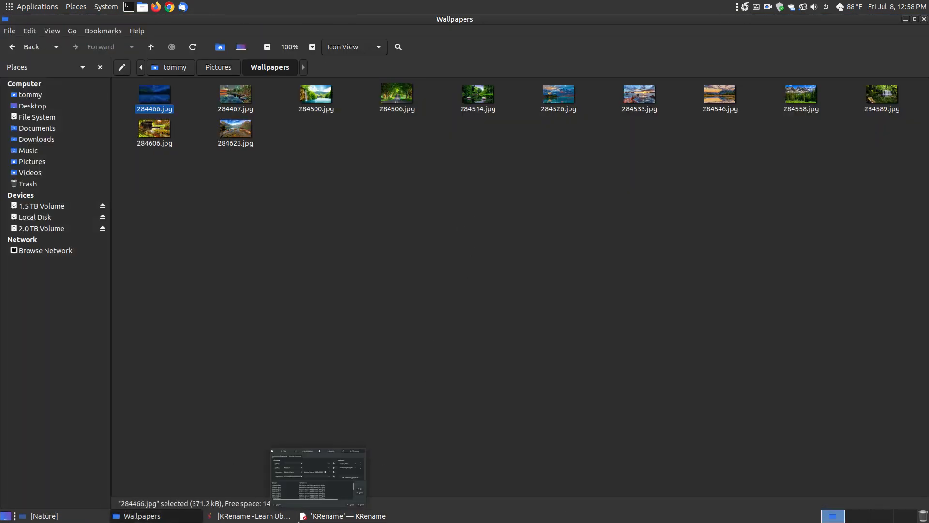
pyautogui.click(343, 516)
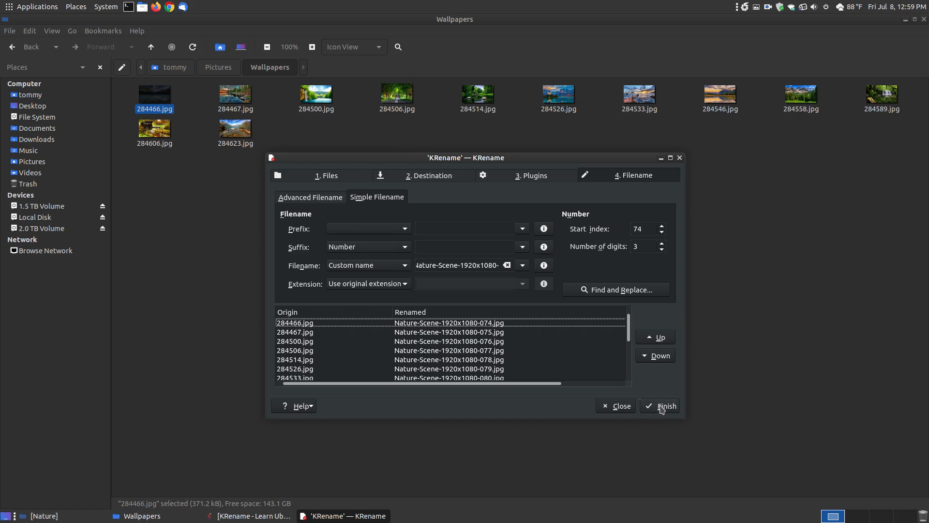
# Rename all twelve files, undo the renaming, and close the progress dialog
pyautogui.click(665, 406)
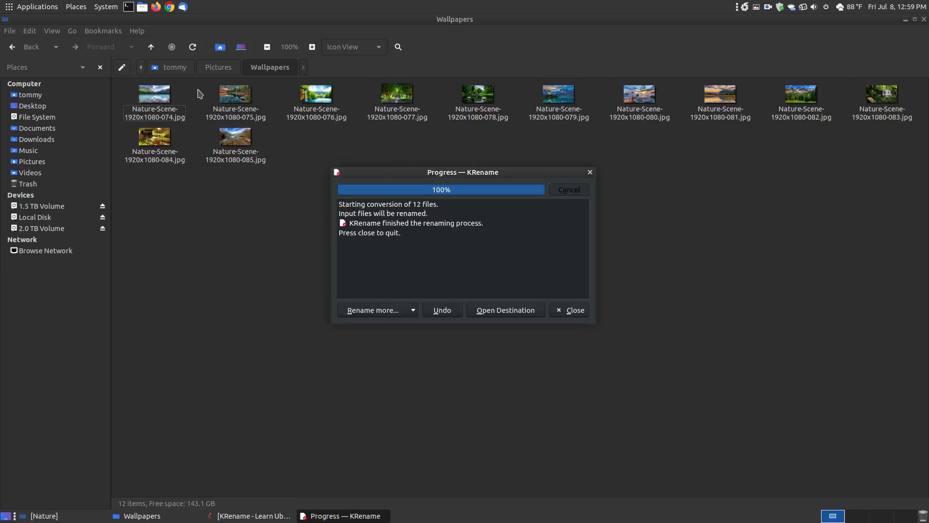
pyautogui.moveTo(500, 178)
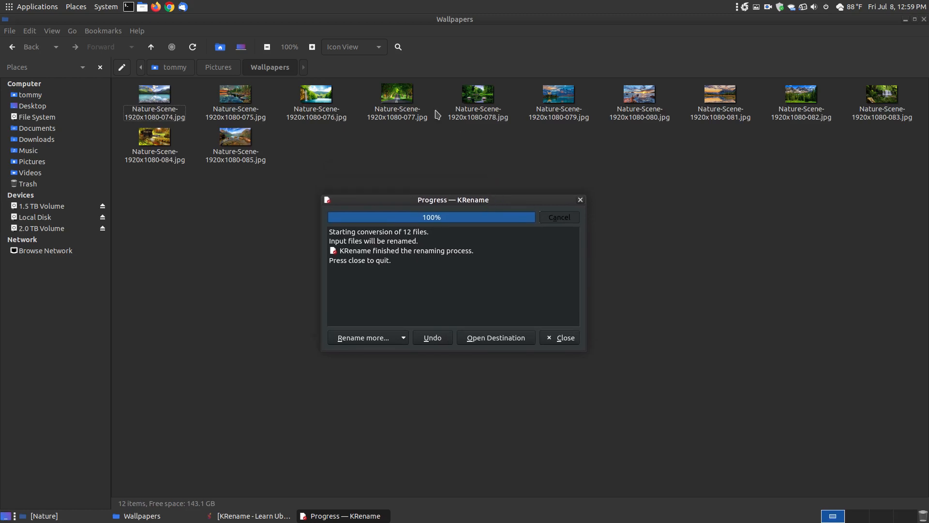
pyautogui.moveTo(757, 100)
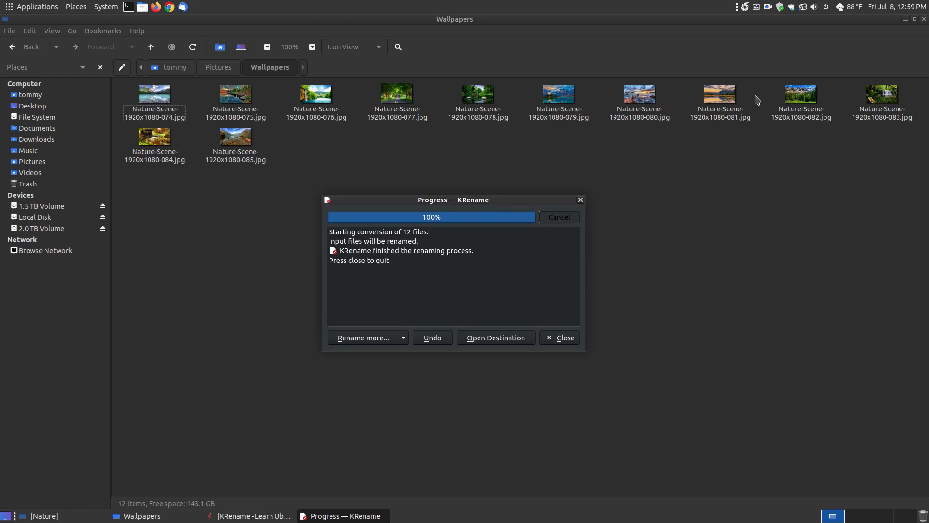
pyautogui.click(432, 337)
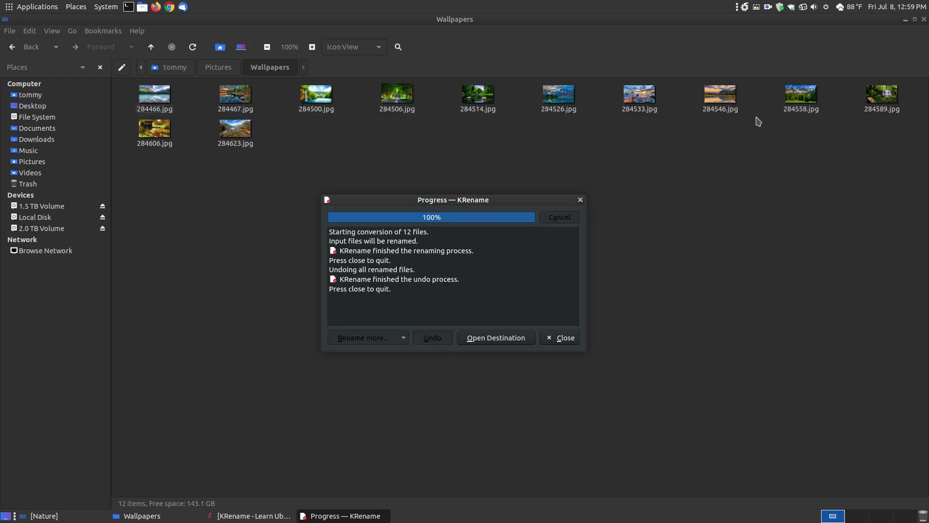
pyautogui.moveTo(491, 87)
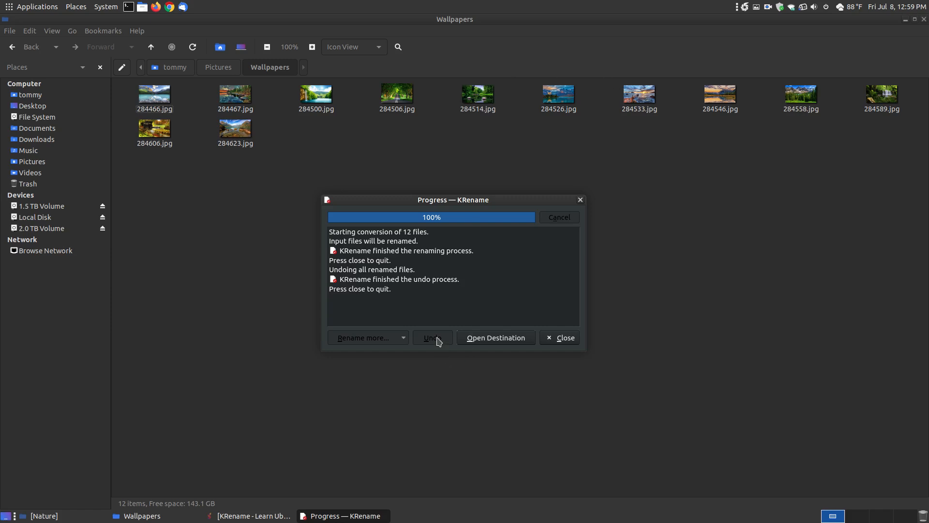
pyautogui.moveTo(556, 351)
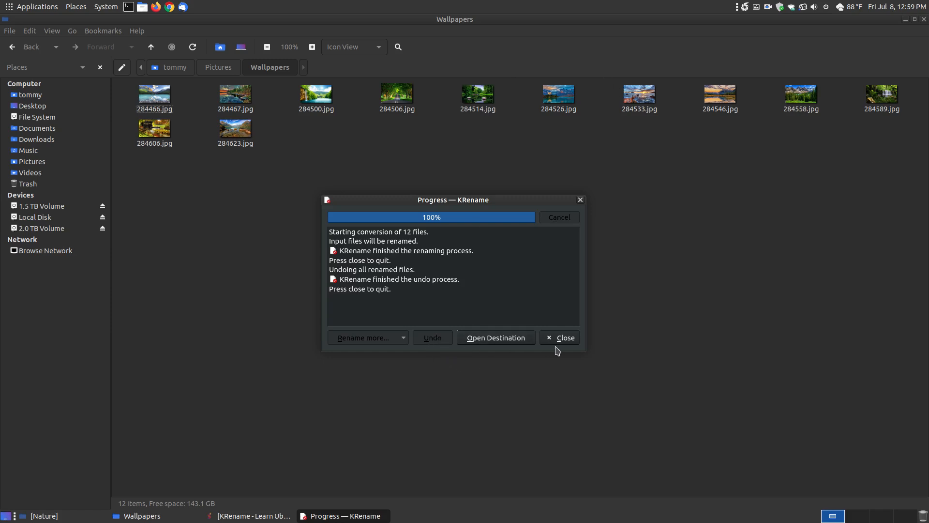
pyautogui.moveTo(557, 93)
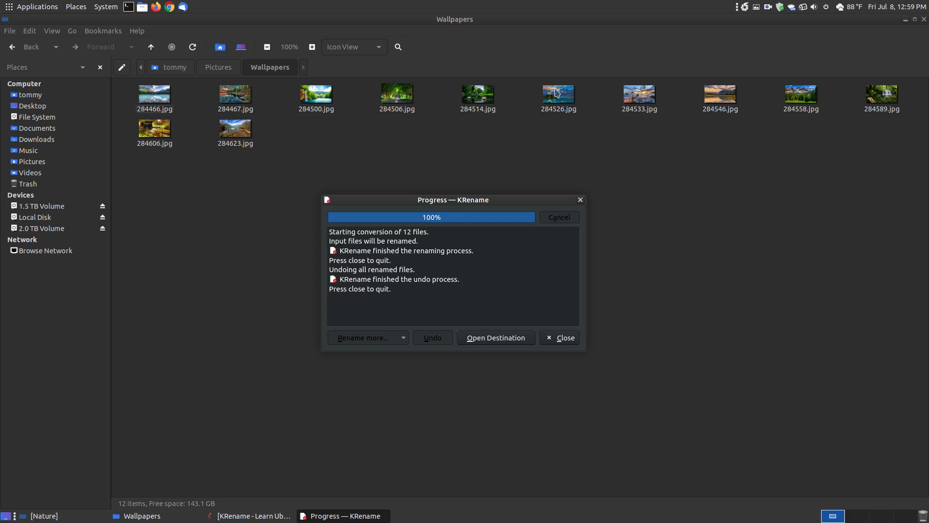
pyautogui.click(559, 338)
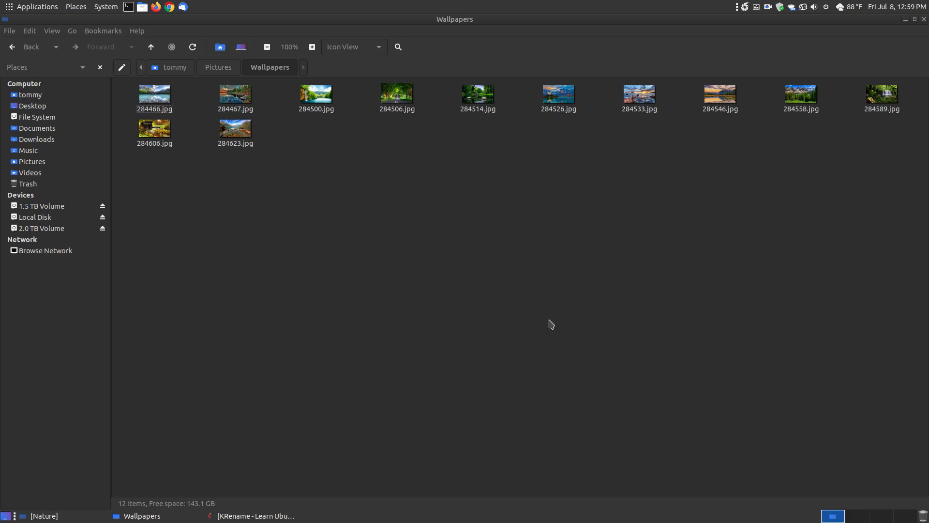
pyautogui.click(35, 6)
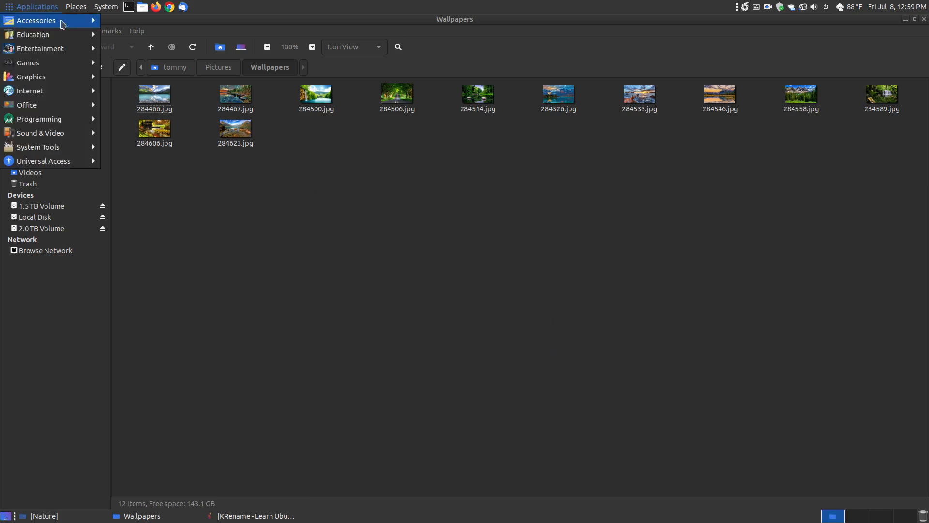
# Relaunch KRename from the Accessories menu and start adding files
pyautogui.click(35, 21)
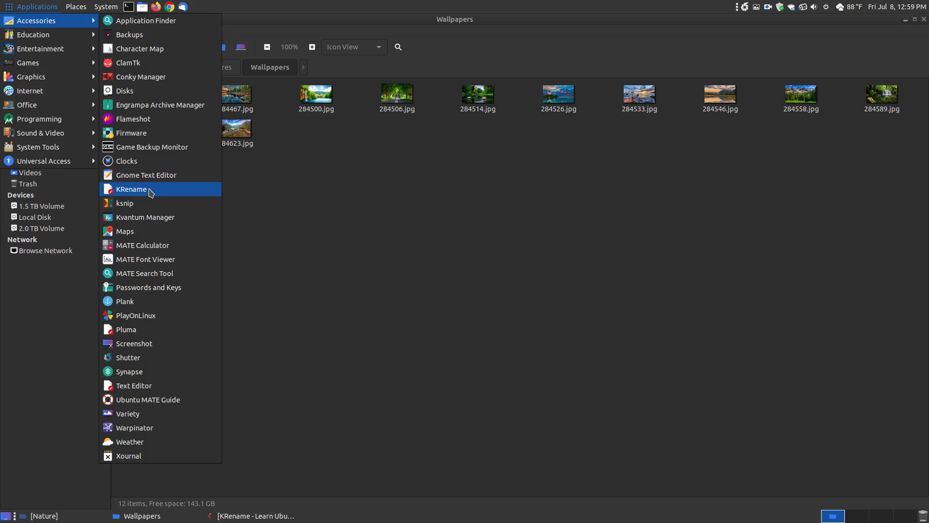
pyautogui.click(131, 189)
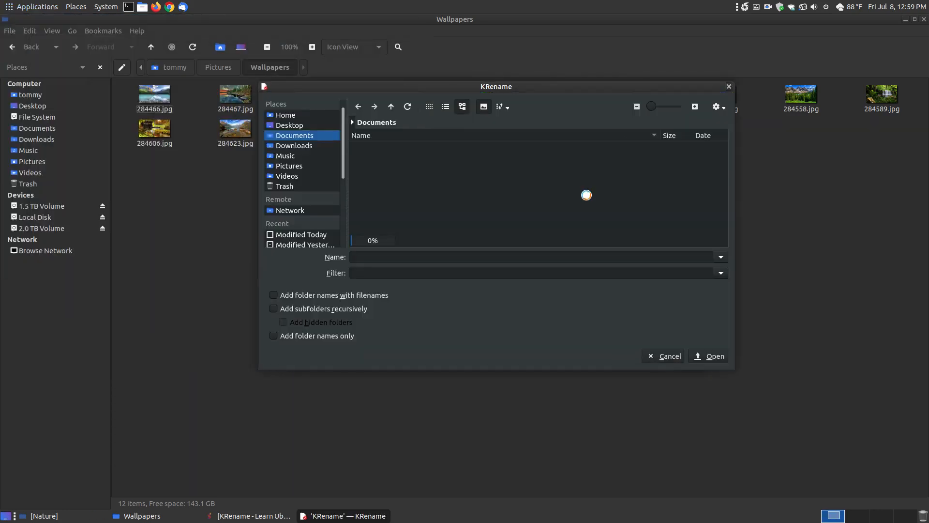
pyautogui.click(290, 166)
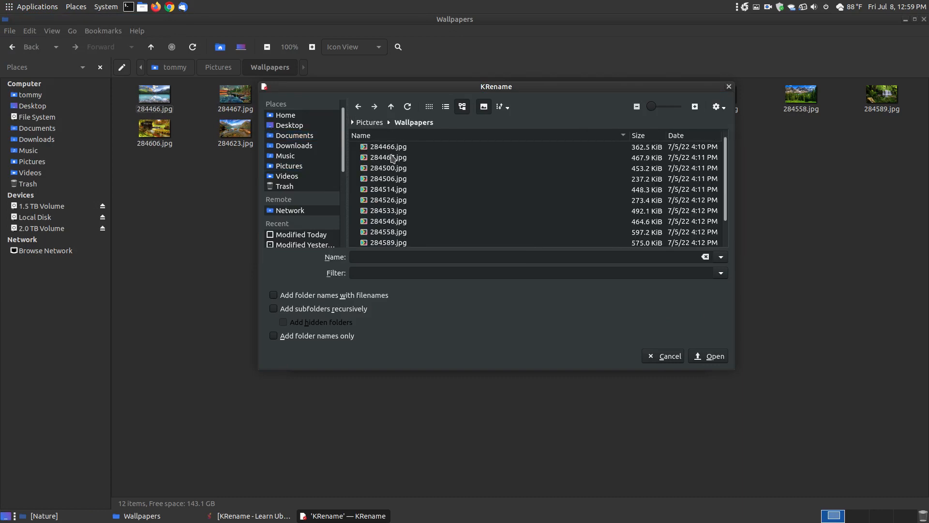
# Select all twelve wallpaper JPGs and add them to the rename list
pyautogui.click(388, 146)
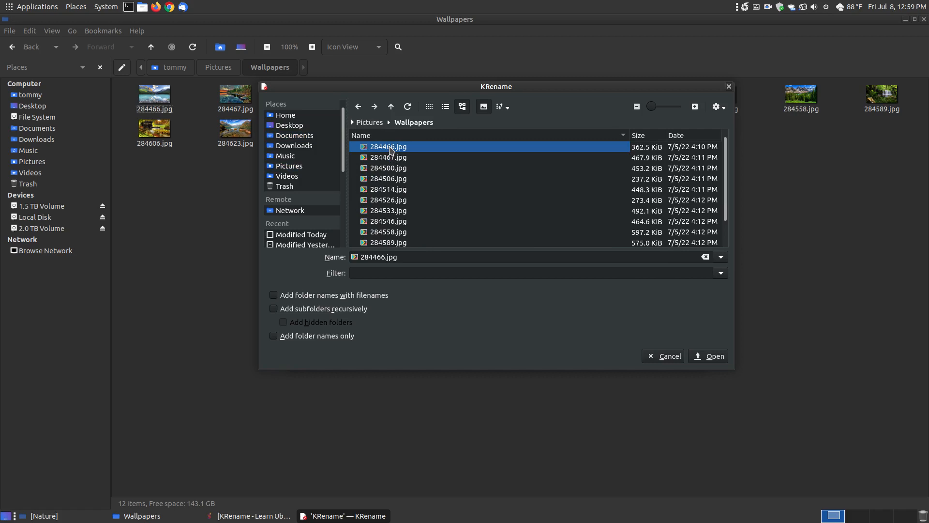
pyautogui.press('ctrl+a')
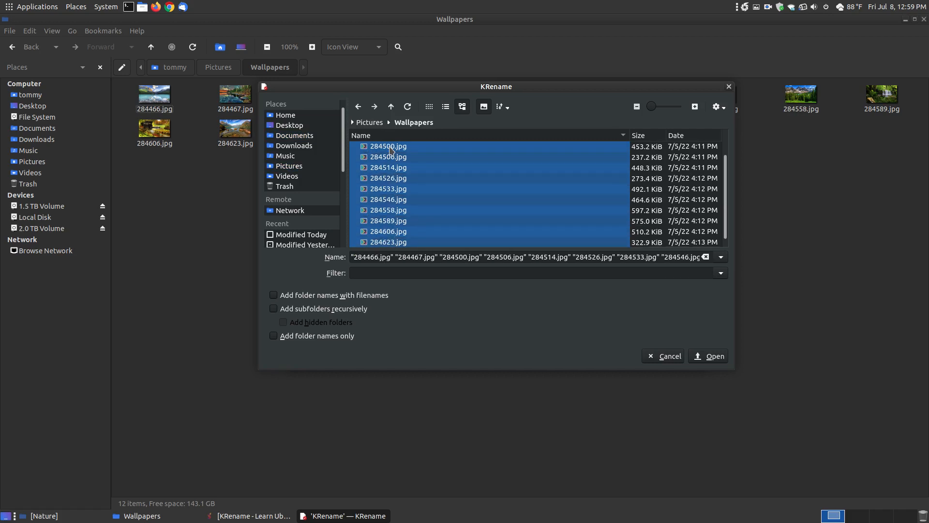
pyautogui.moveTo(703, 352)
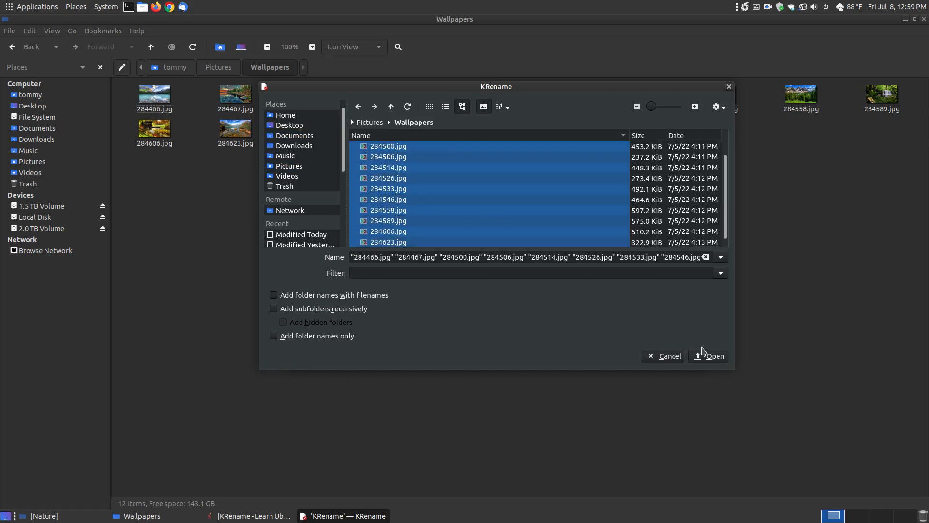
pyautogui.click(713, 356)
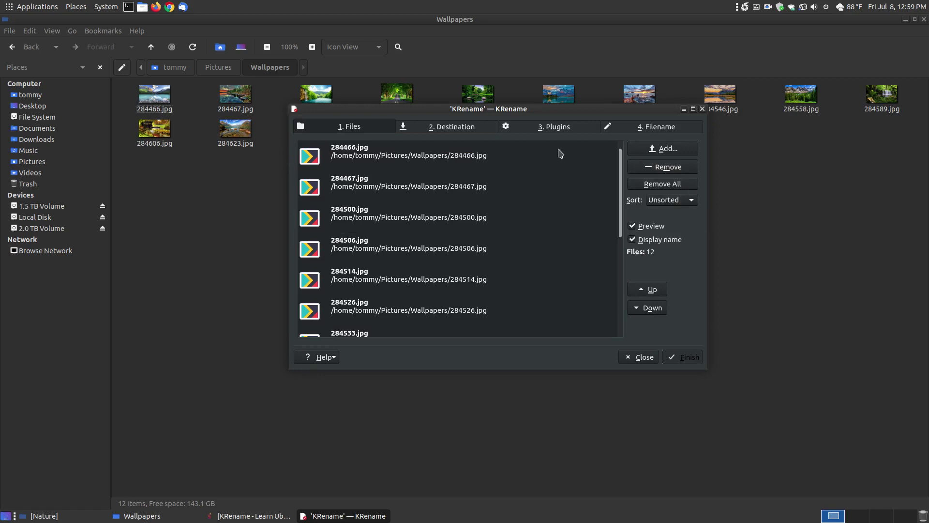
# Set custom name Nature-Scene-1920x1080-073 with a 3-digit number suffix and rename all files
pyautogui.click(657, 127)
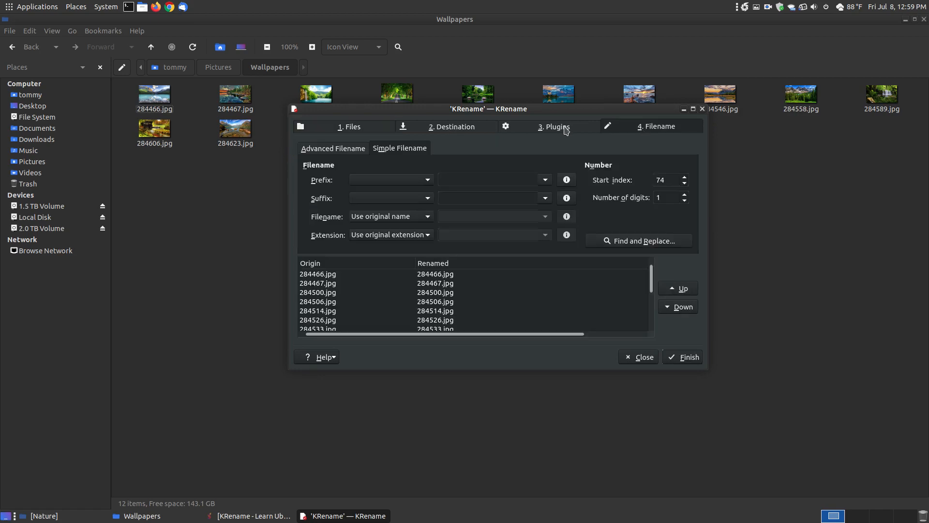
pyautogui.moveTo(425, 221)
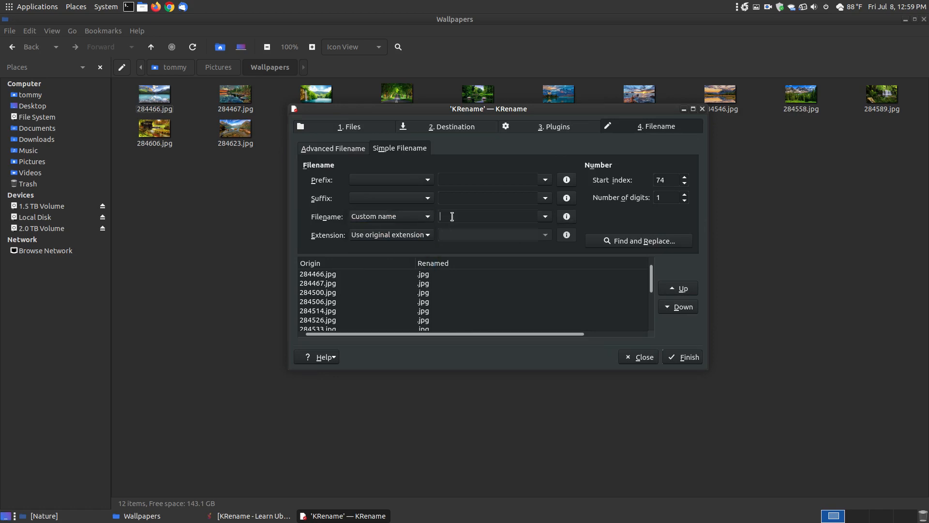
pyautogui.write('Nature-Scene-1920x1080-073')
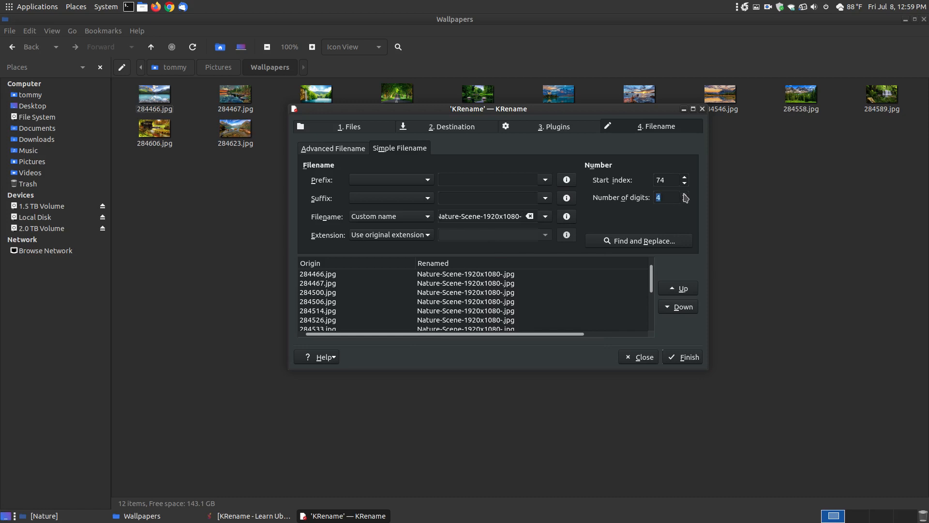
pyautogui.click(683, 200)
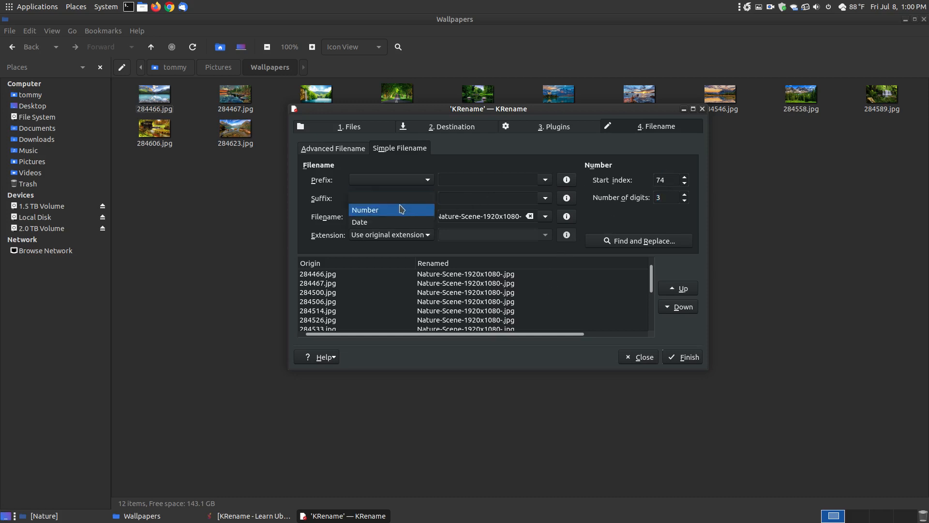
pyautogui.click(365, 210)
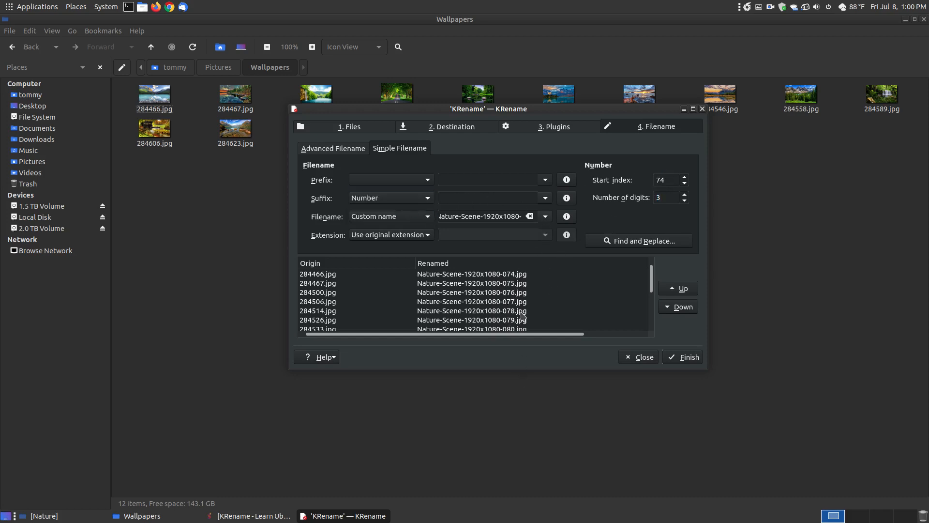
pyautogui.moveTo(709, 405)
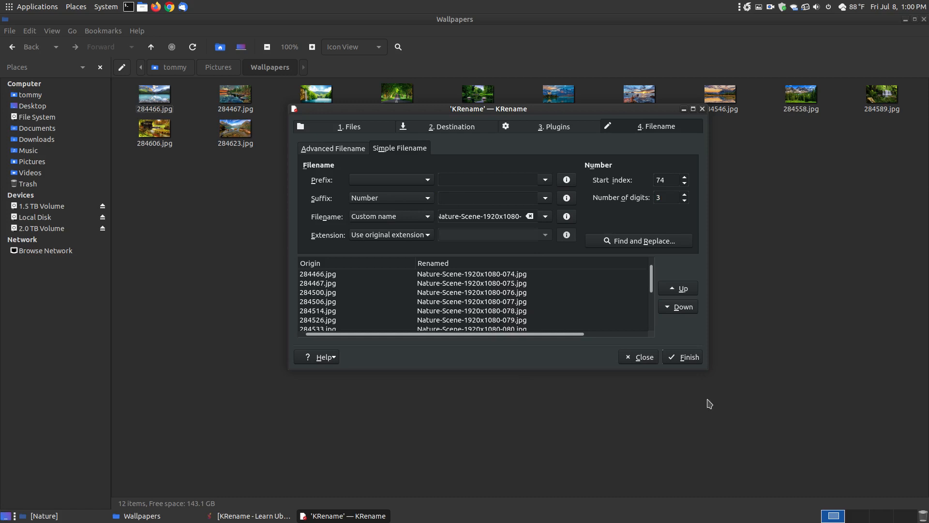
pyautogui.click(687, 356)
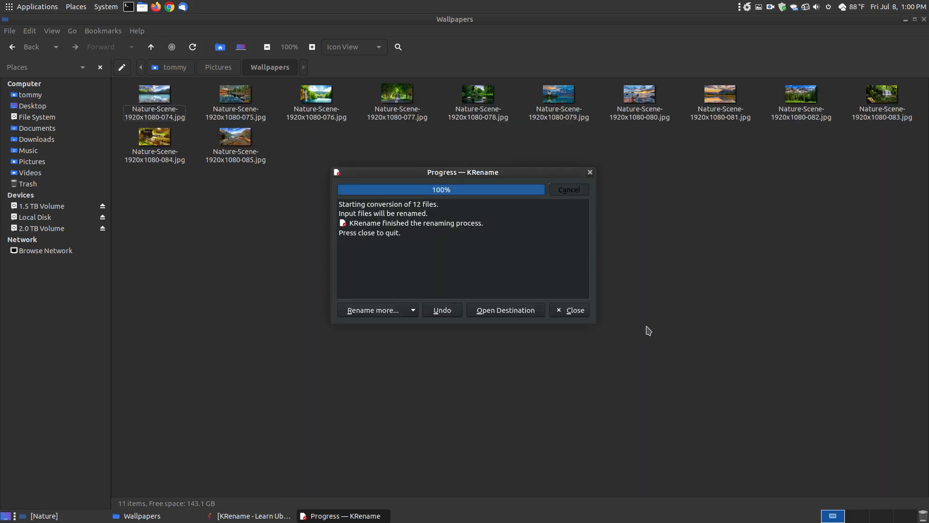
# Cut all renamed wallpapers, paste them into Wallpaper/Nature, and minimise Caja
pyautogui.click(573, 309)
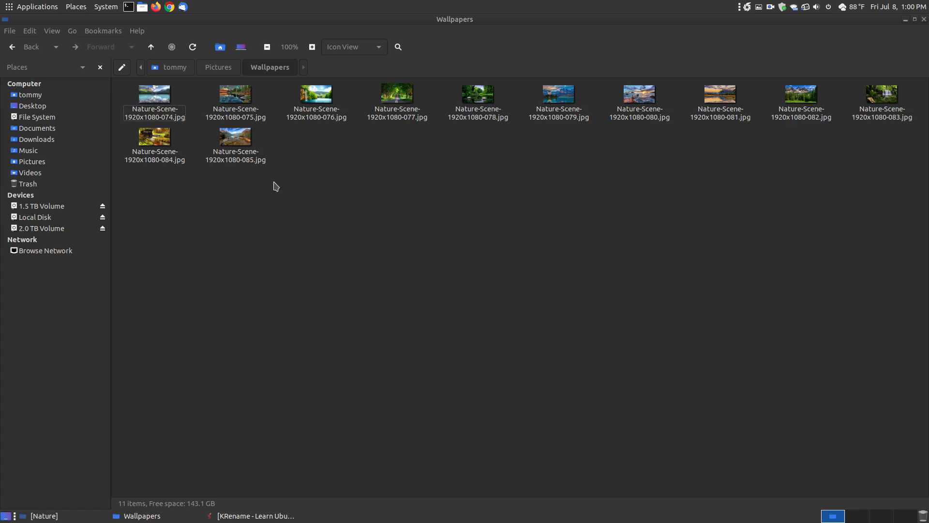
pyautogui.press('ctrl+a')
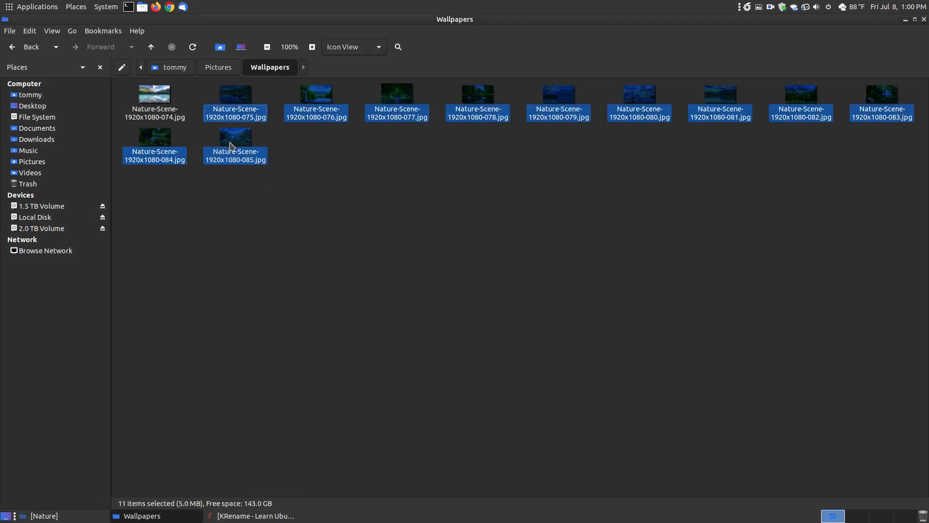
pyautogui.rightClick(234, 137)
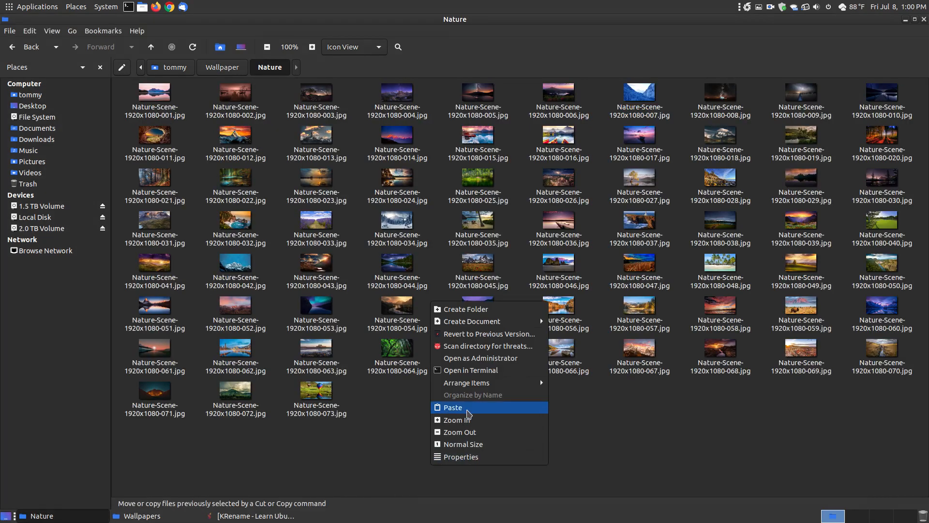
pyautogui.click(452, 407)
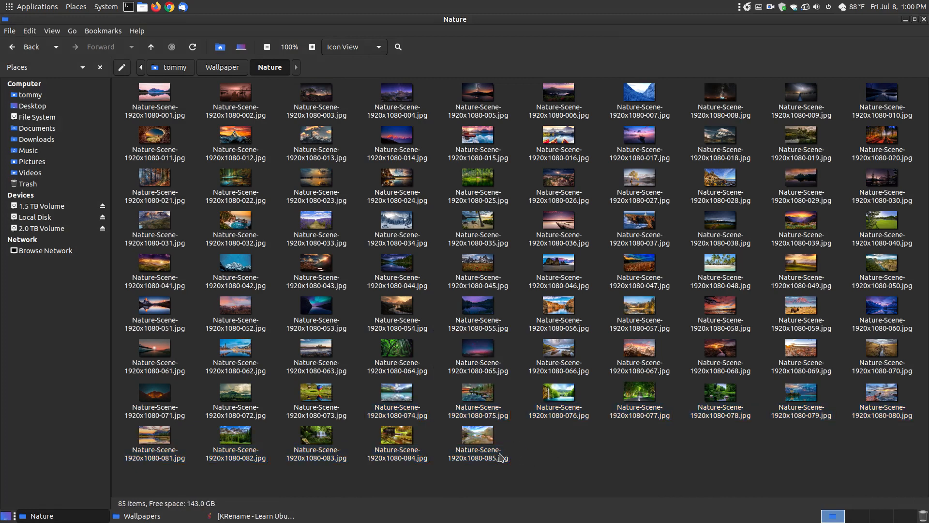
pyautogui.moveTo(503, 477)
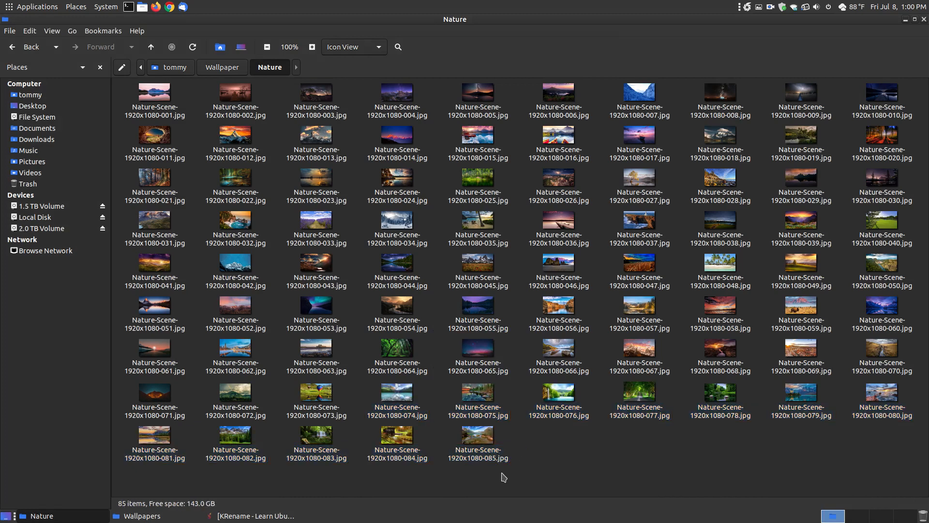
pyautogui.moveTo(762, 14)
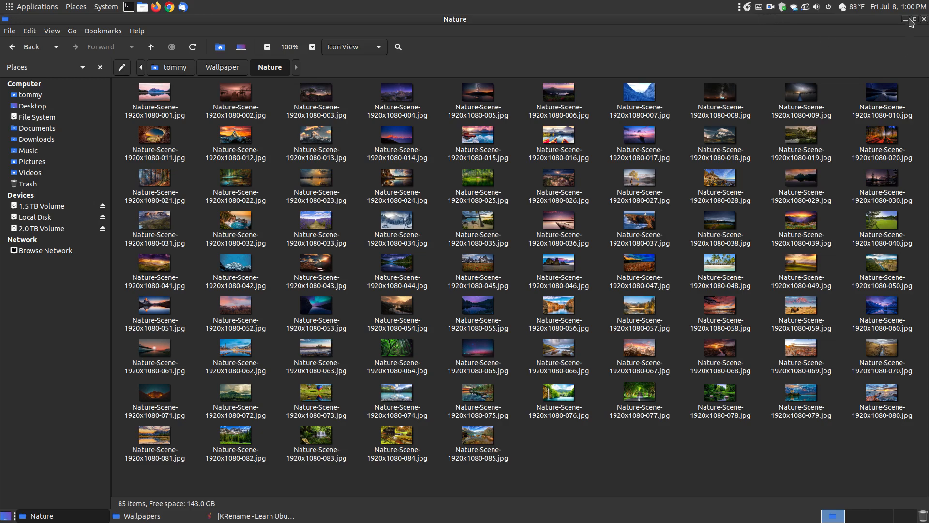
pyautogui.click(911, 19)
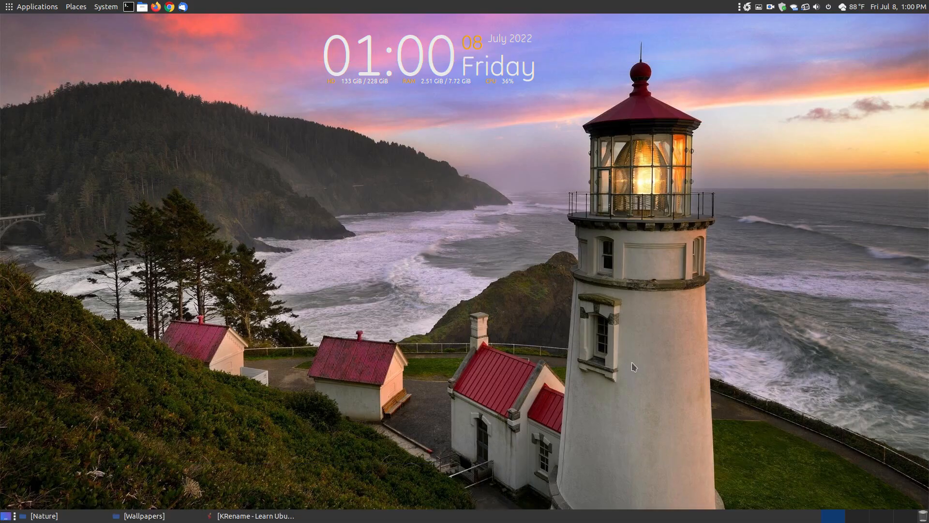
pyautogui.moveTo(539, 320)
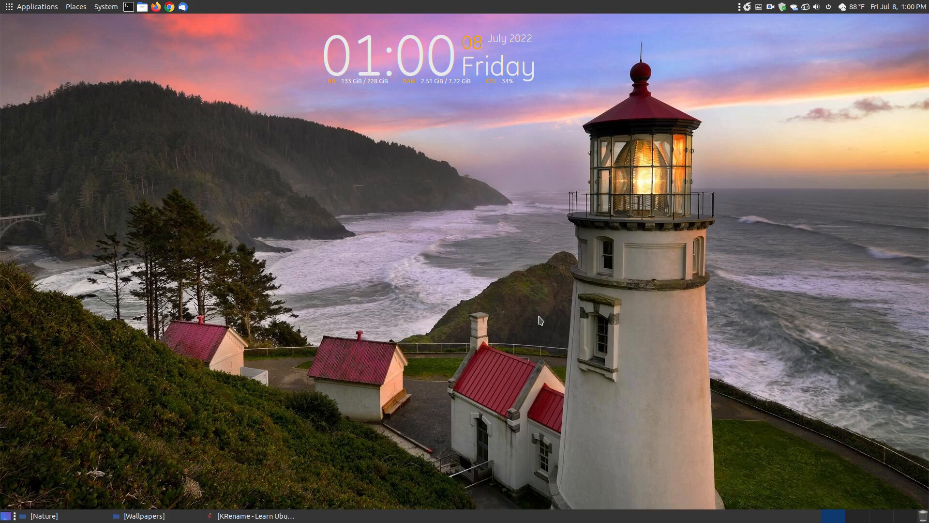
pyautogui.moveTo(756, 42)
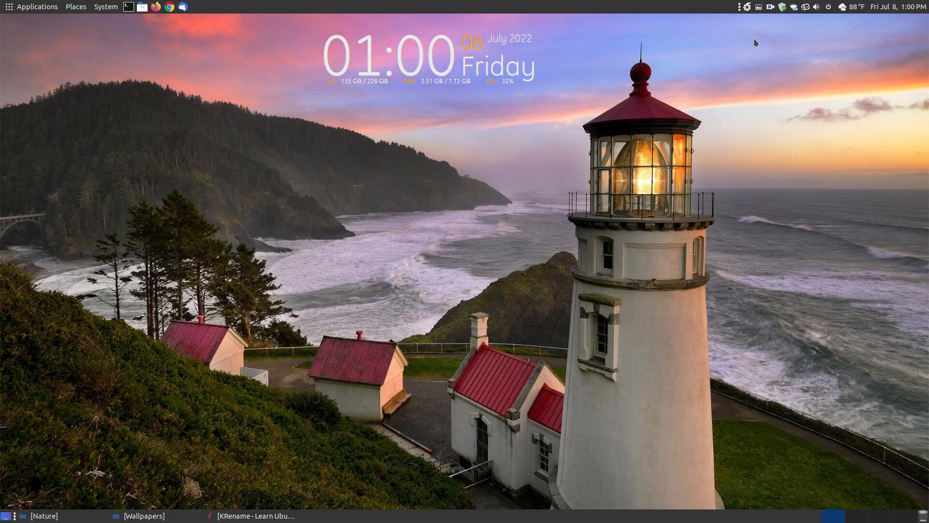
pyautogui.moveTo(418, 255)
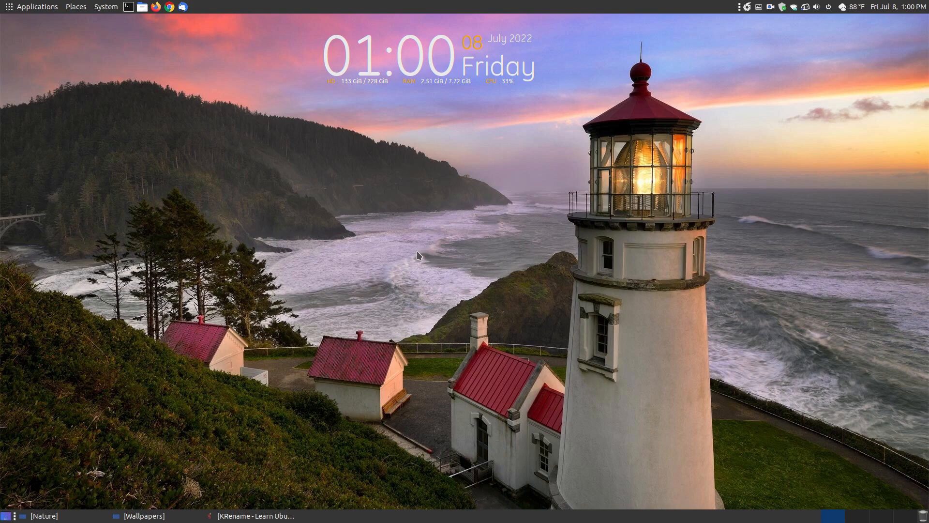
pyautogui.moveTo(117, 499)
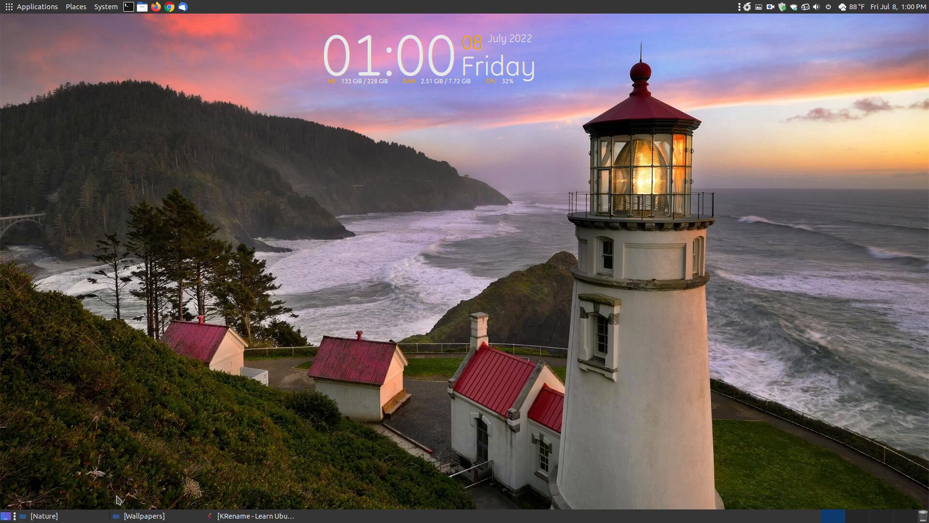
pyautogui.moveTo(278, 268)
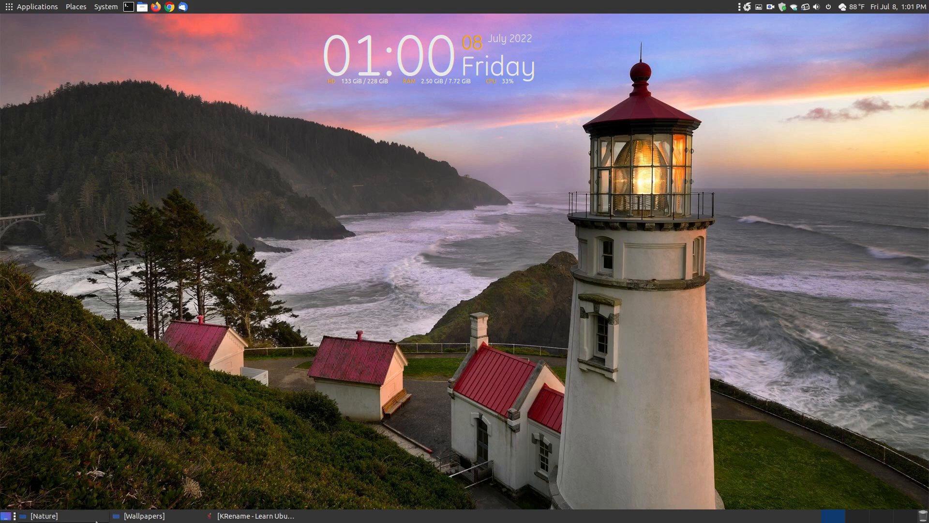
pyautogui.click(41, 515)
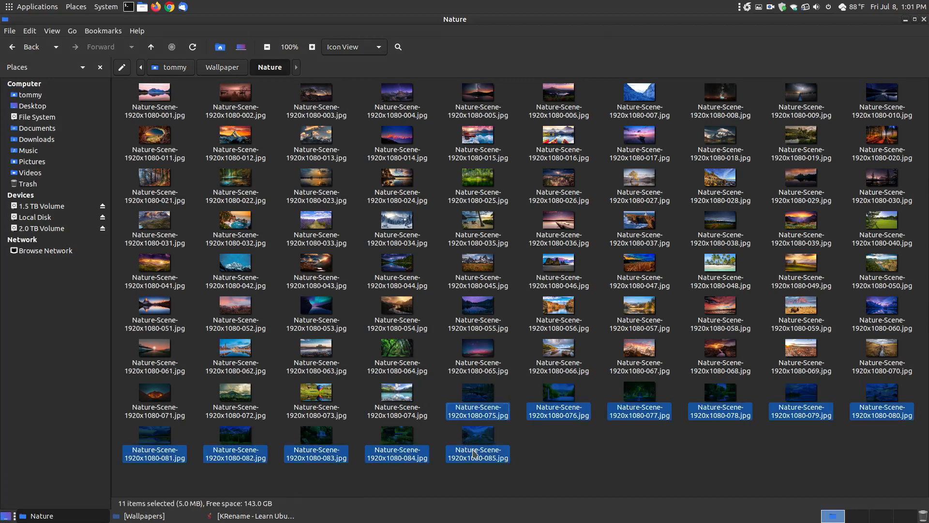
pyautogui.rightClick(477, 451)
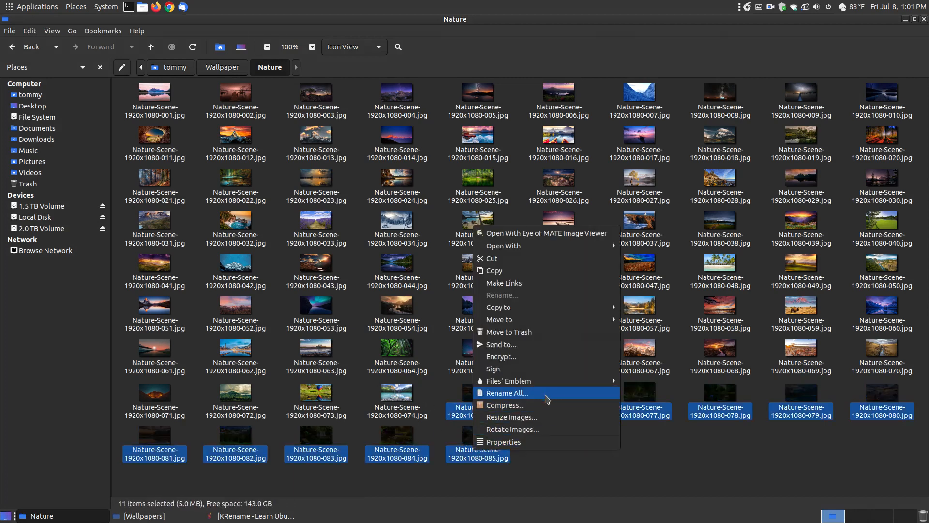
pyautogui.moveTo(534, 395)
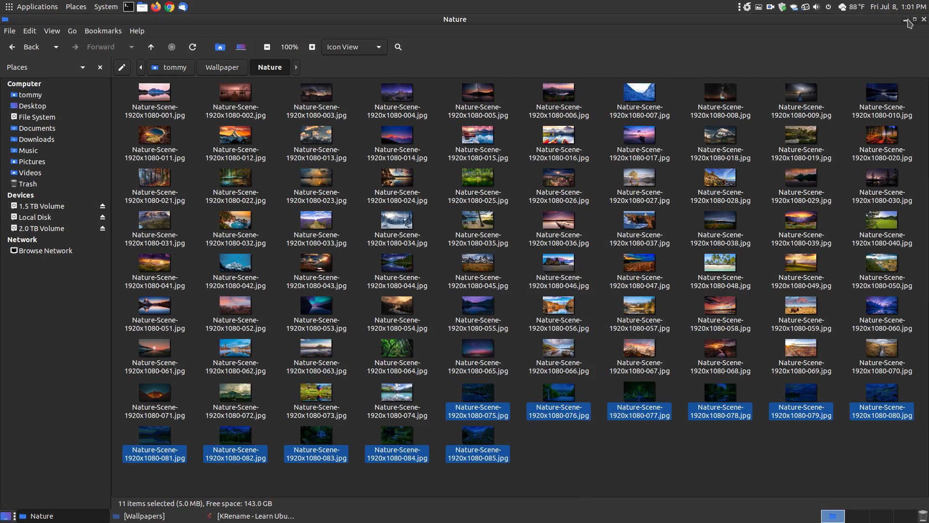
pyautogui.click(908, 19)
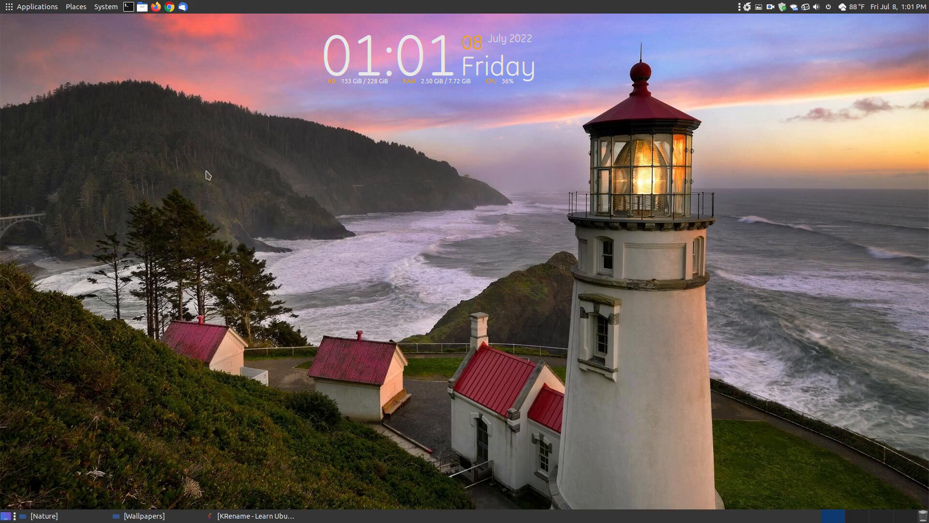
pyautogui.click(37, 6)
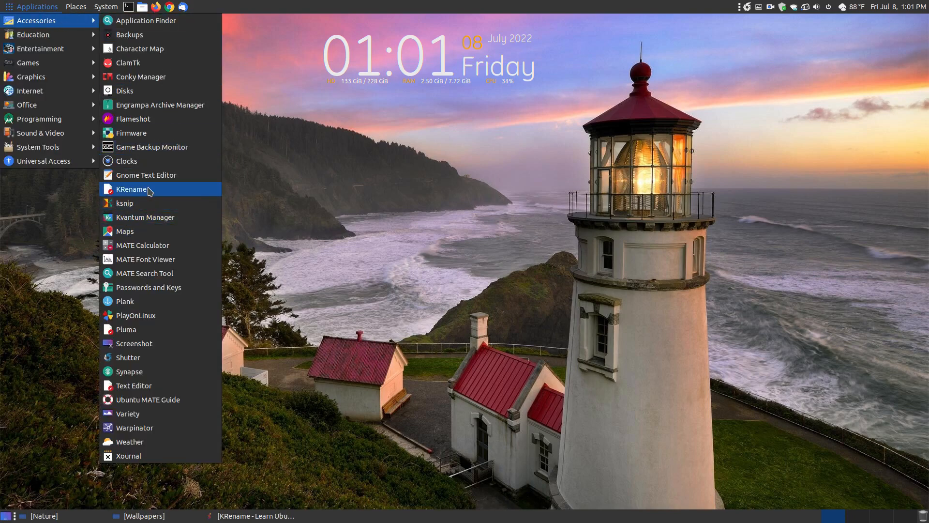
pyautogui.click(312, 310)
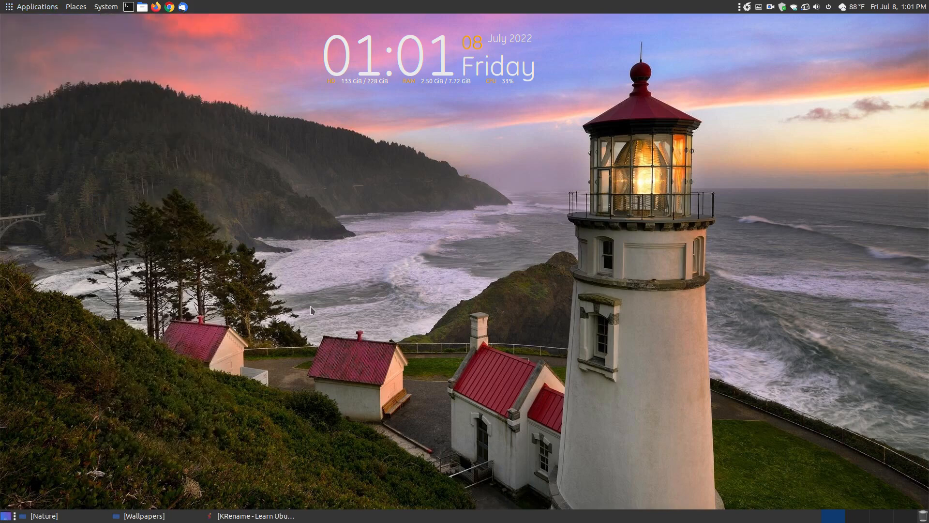
pyautogui.moveTo(267, 422)
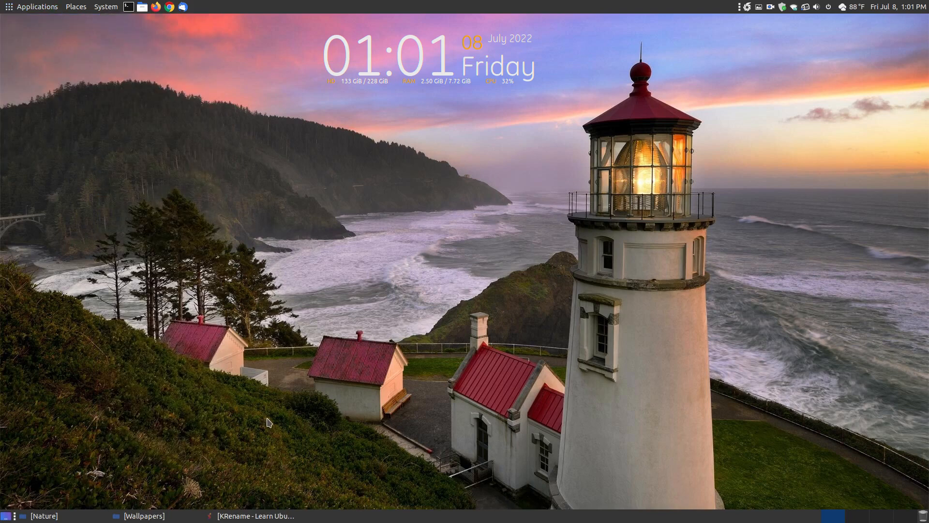